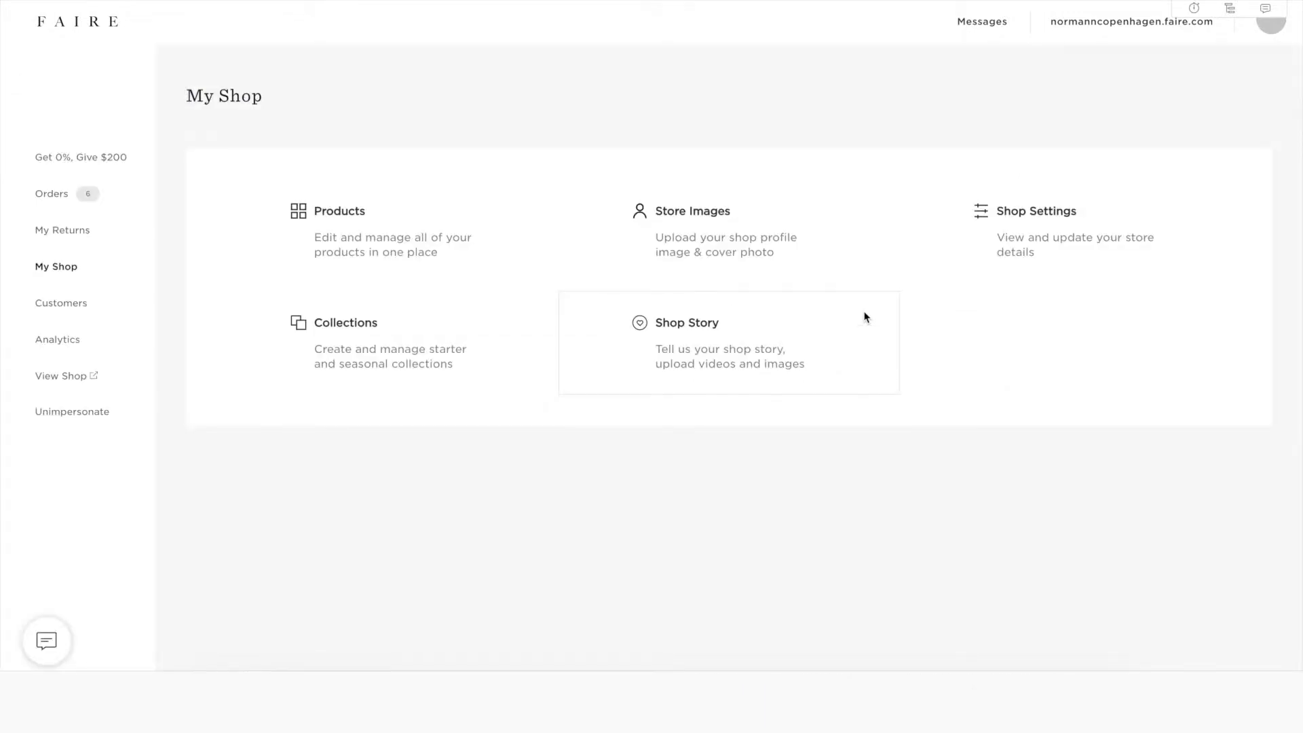
left_click(51, 193)
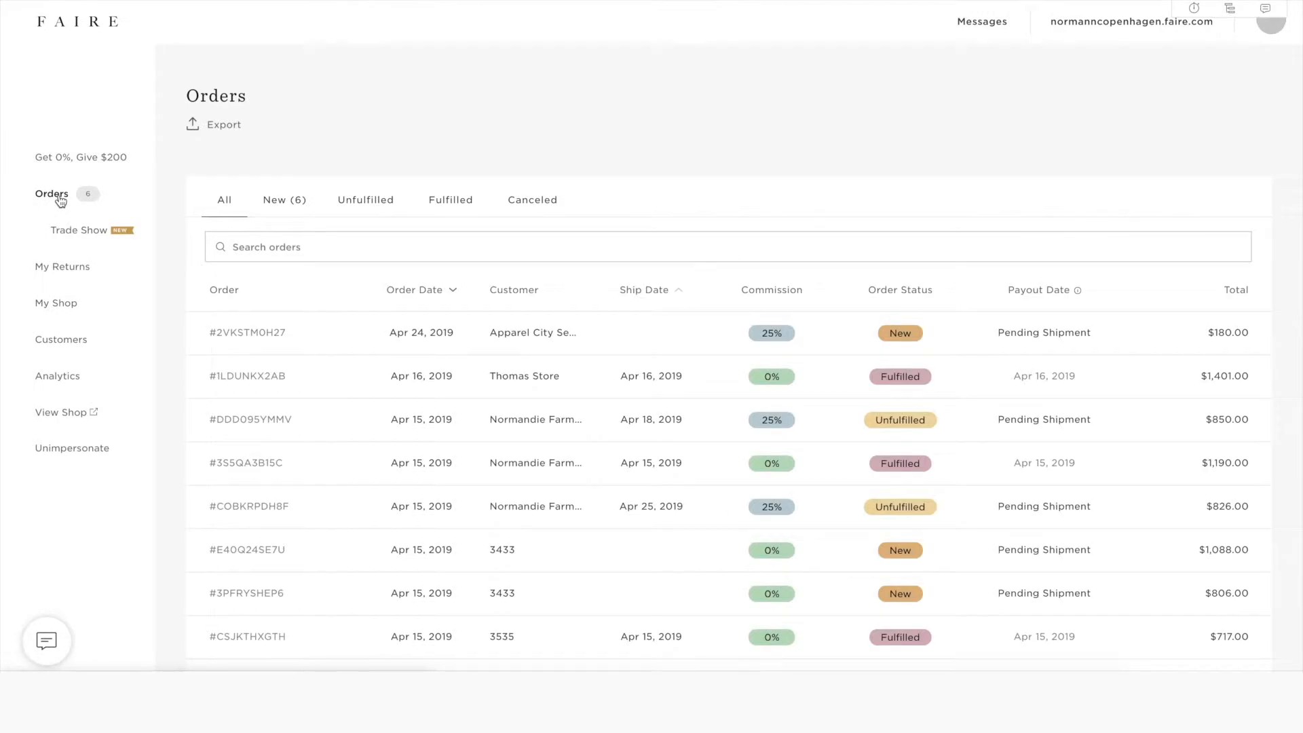
left_click(247, 333)
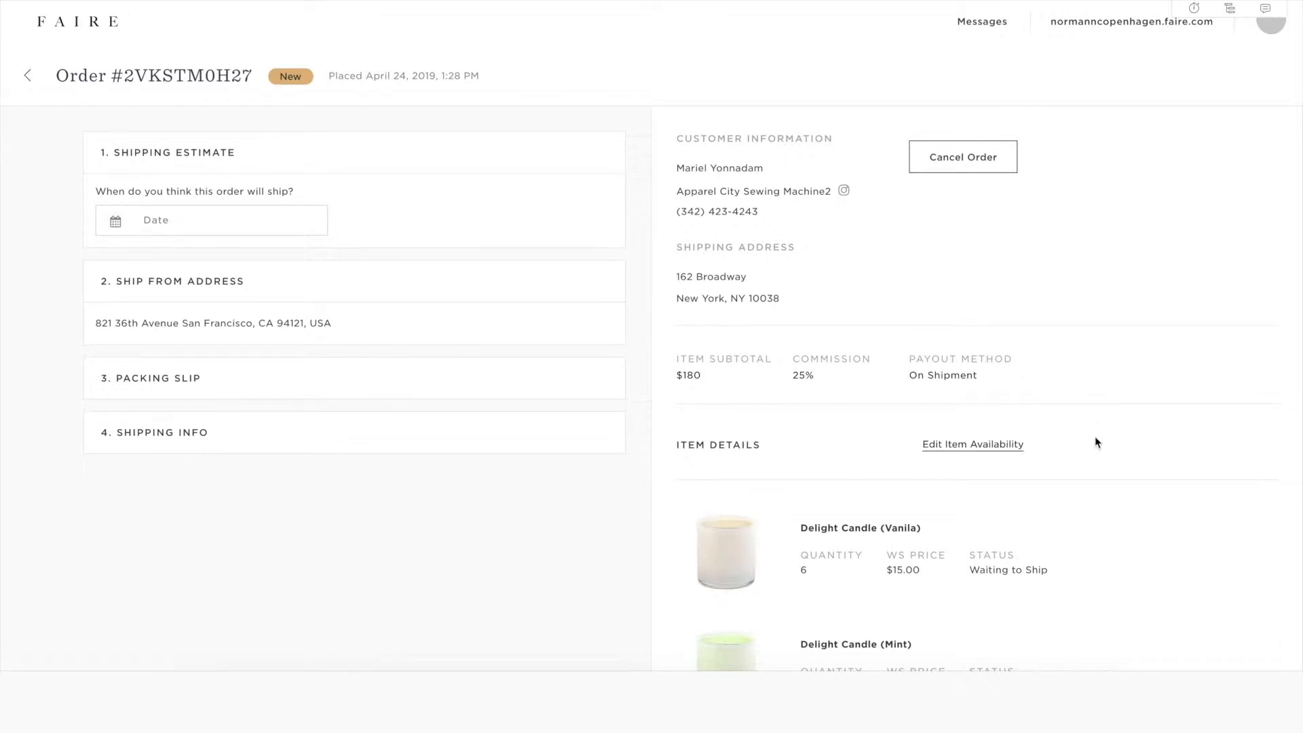
scroll("down", 3)
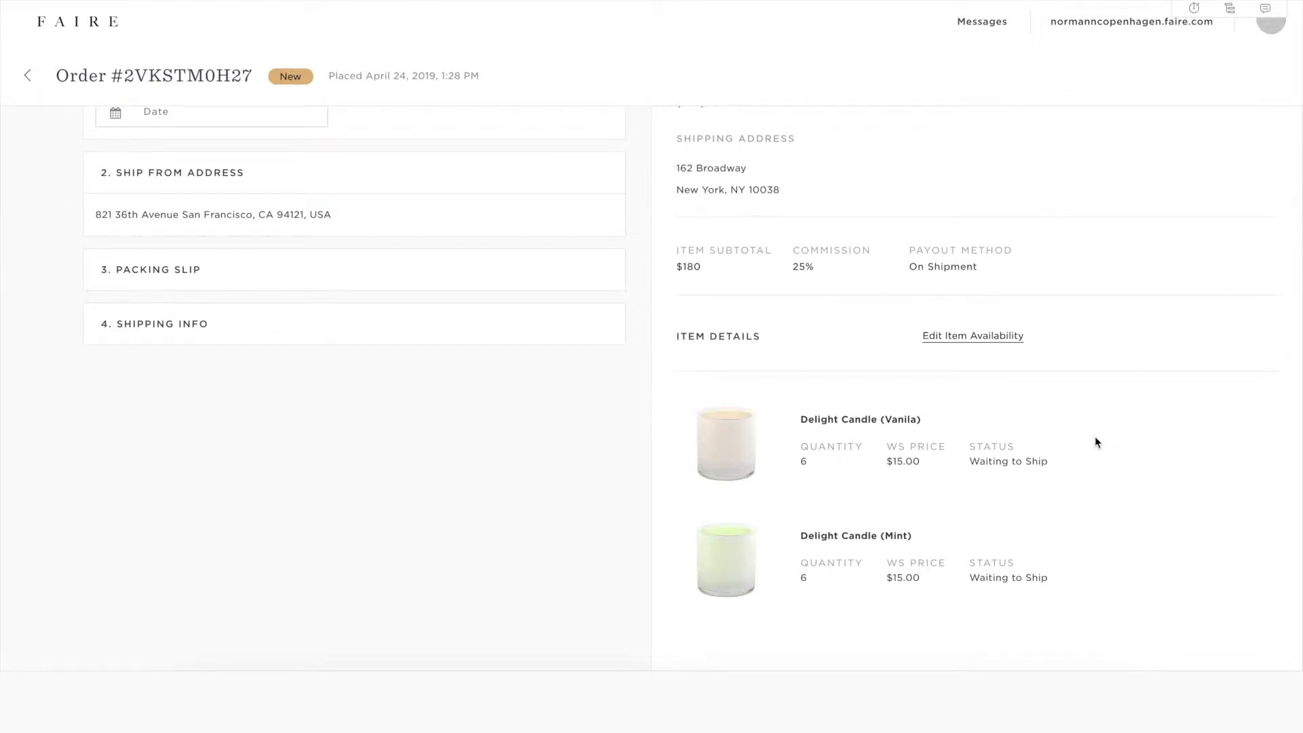
mouse_move(1059, 427)
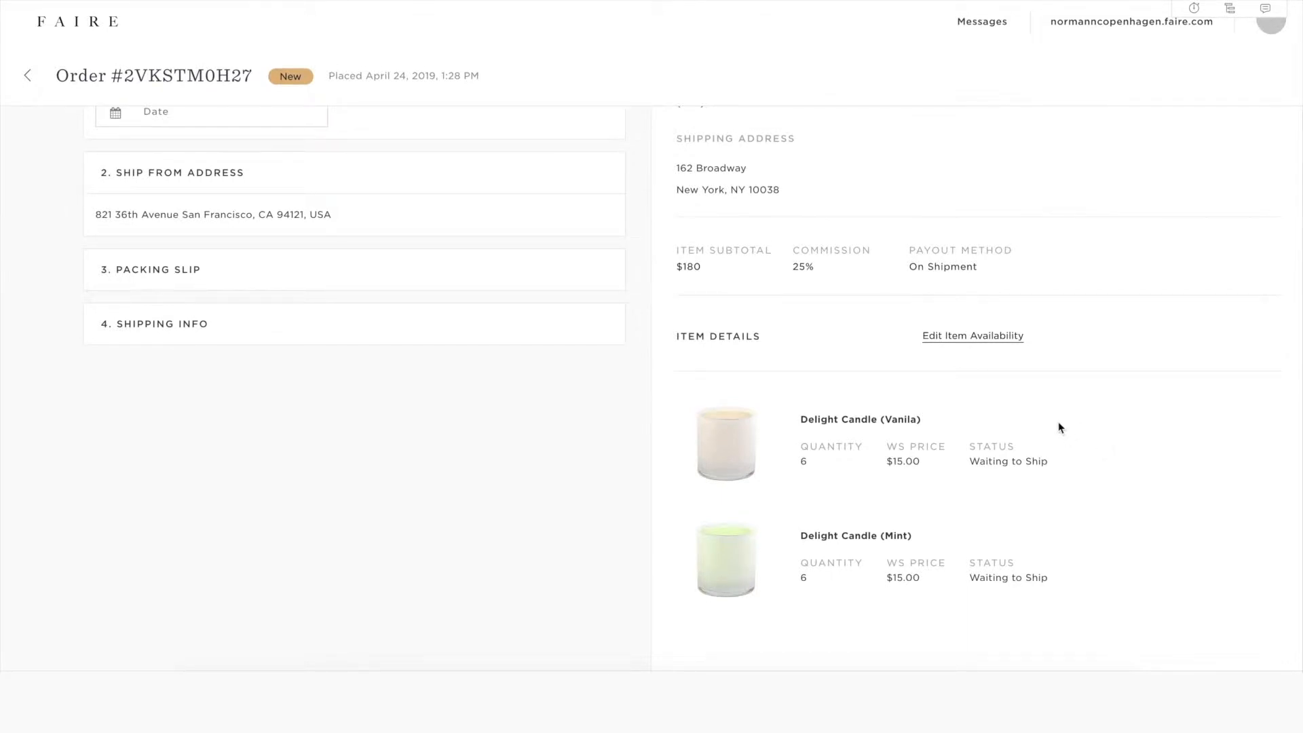
mouse_move(1041, 405)
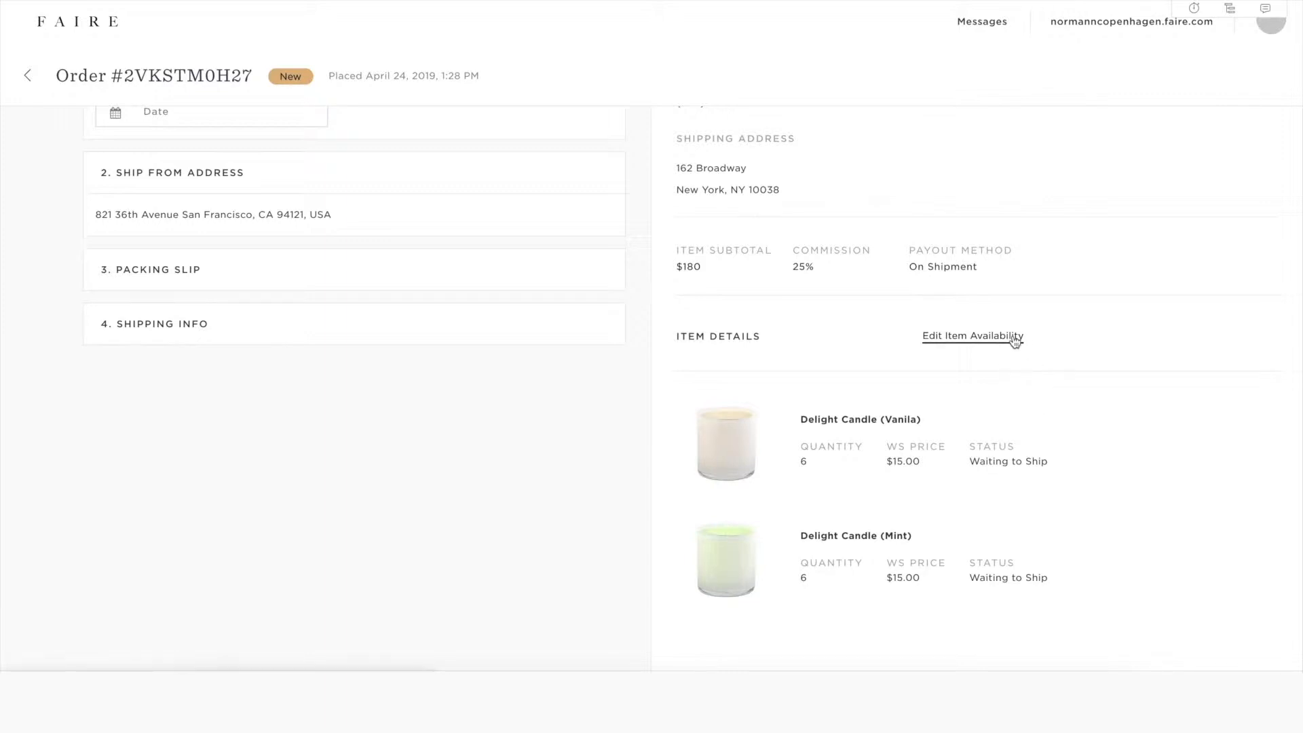
Open Edit Item Availability for order #2VKSTM0H27, listing both candles at six ordered.
left_click(972, 336)
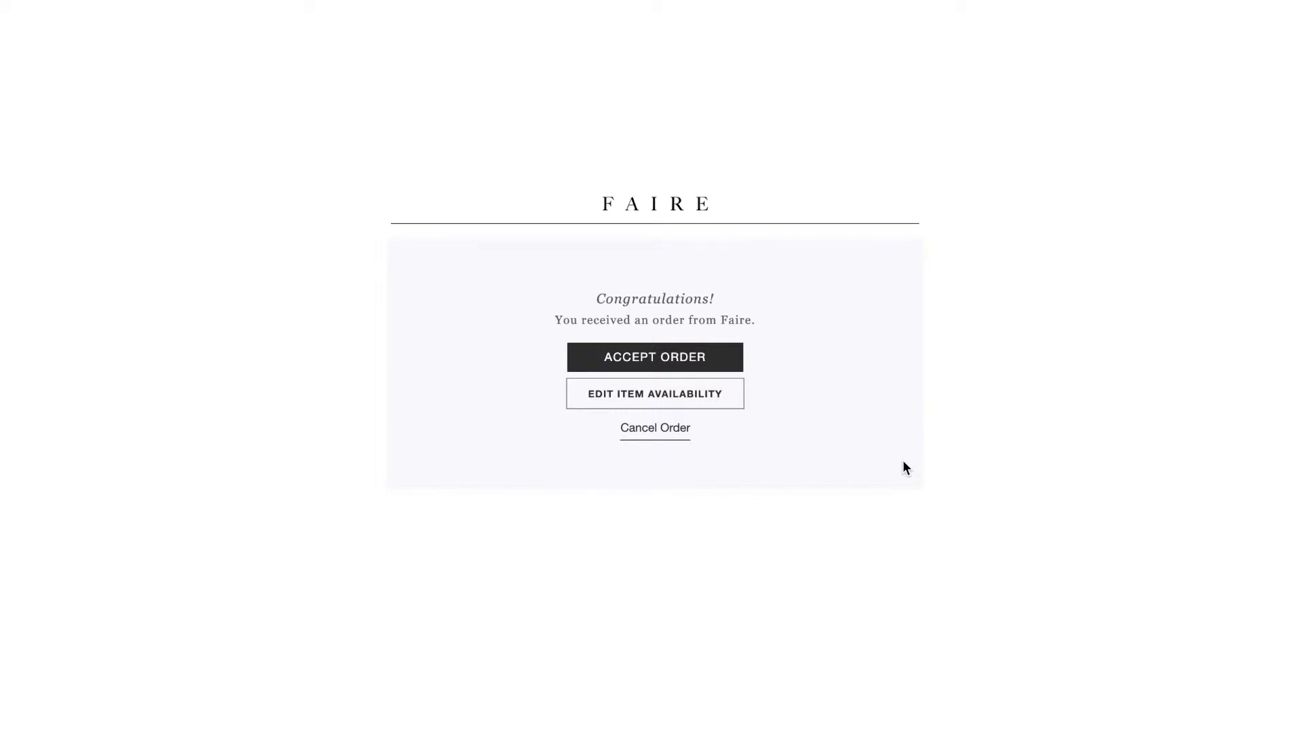
mouse_move(715, 403)
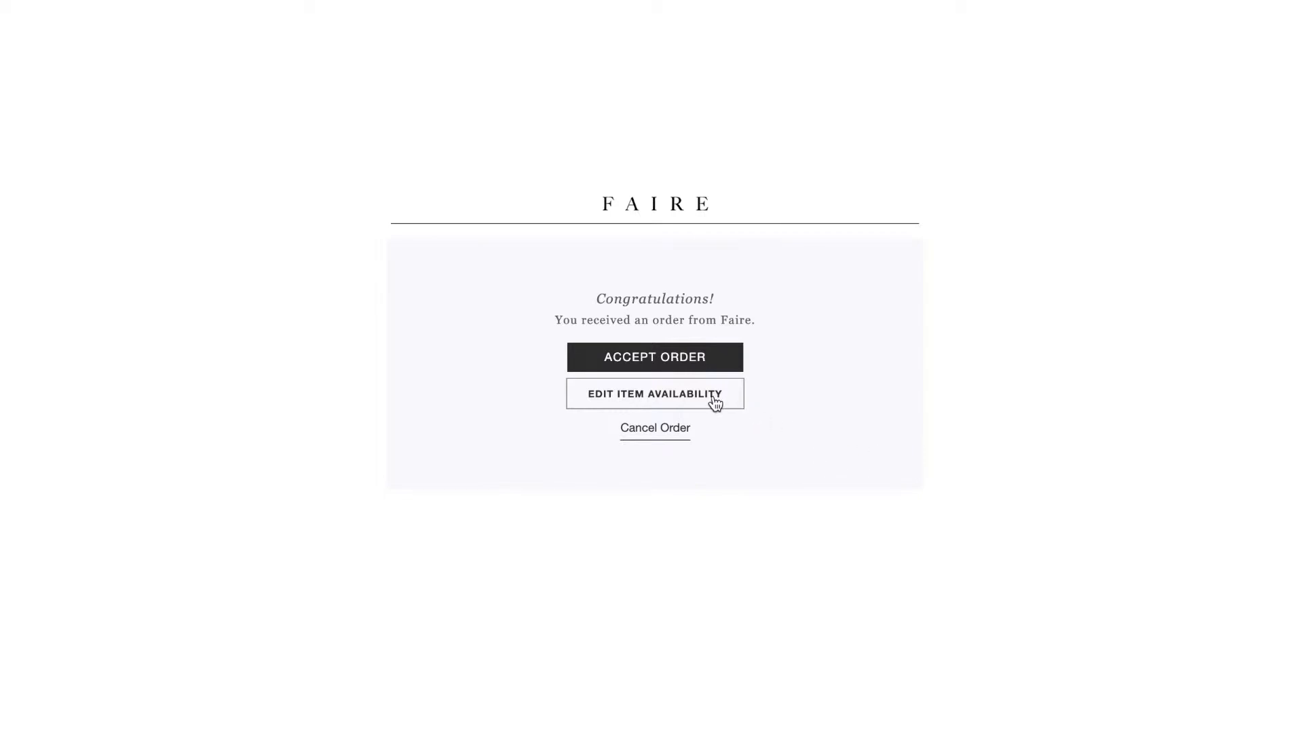
left_click(654, 393)
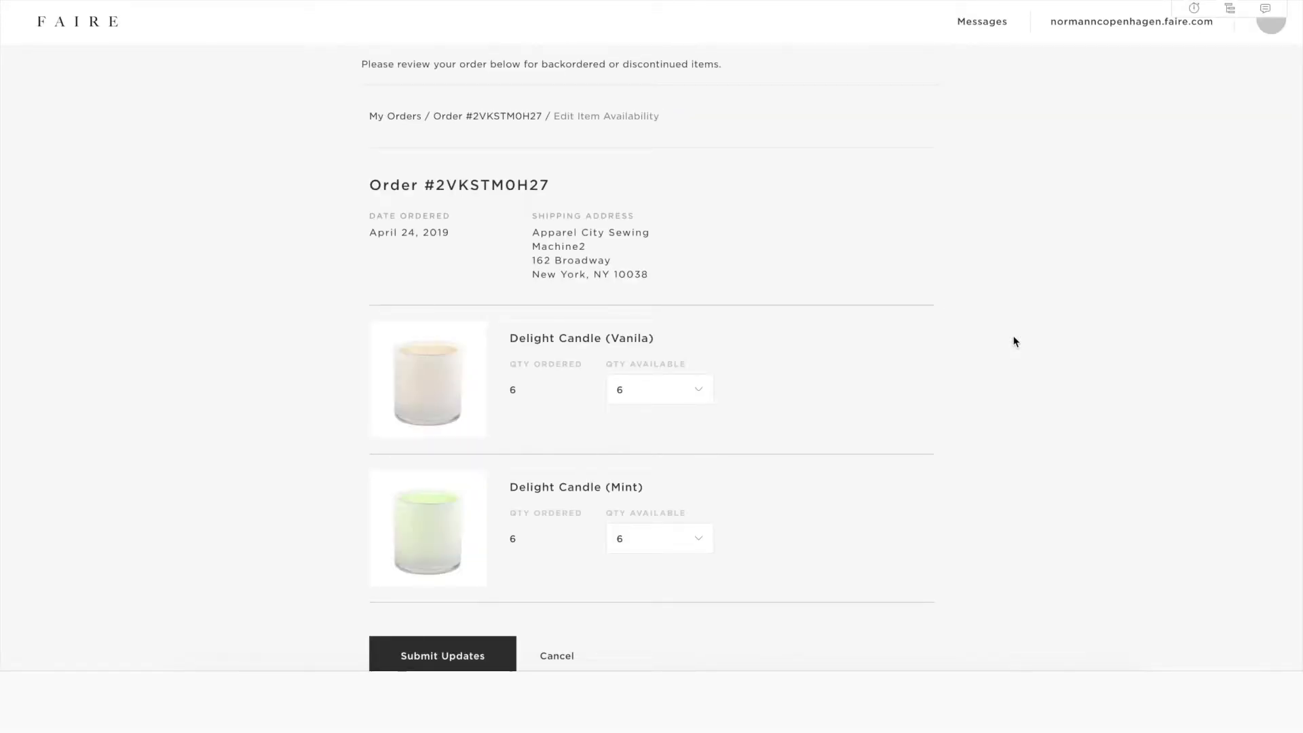
mouse_move(913, 365)
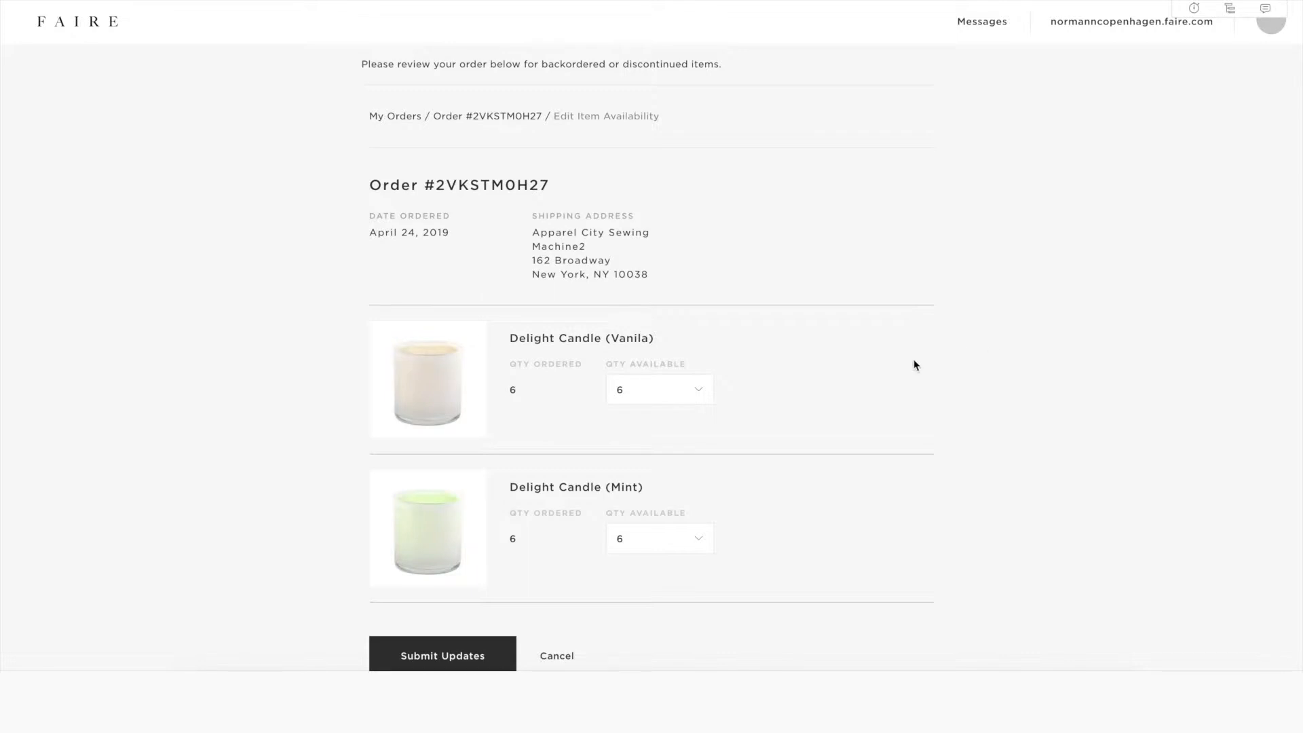
Set the Vanila candle's Qty Available to Out of Stock and choose a restock date.
left_click(657, 390)
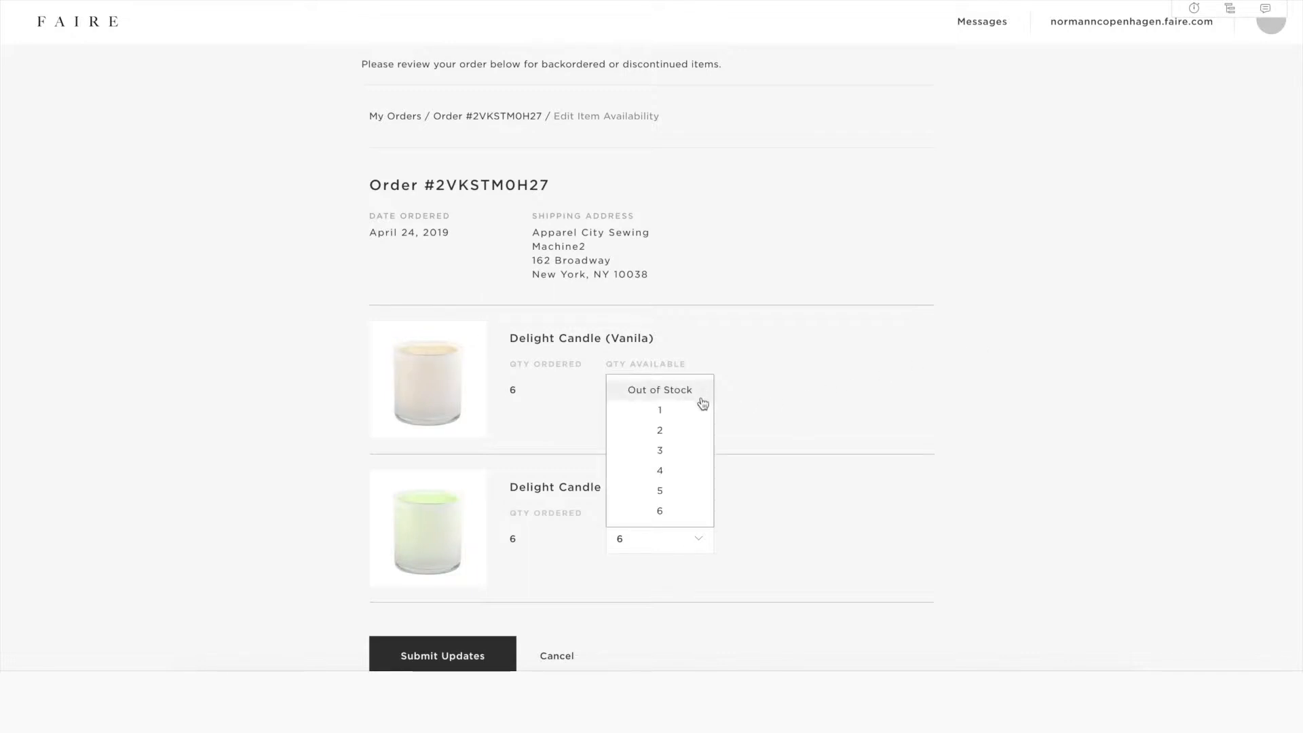
left_click(659, 389)
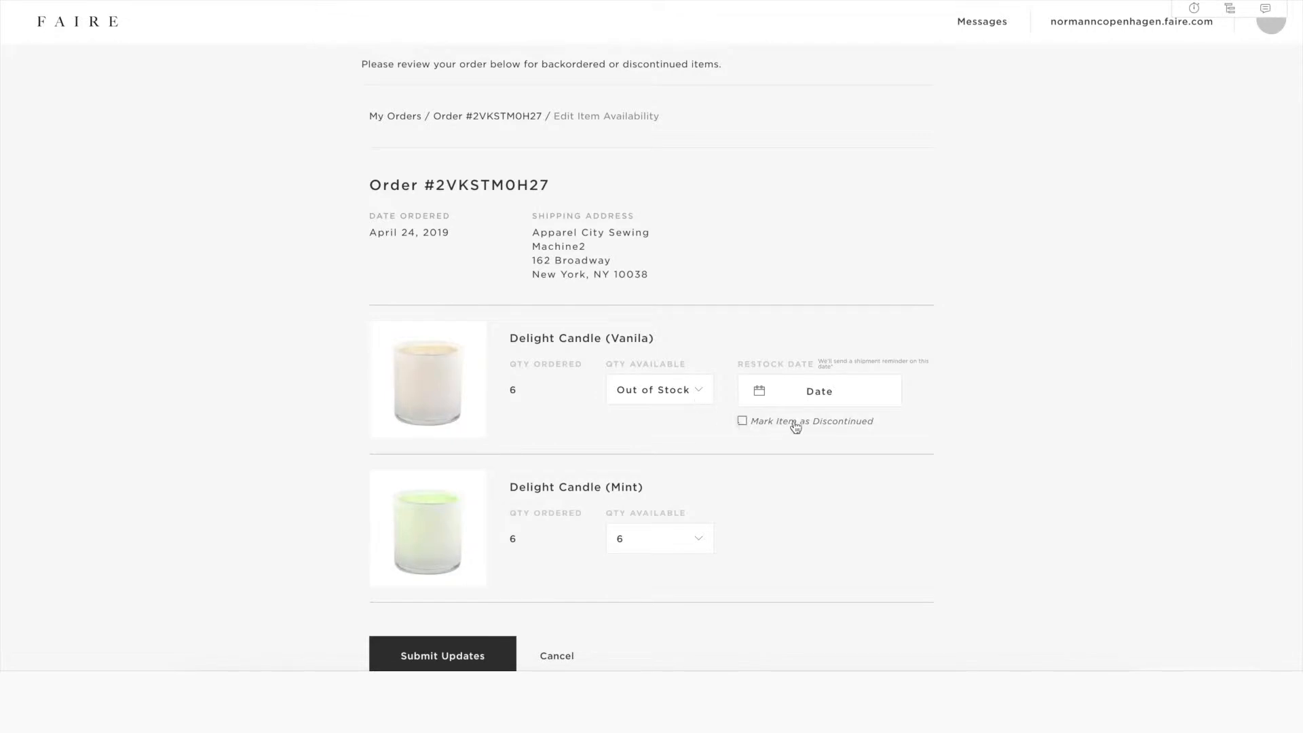
mouse_move(771, 393)
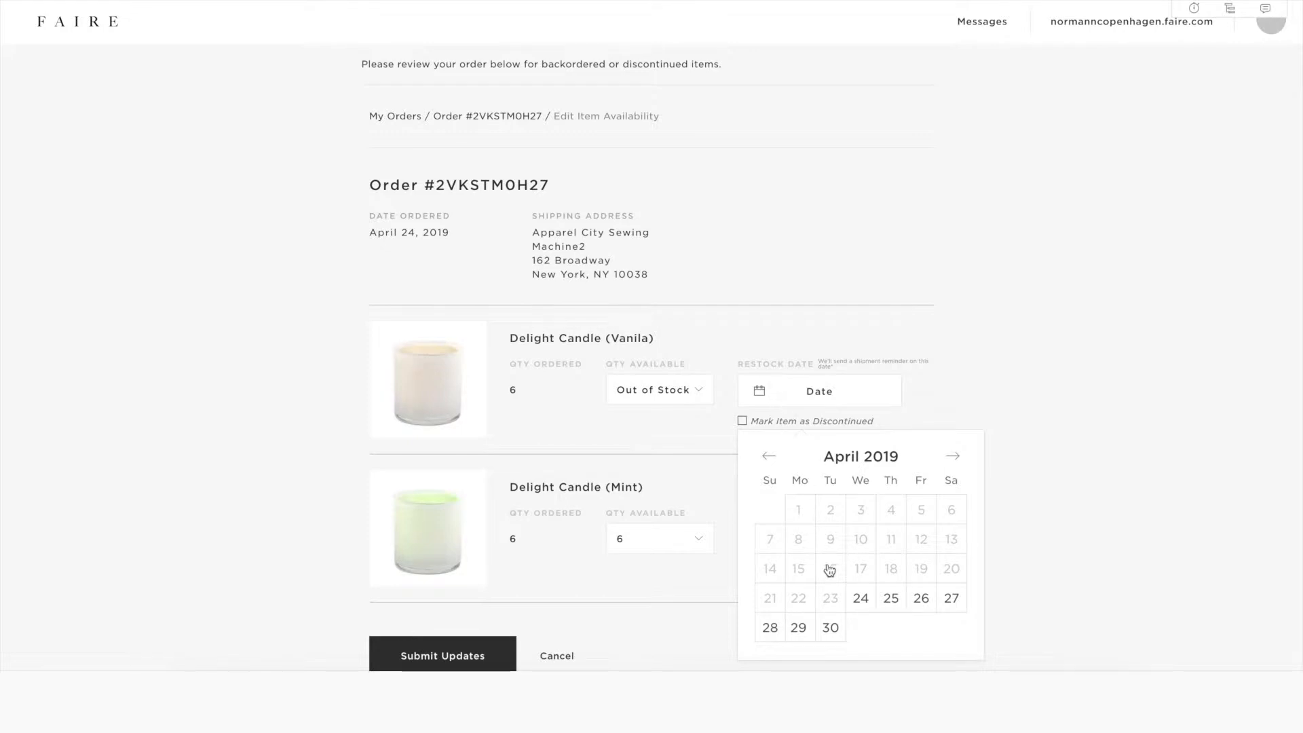
left_click(829, 627)
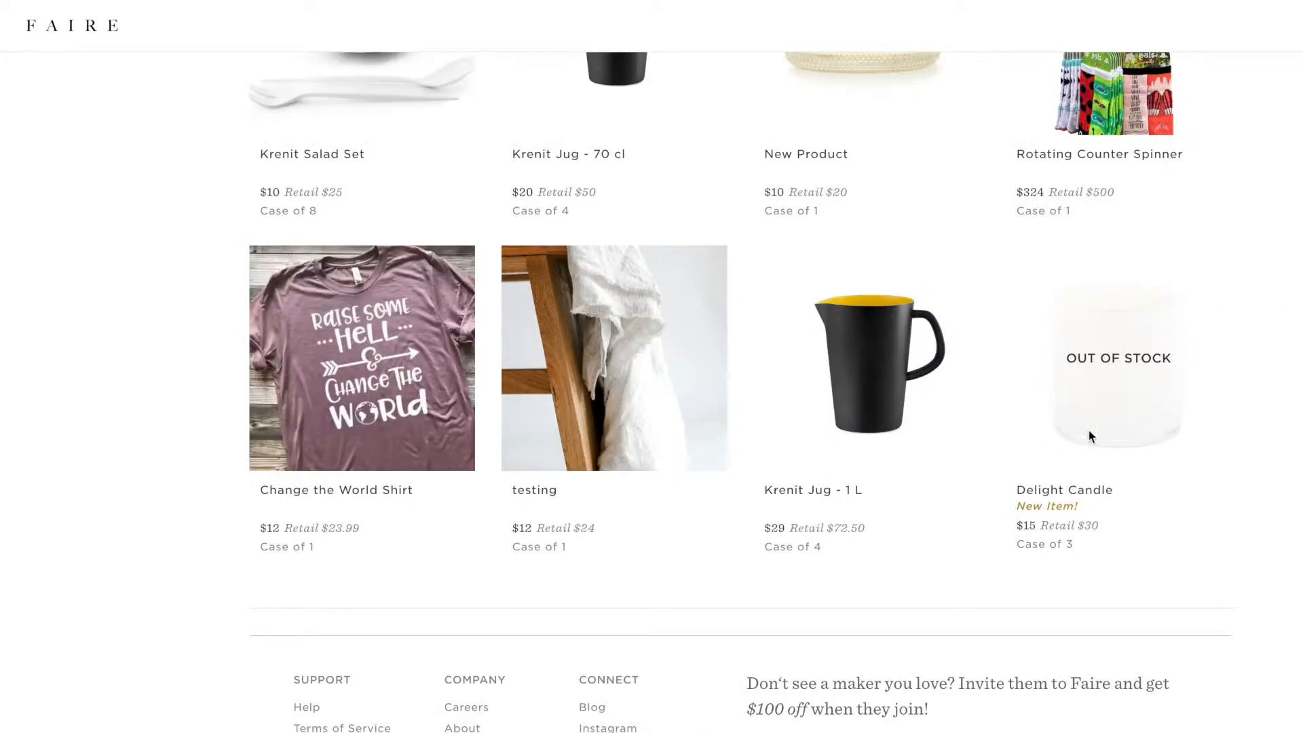
mouse_move(1231, 397)
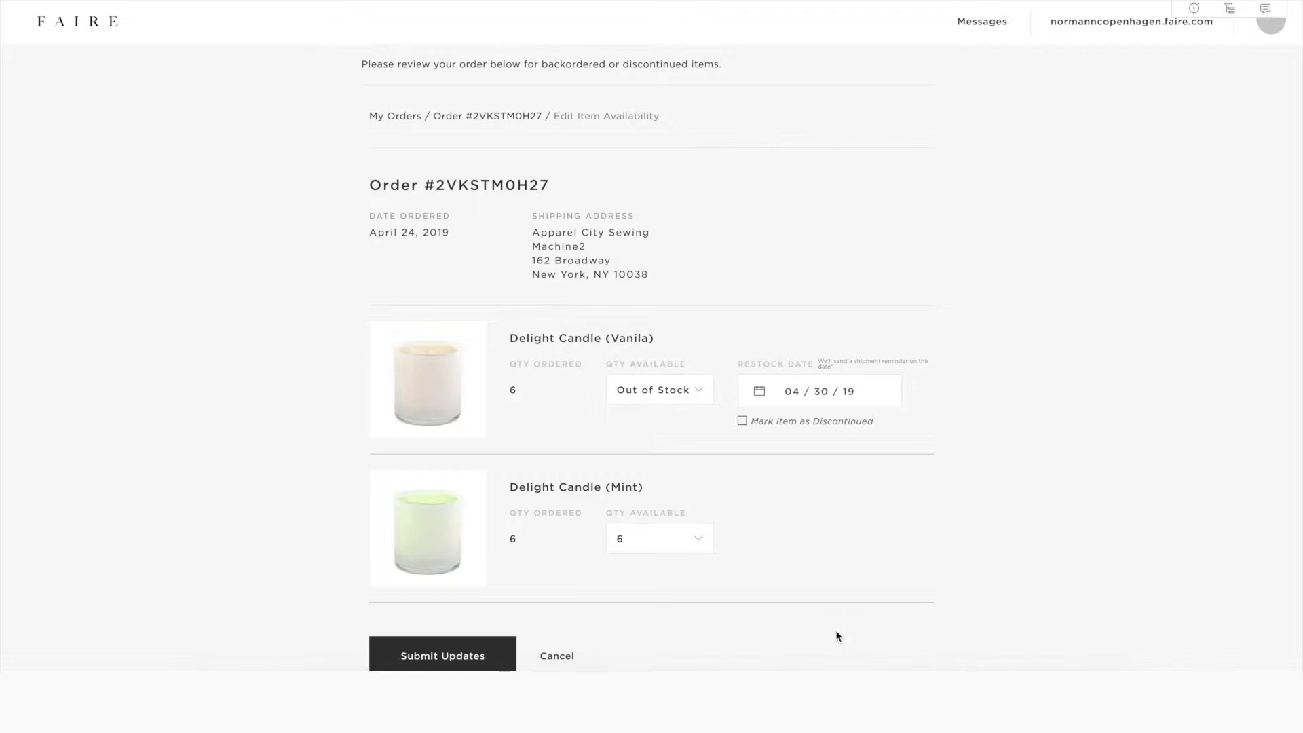
mouse_move(742, 432)
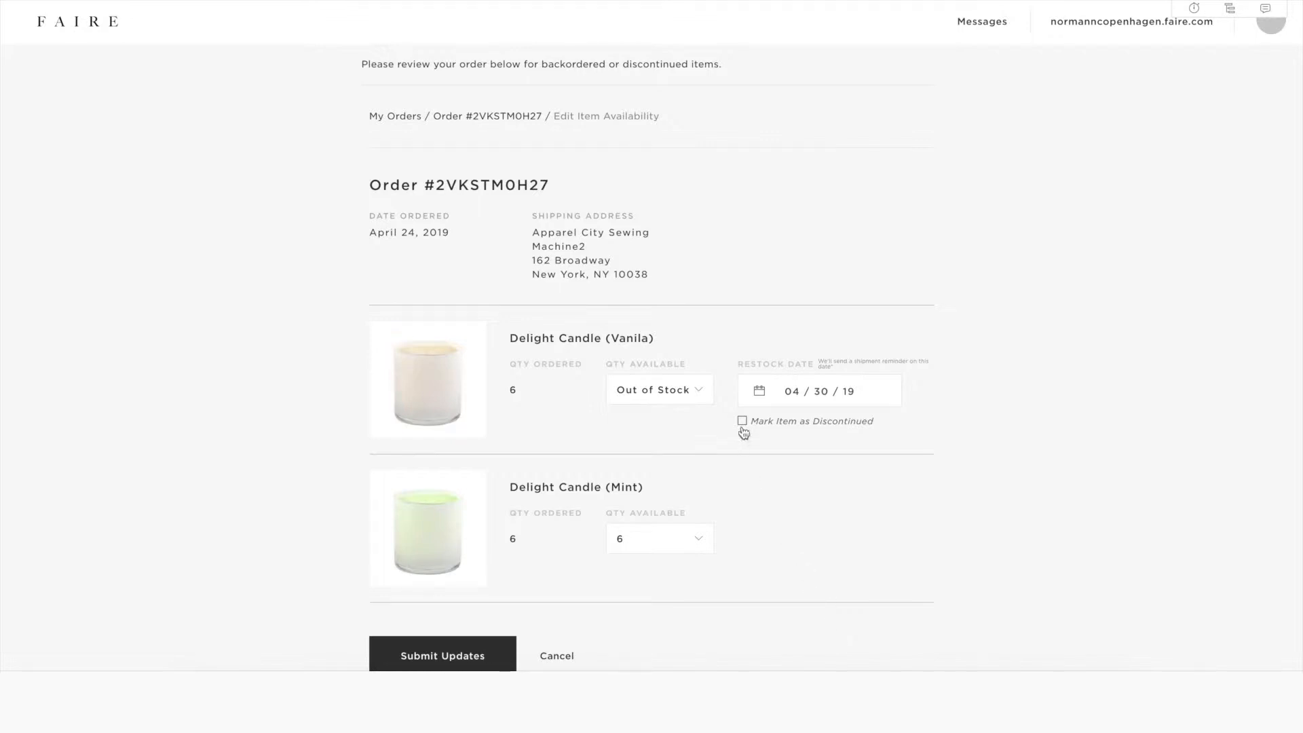
Mark the Vanila candle as discontinued, submit the updates and dismiss the thank-you dialog.
left_click(743, 421)
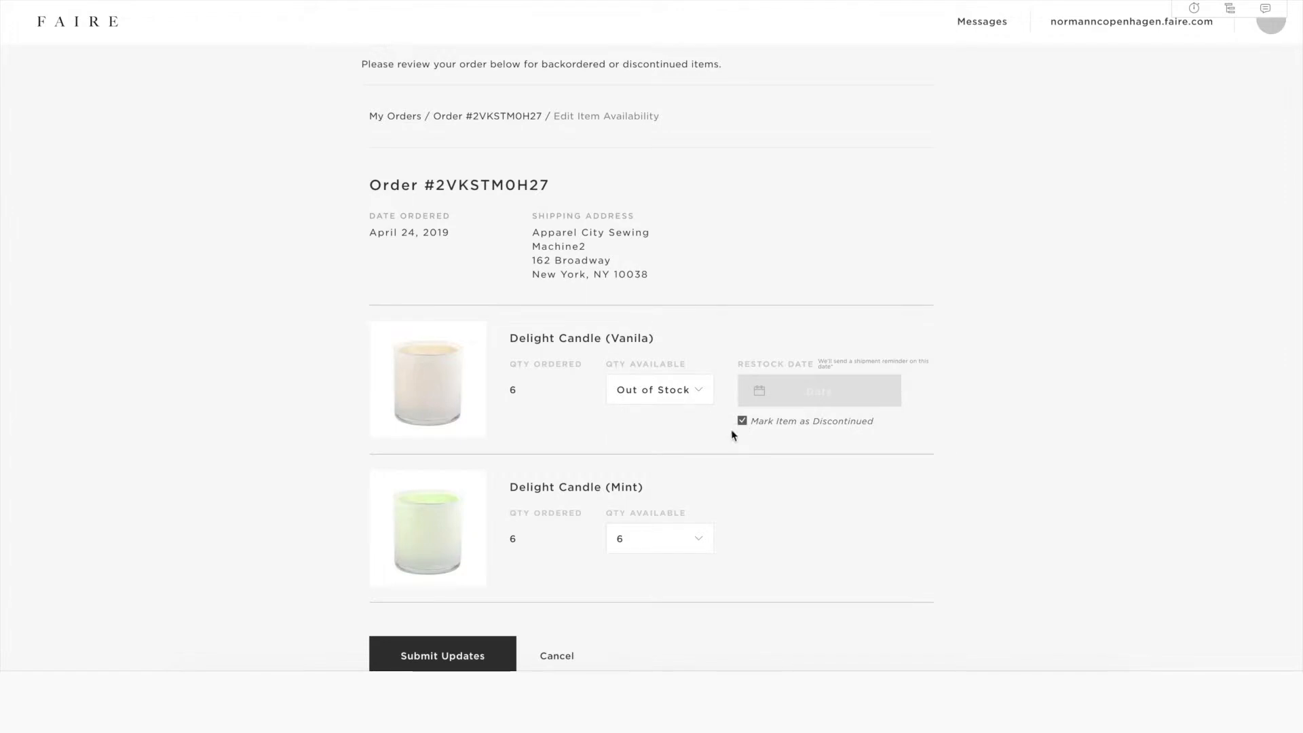
mouse_move(521, 638)
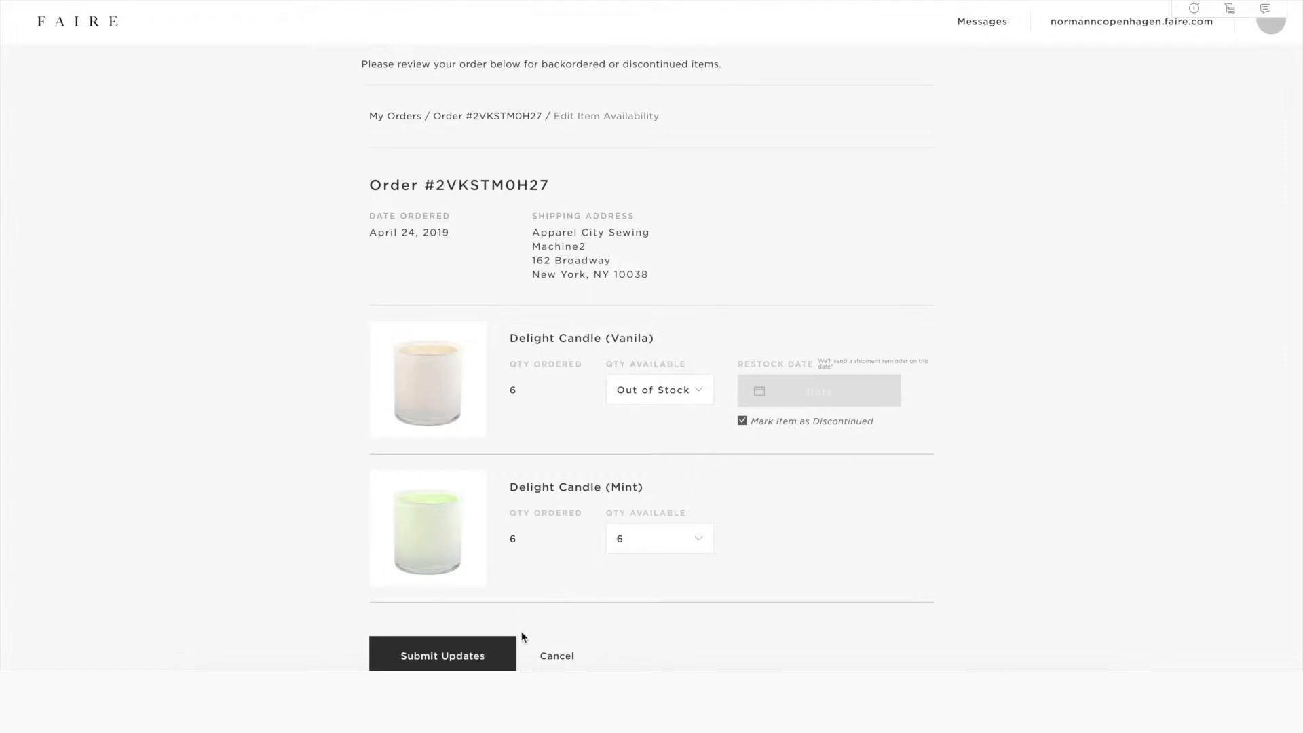
mouse_move(502, 662)
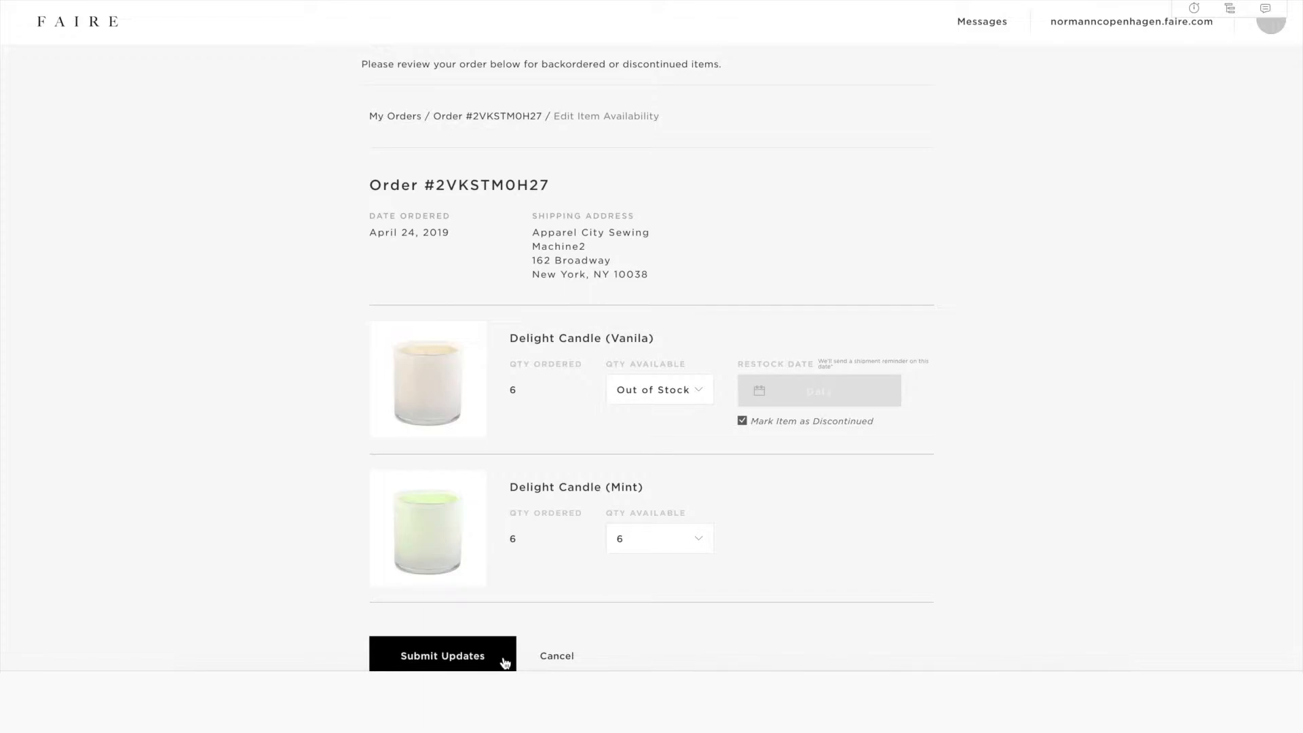
left_click(442, 656)
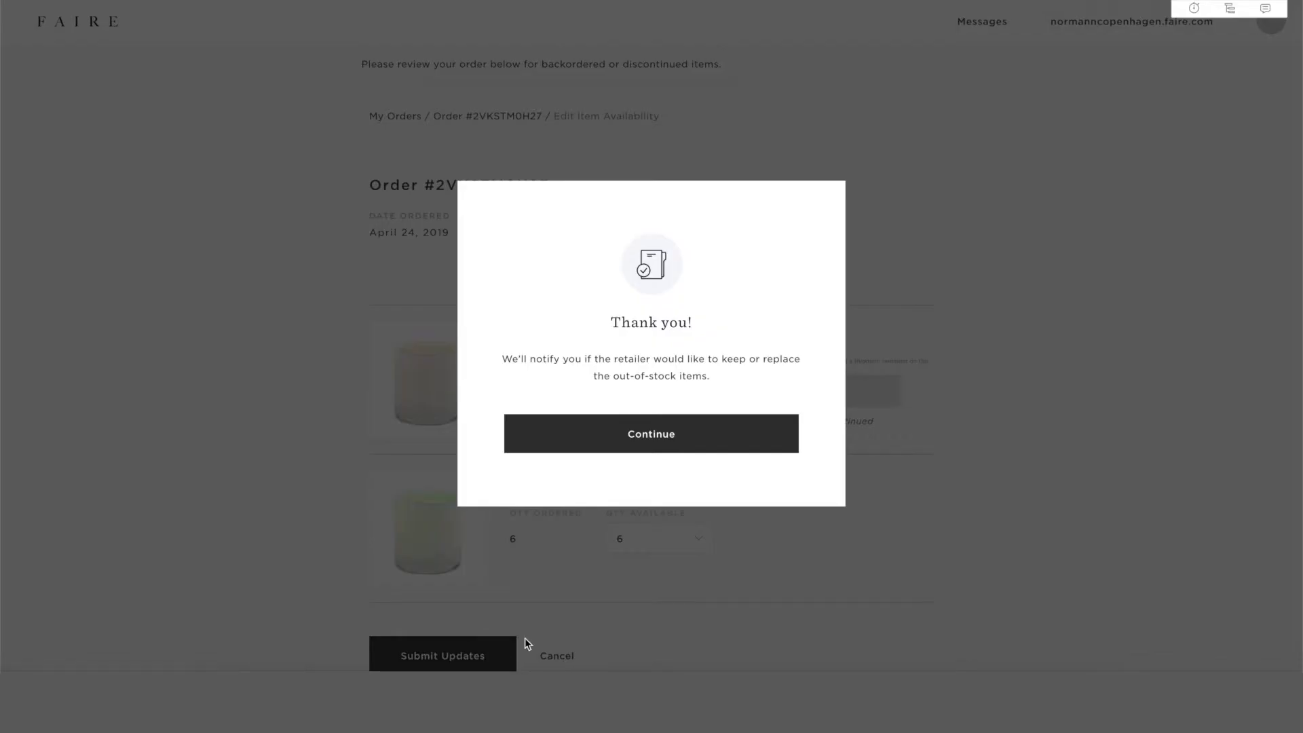
mouse_move(650, 433)
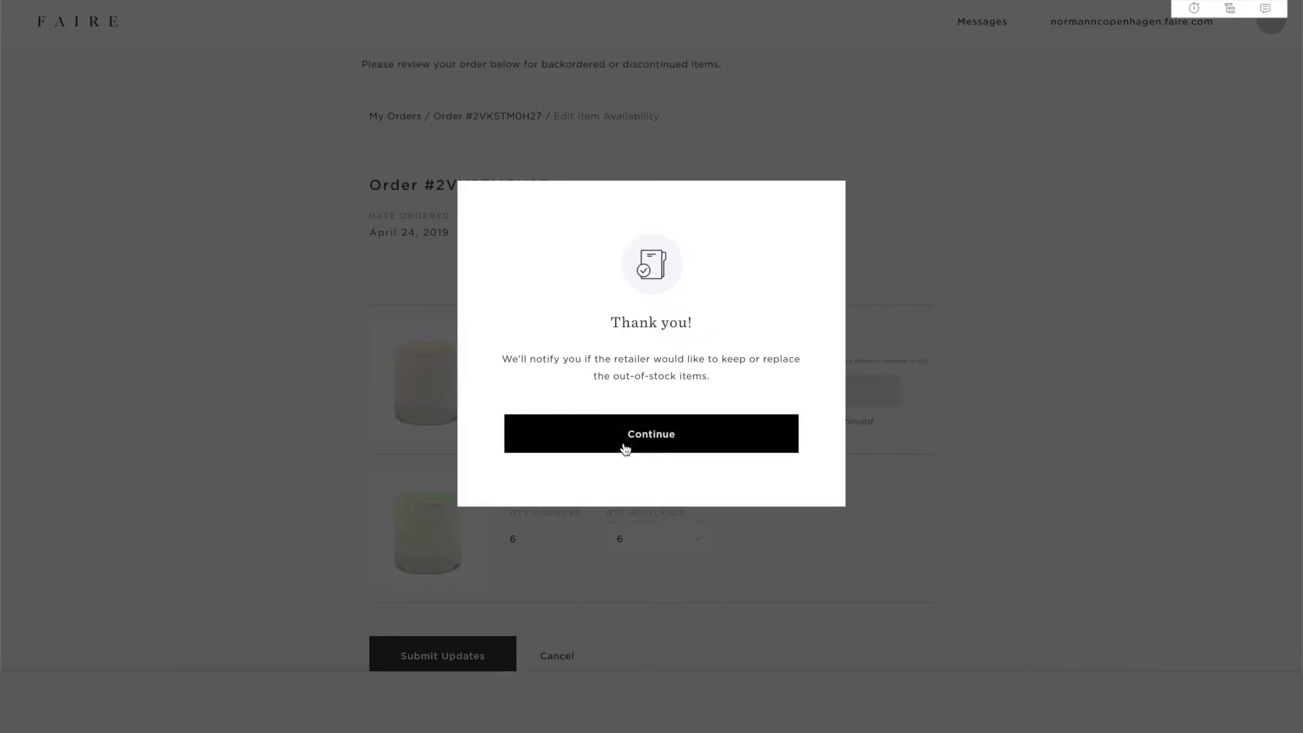
left_click(650, 433)
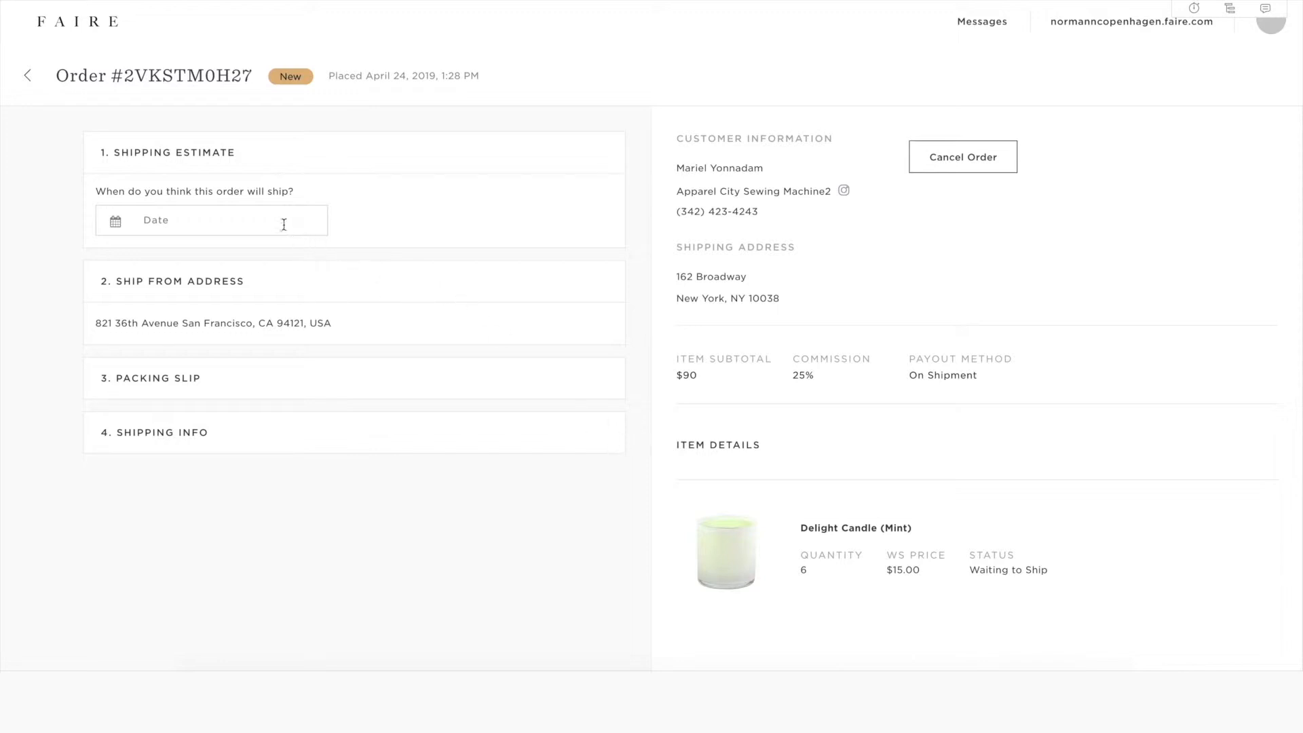
left_click(211, 220)
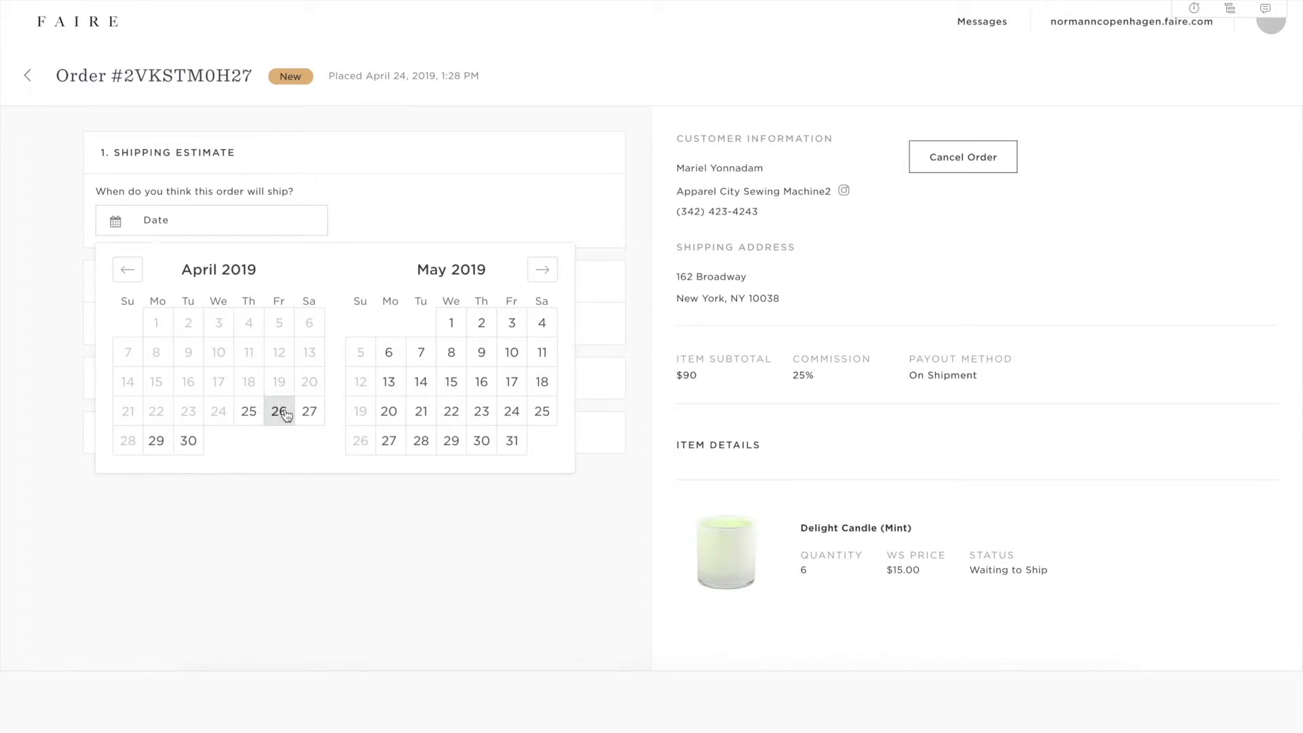
left_click(279, 410)
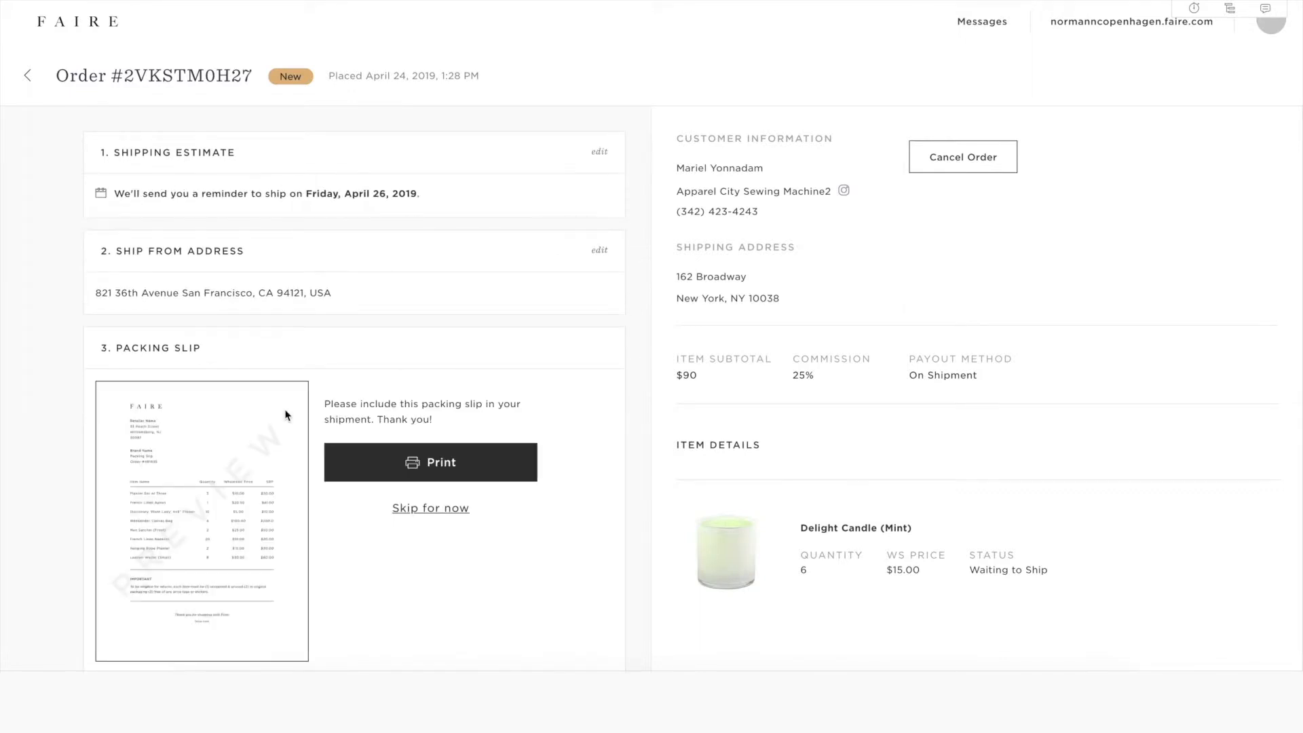
mouse_move(297, 396)
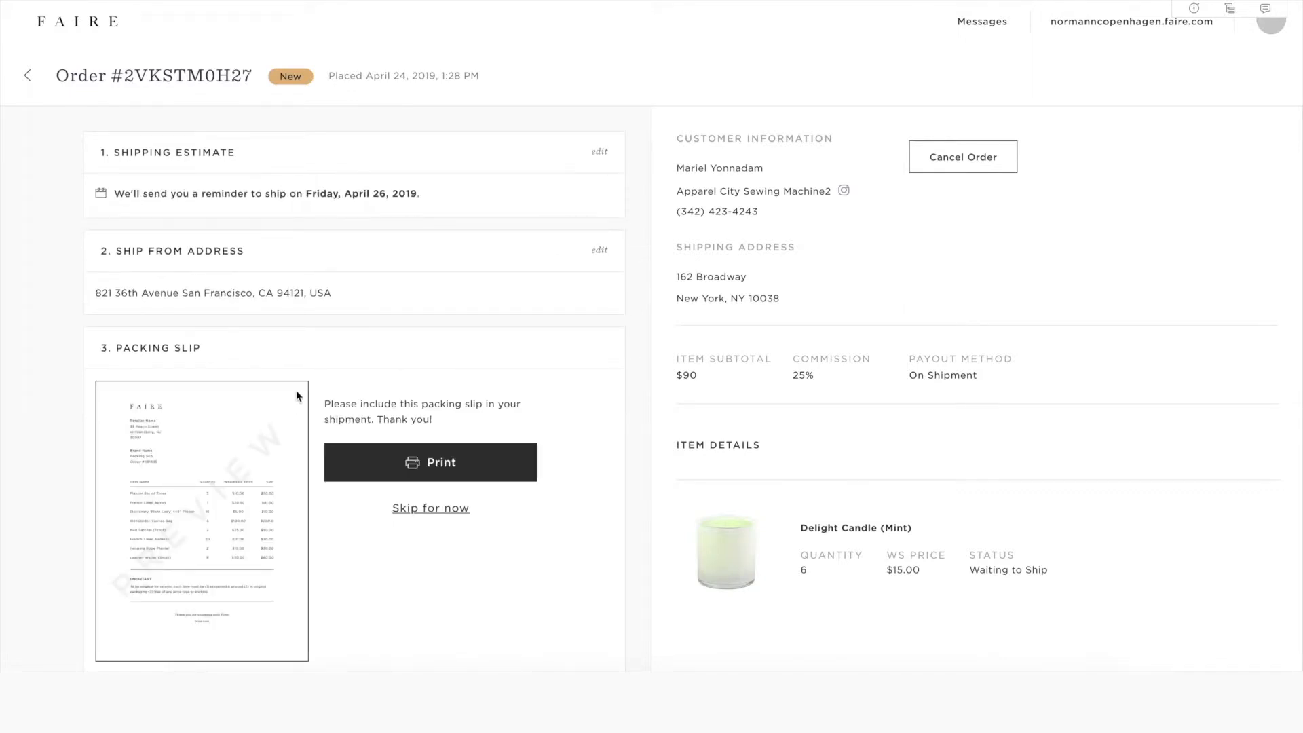
mouse_move(337, 376)
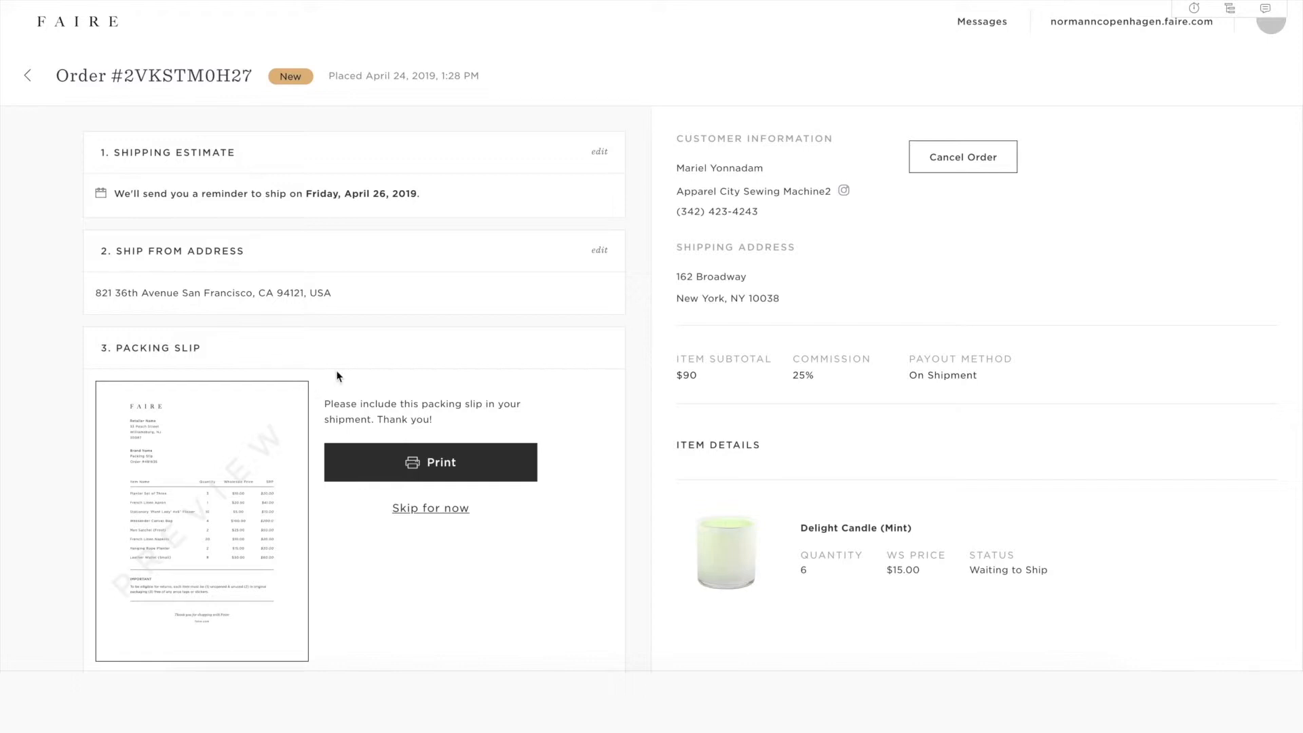
mouse_move(343, 376)
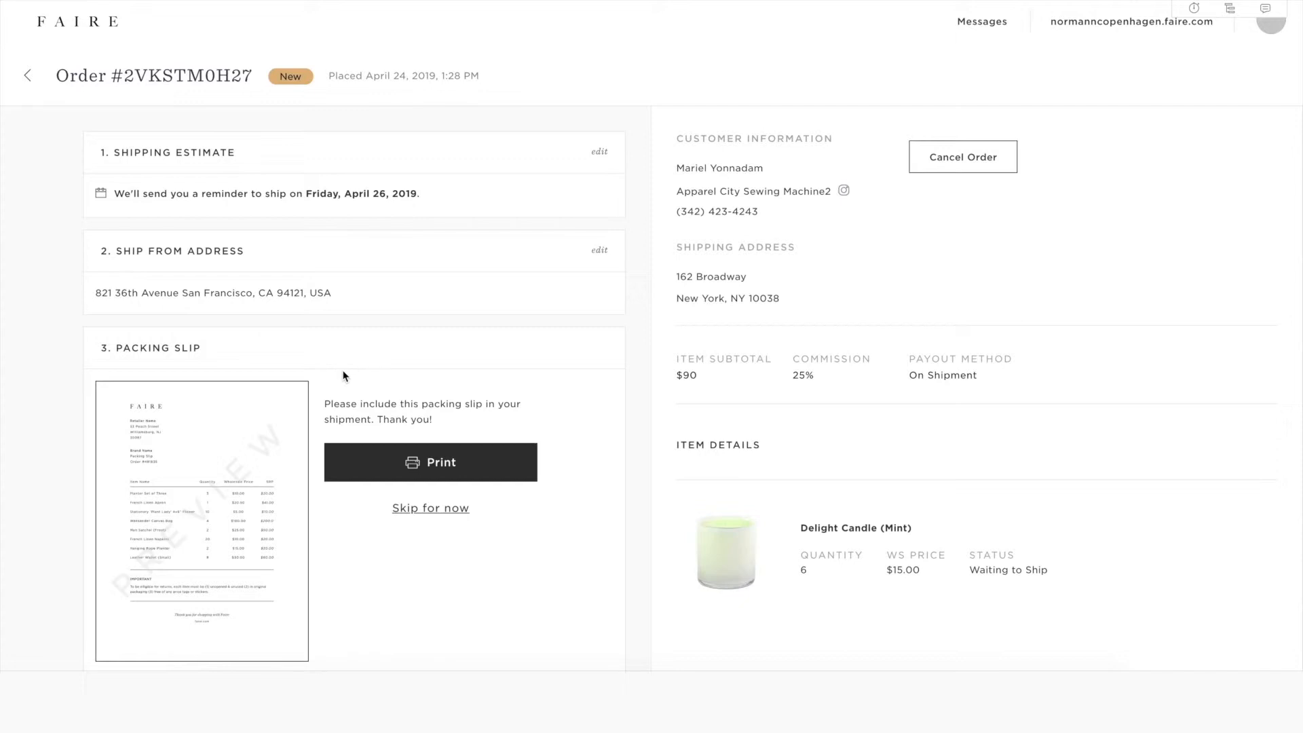
mouse_move(496, 426)
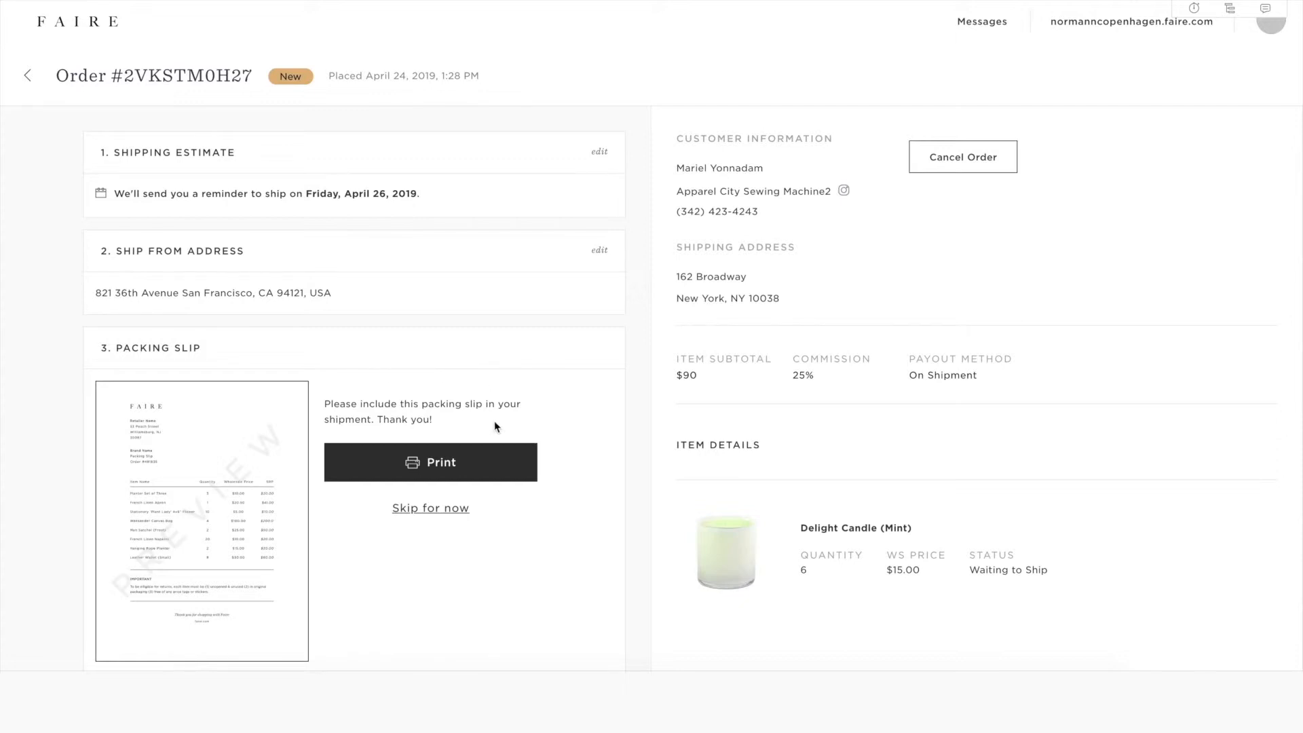
scroll("down", 3)
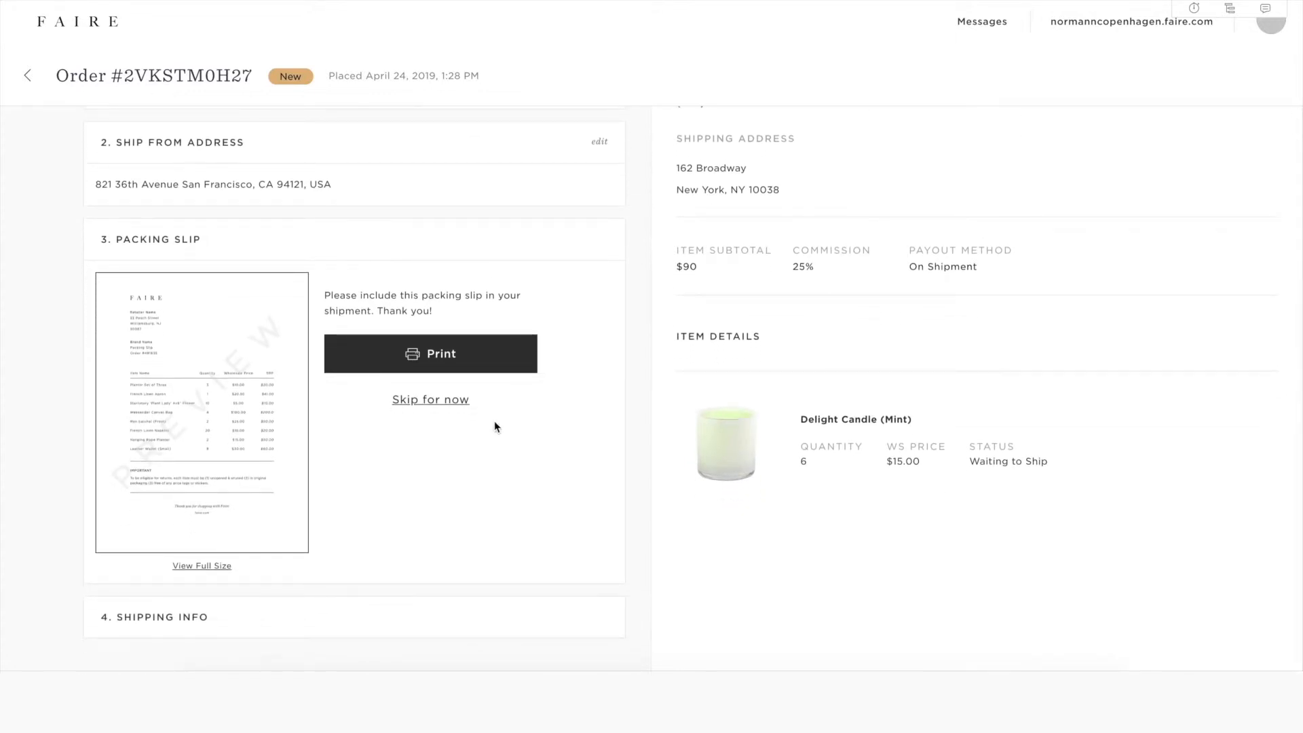
Send the packing slip for order #2VKSTM0H27 to the printer.
left_click(430, 353)
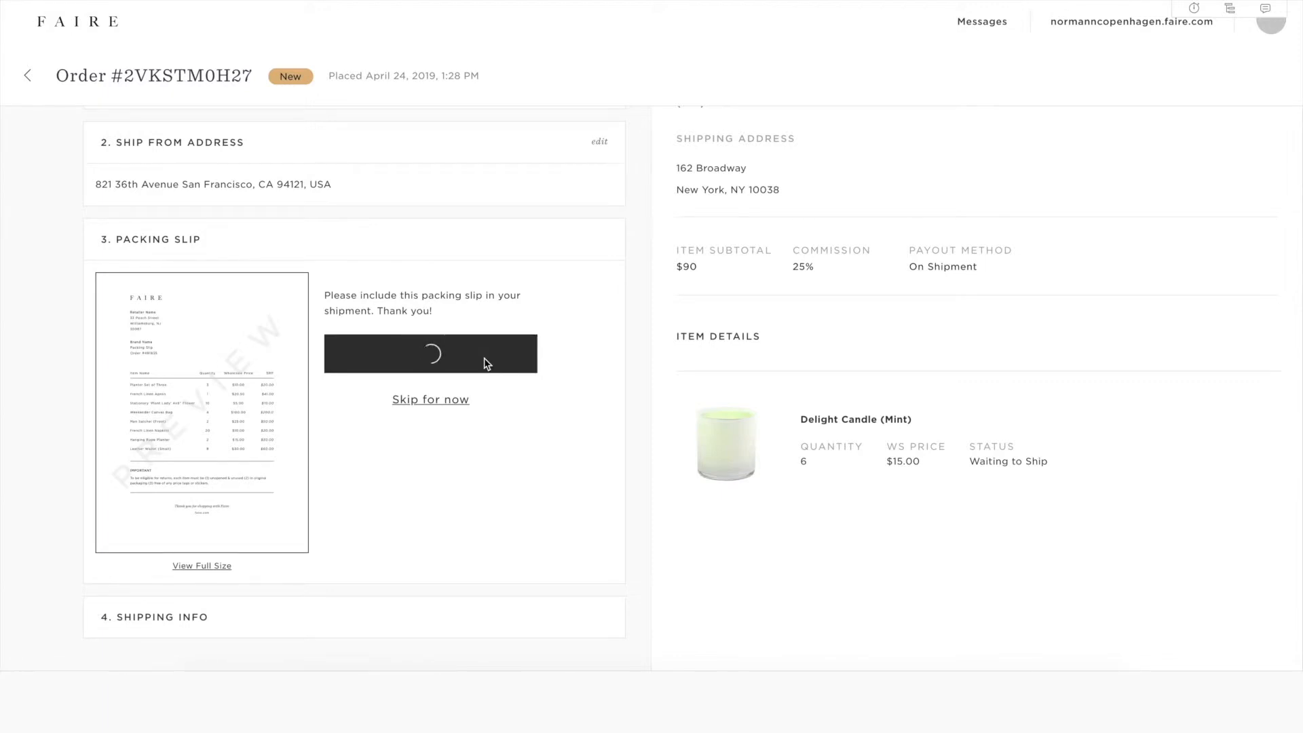
left_click(430, 353)
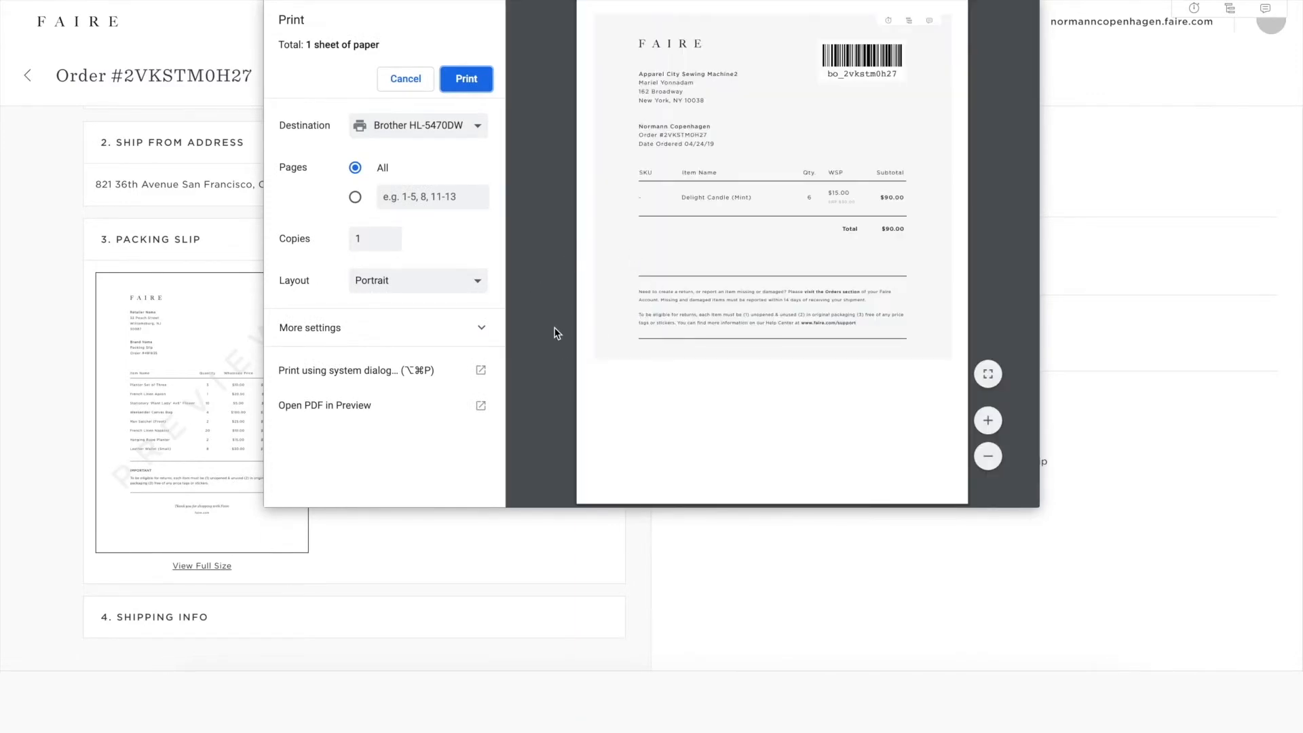
mouse_move(419, 126)
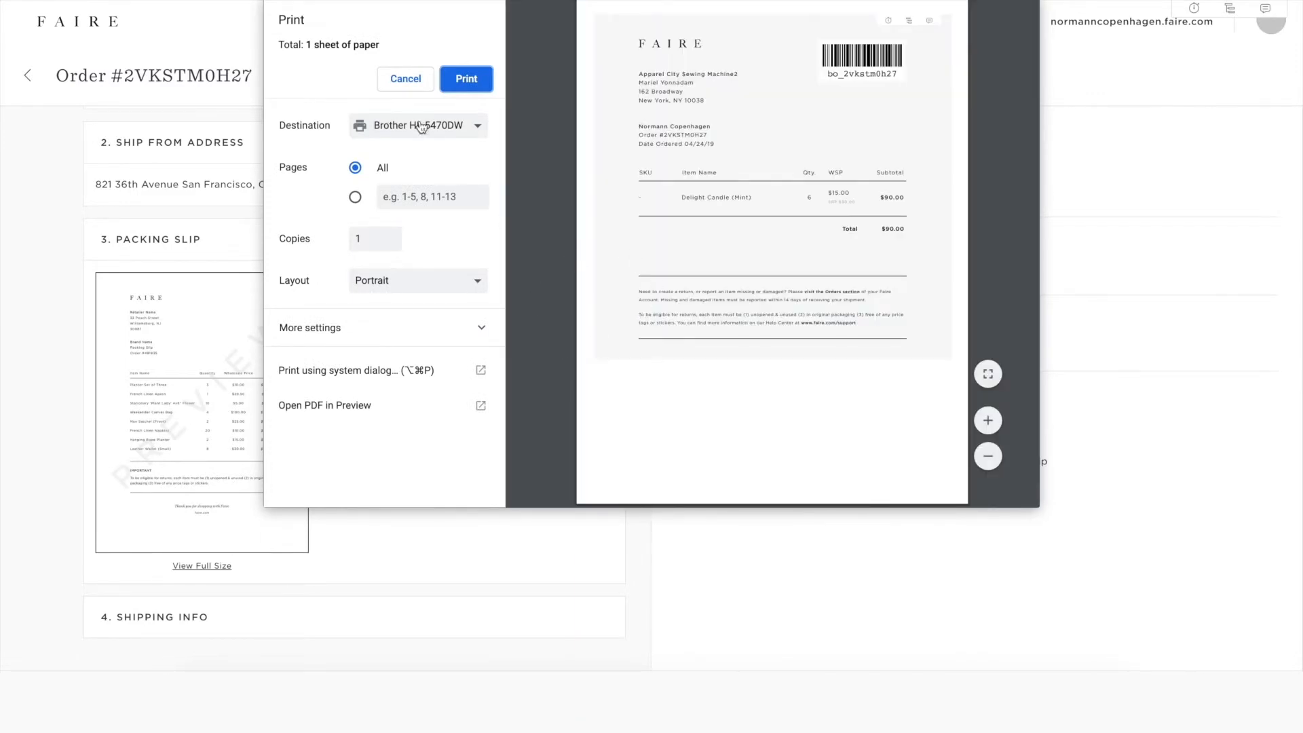
left_click(404, 79)
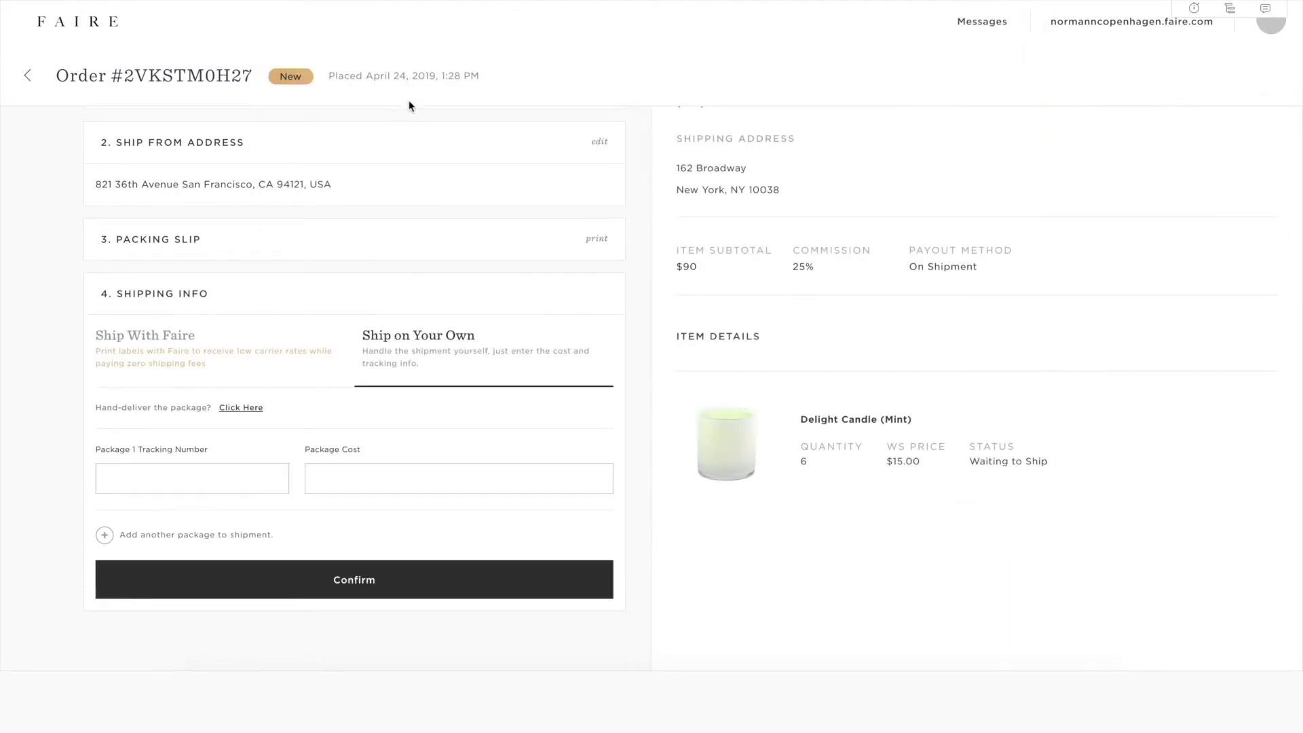
mouse_move(370, 423)
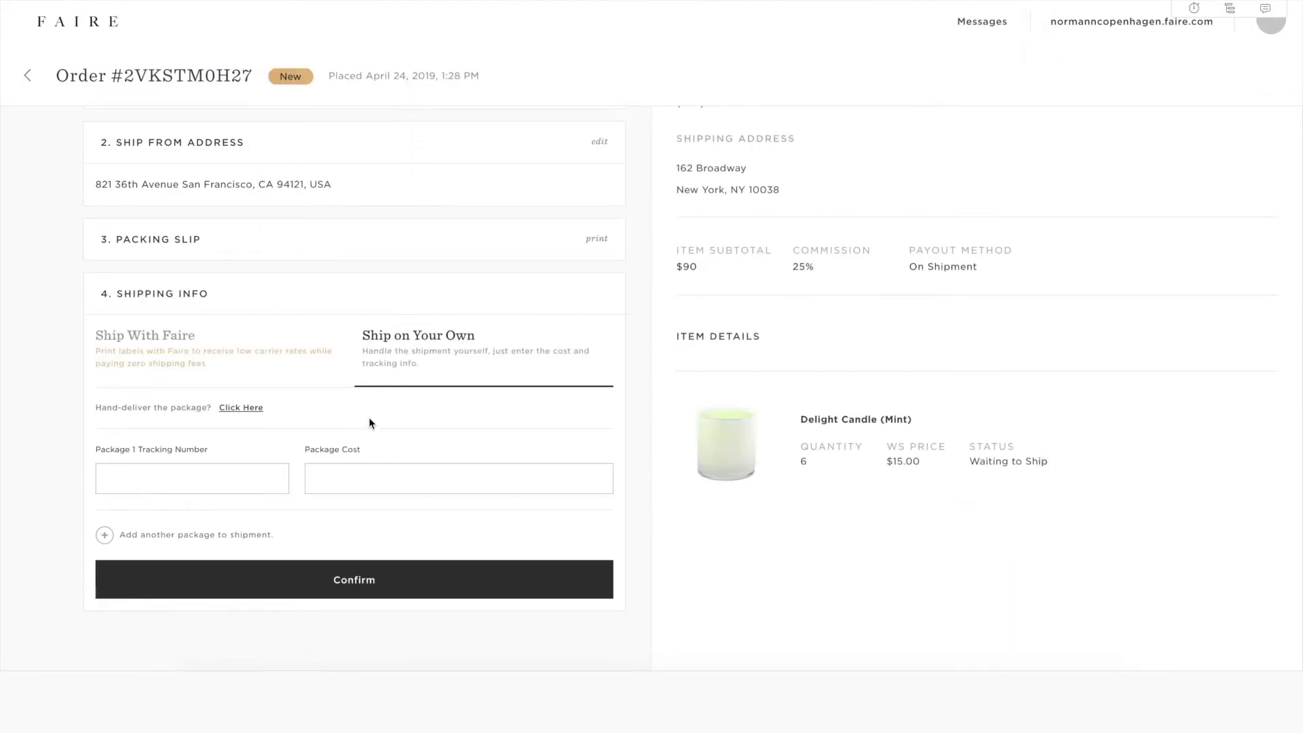
mouse_move(330, 414)
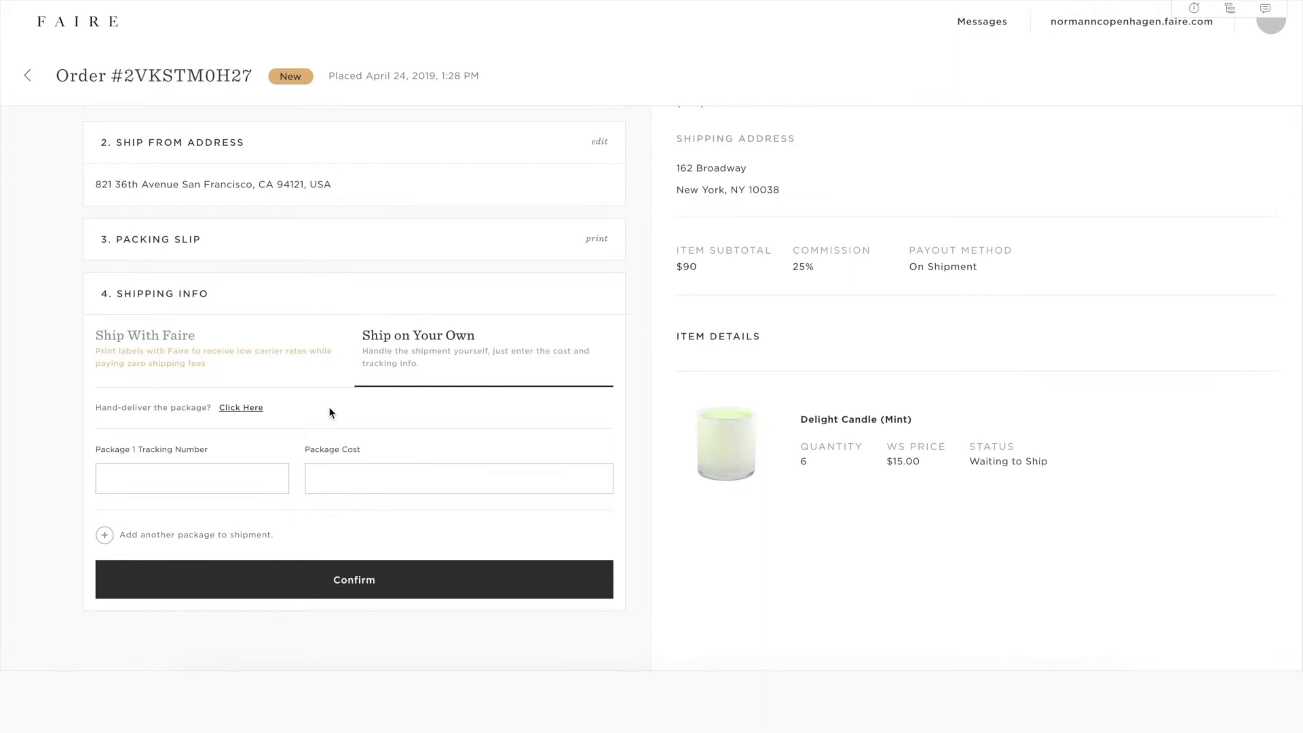
Choose Ship With Faire with FedEx as carrier and Ground as shipping speed.
left_click(145, 335)
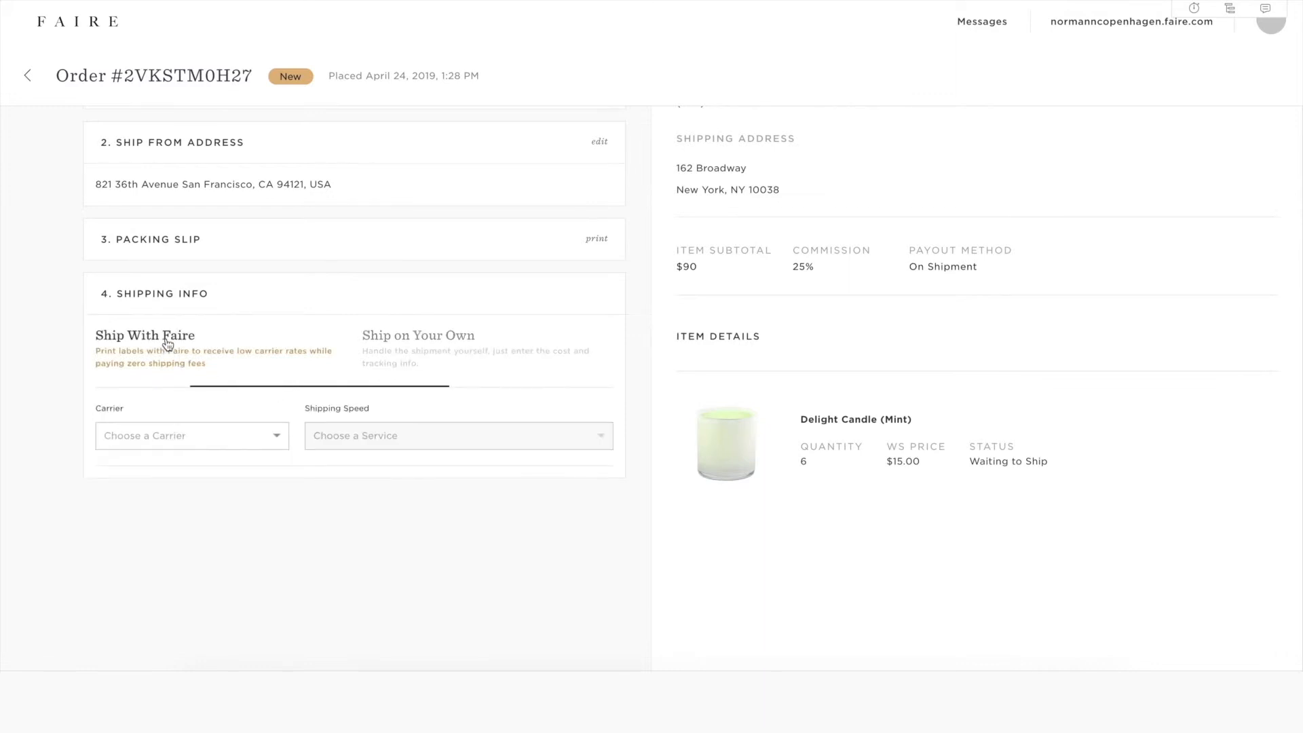
left_click(145, 335)
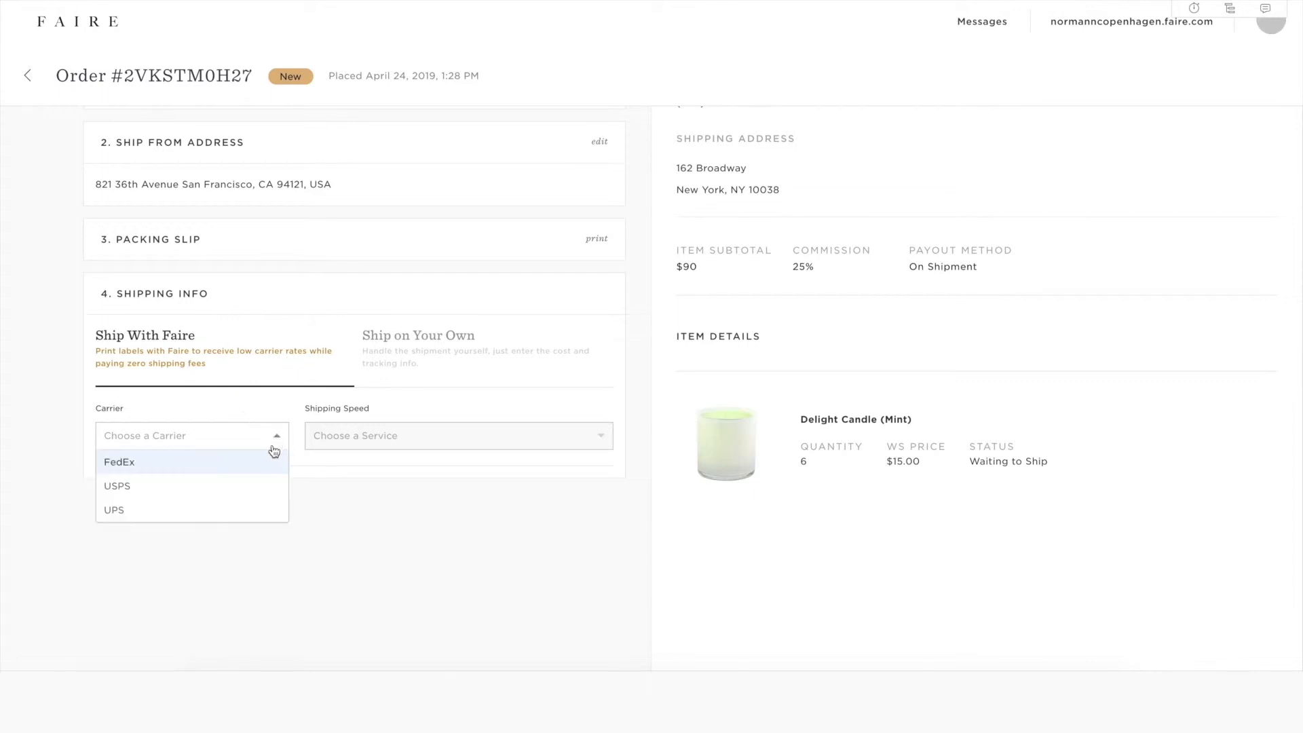
left_click(119, 461)
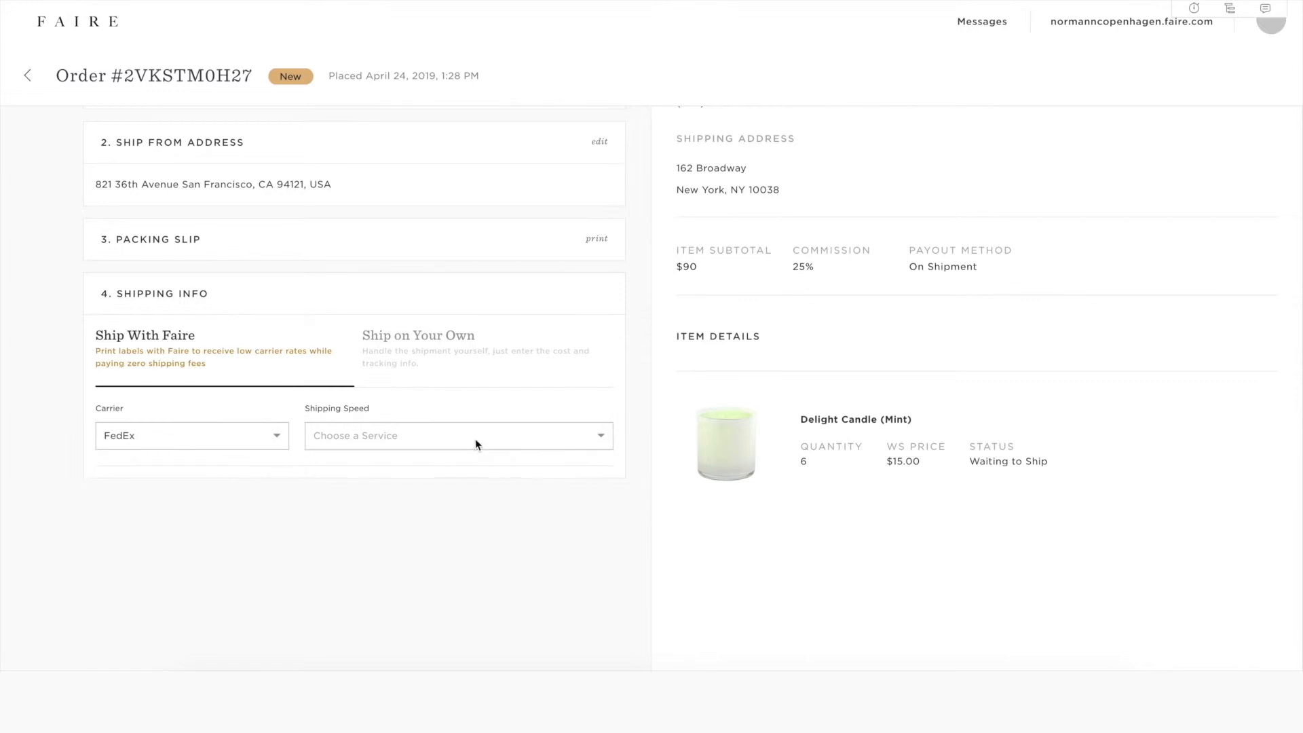
left_click(458, 435)
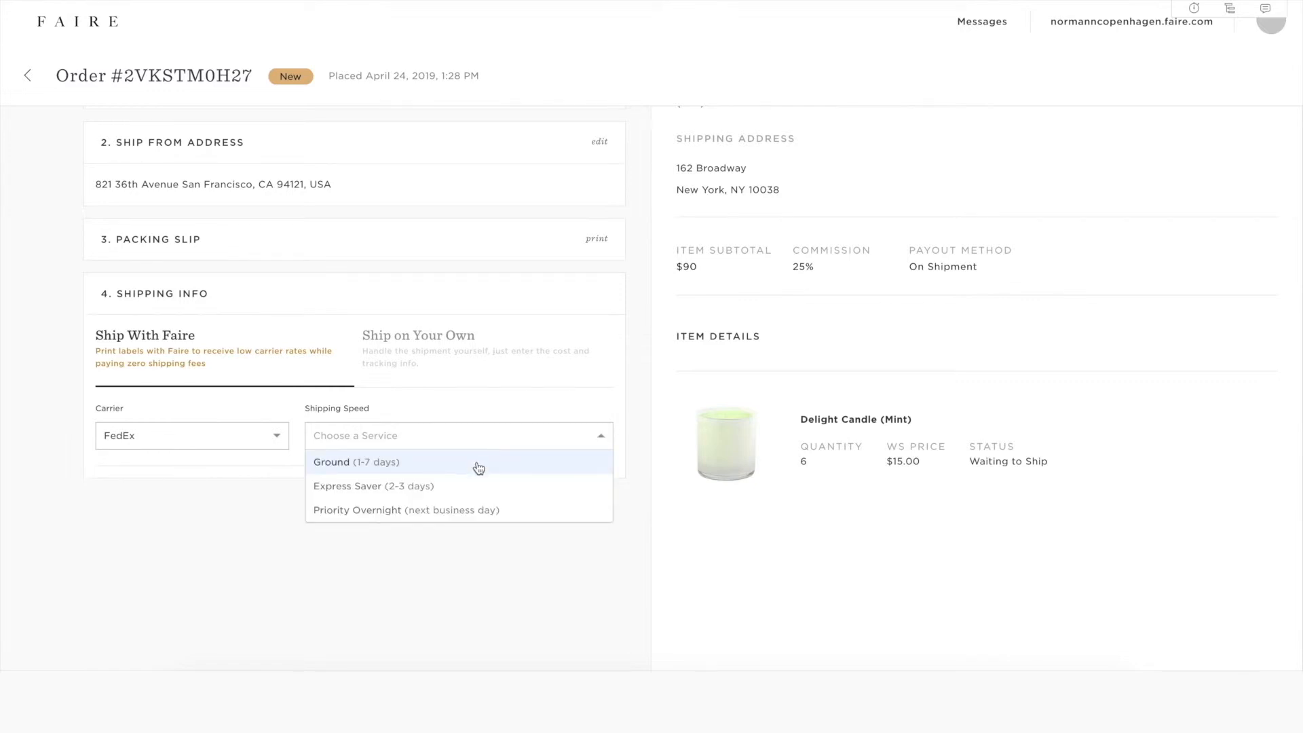
left_click(354, 461)
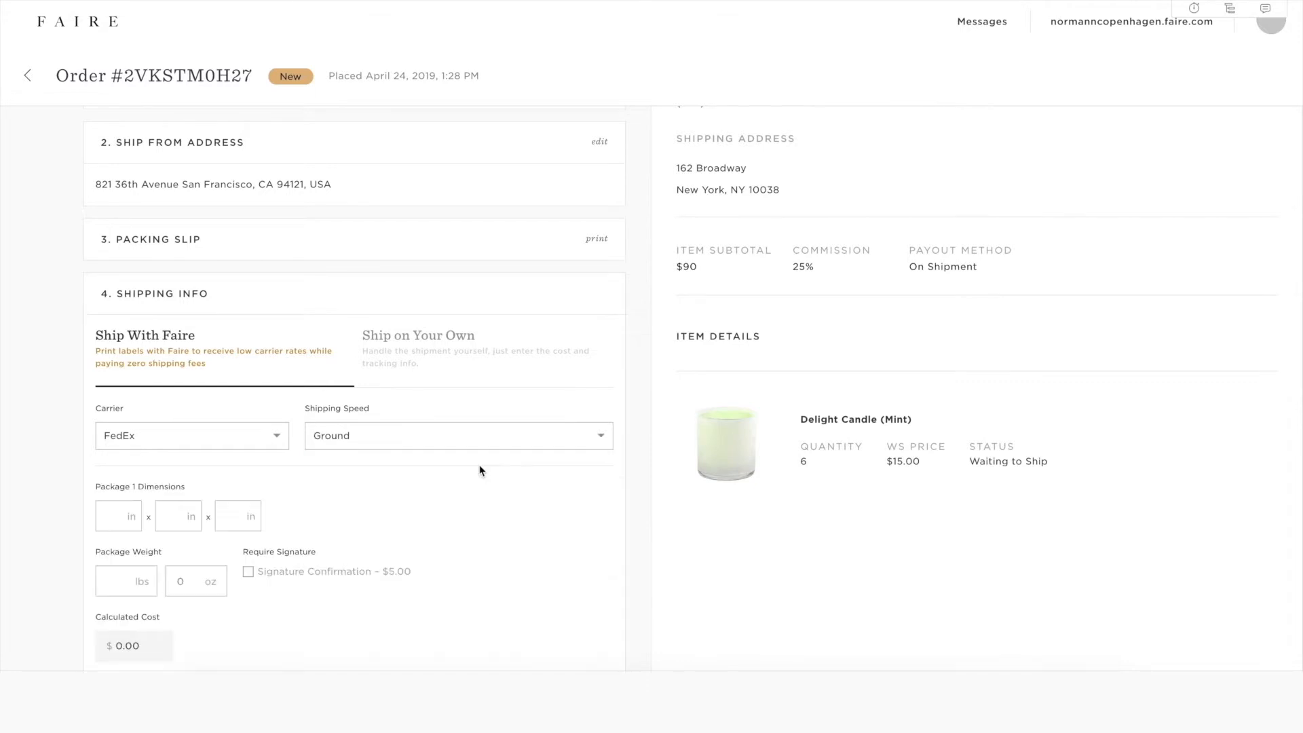
scroll("down", 3)
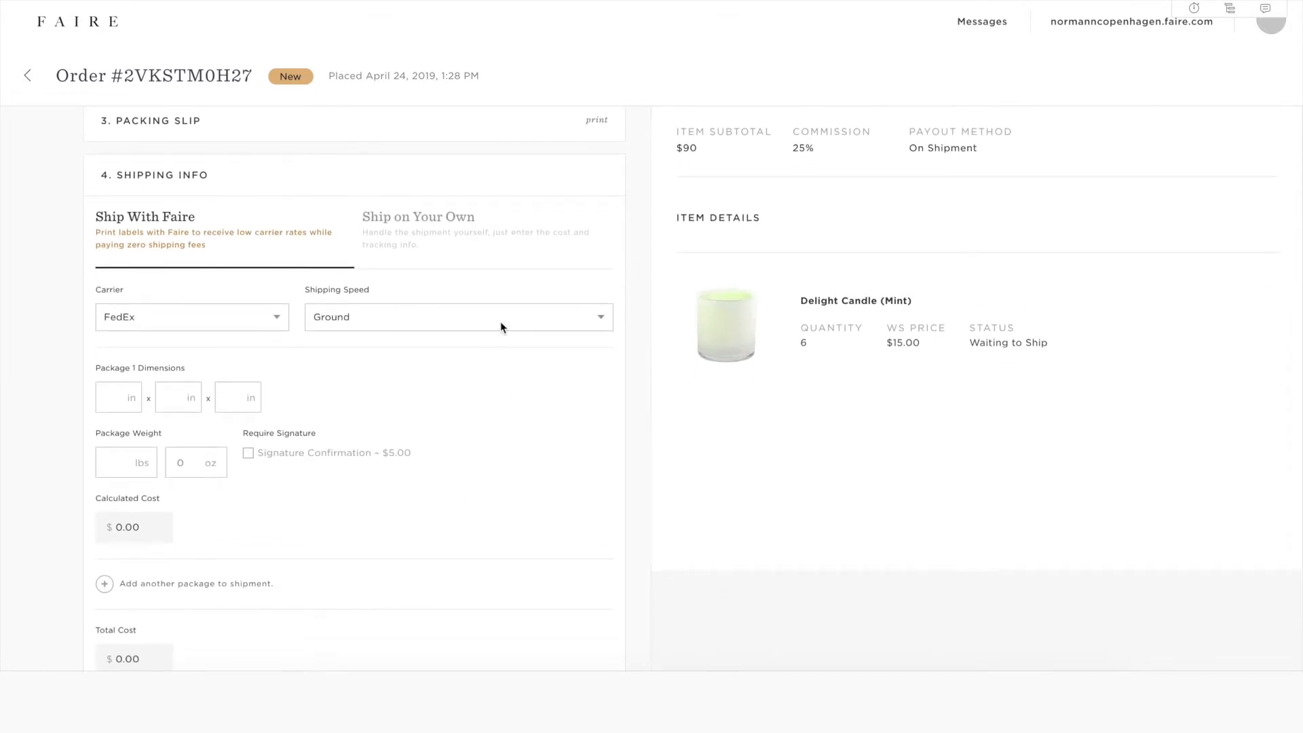
left_click(457, 316)
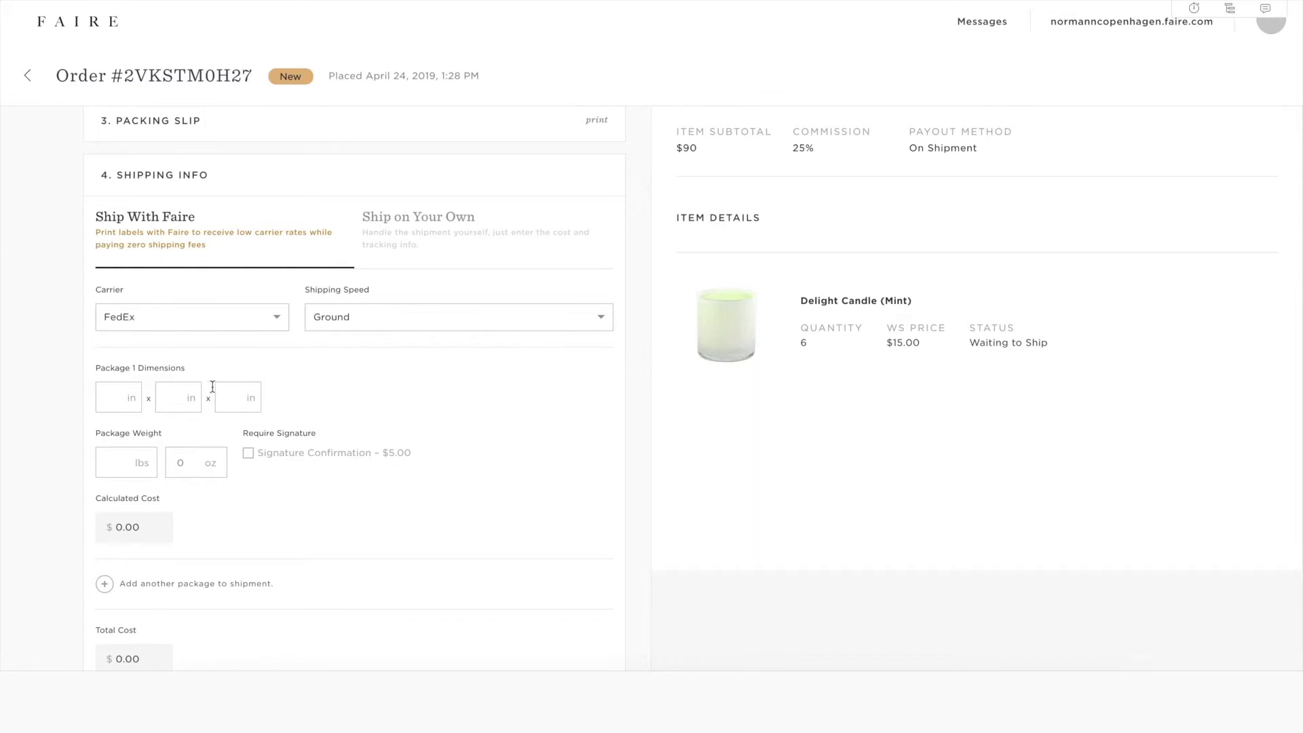
Enter Package 1 as 30 × 20 × 20 in weighing 10 lb, giving a $79.25 label cost.
left_click(118, 396)
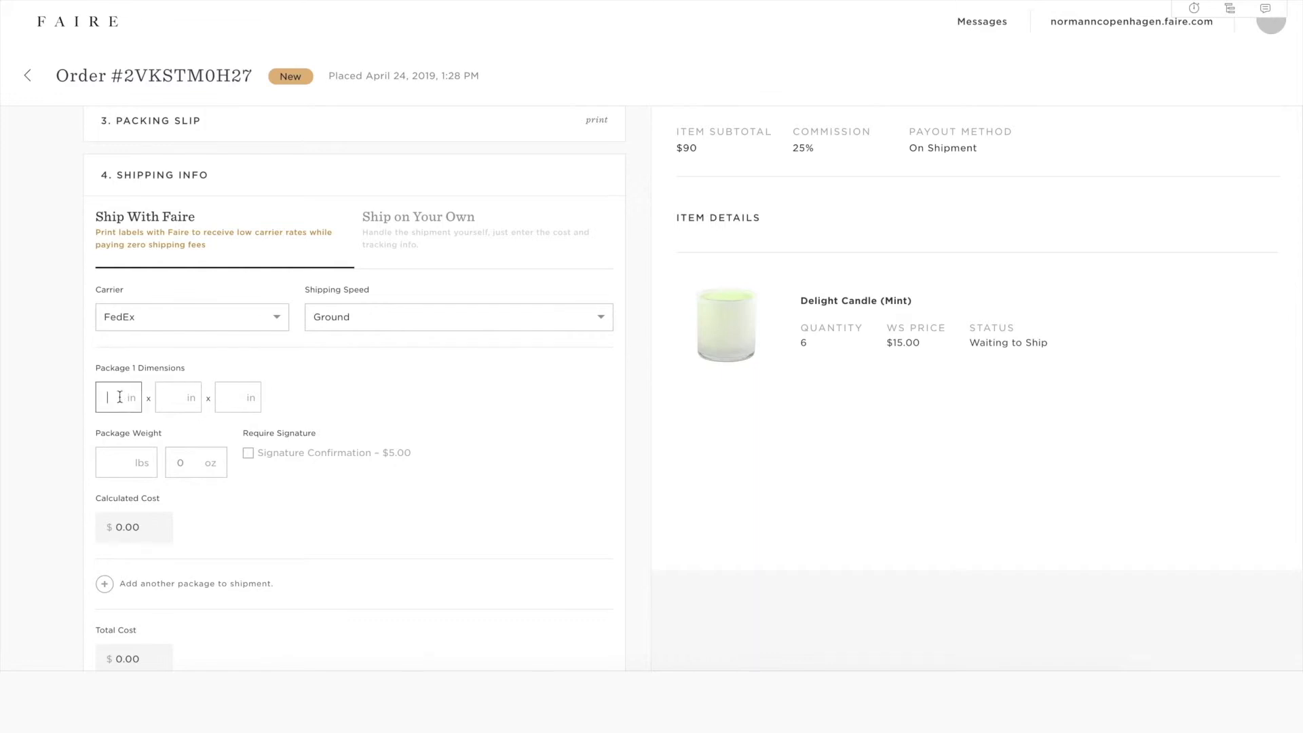
type("30")
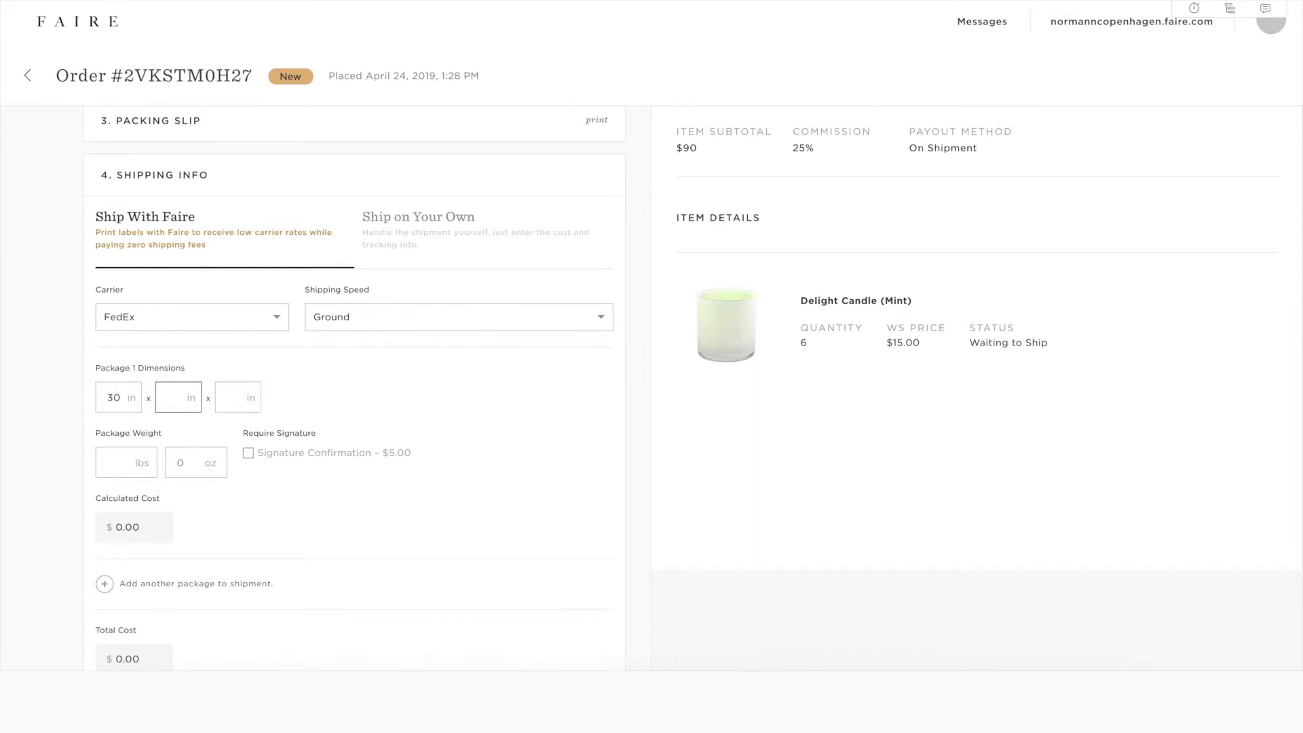
type("20")
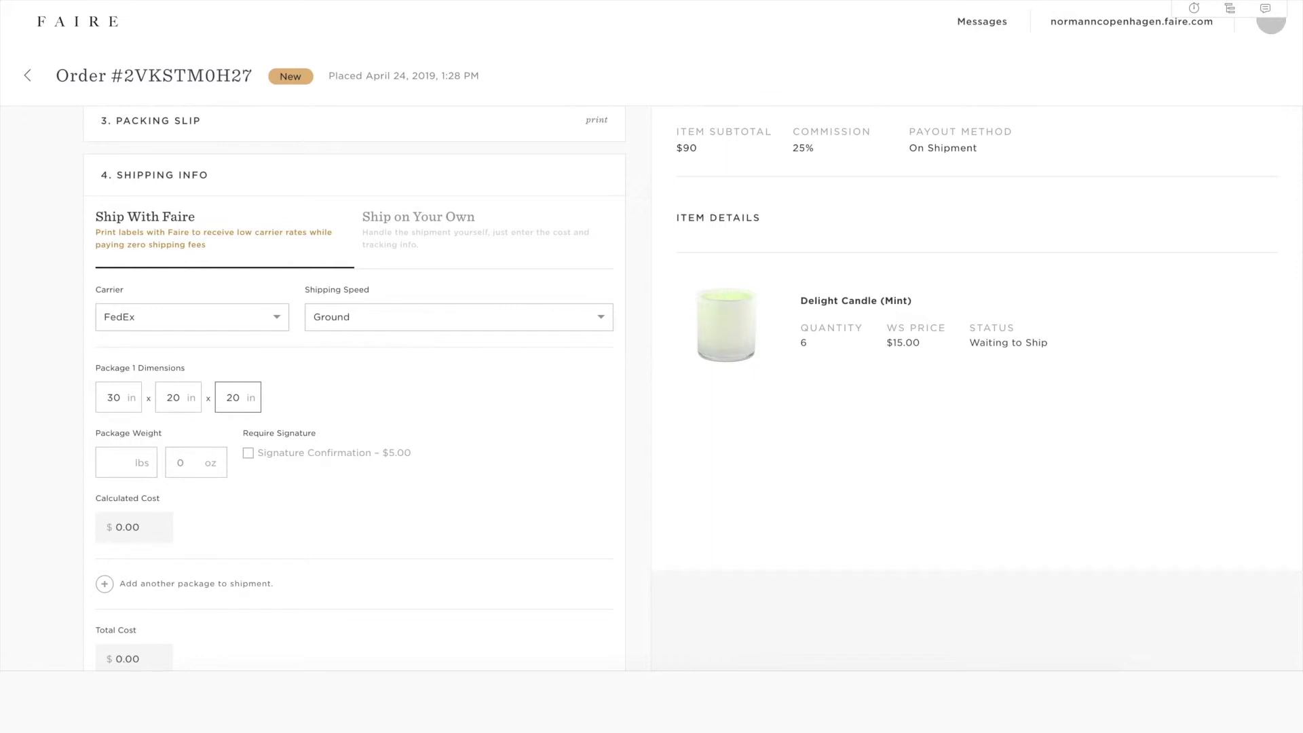
type("10")
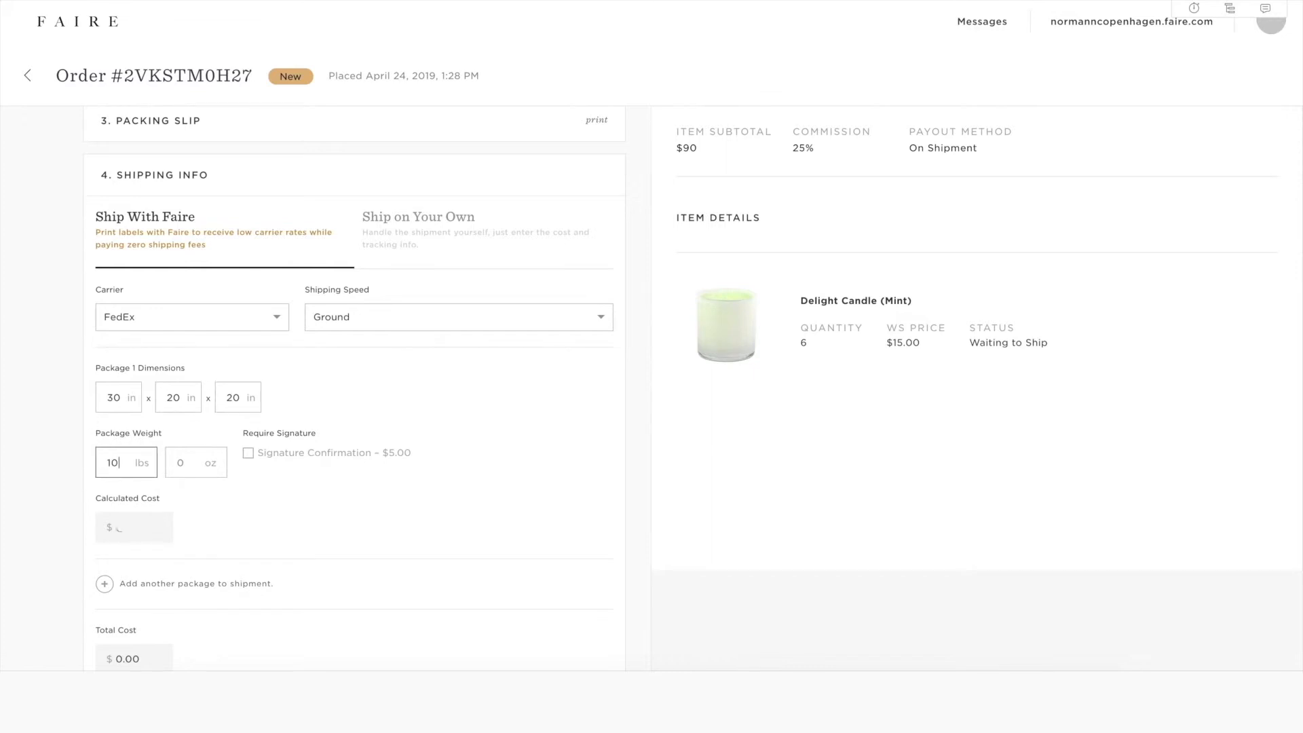
mouse_move(267, 524)
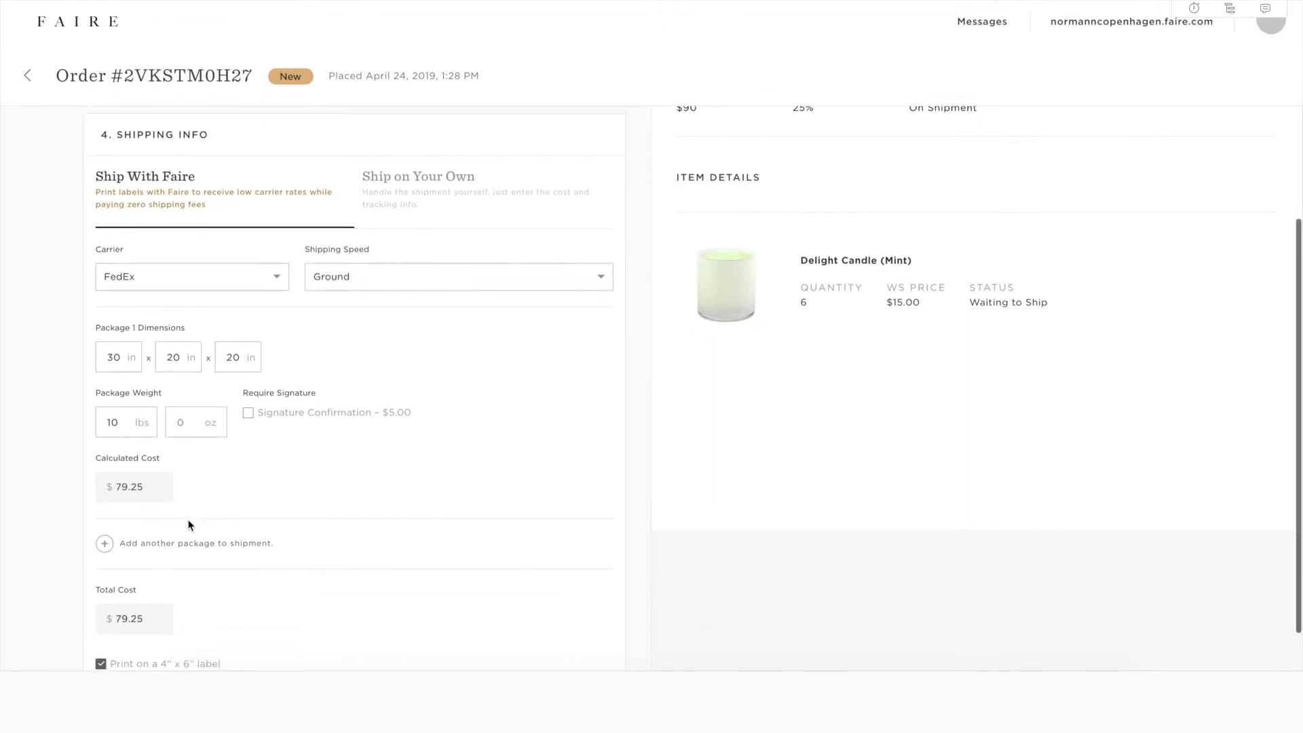
scroll("down", 3)
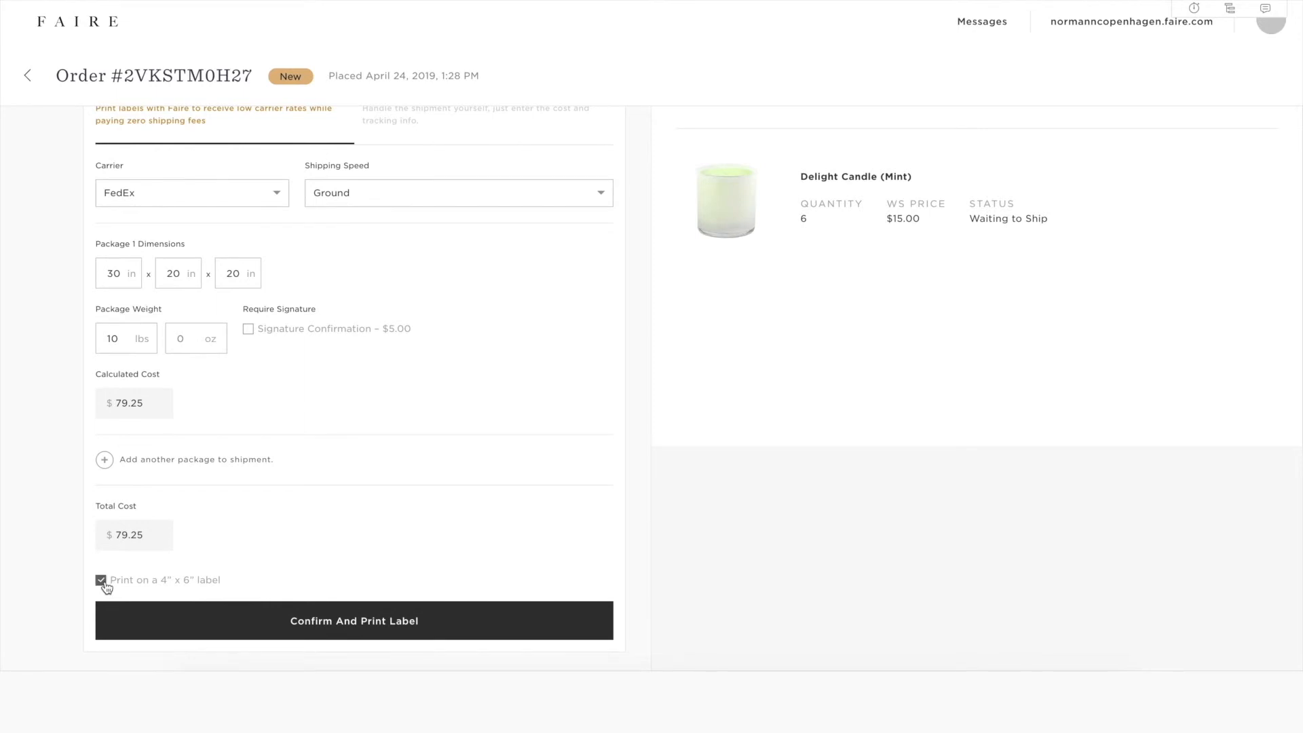
mouse_move(323, 605)
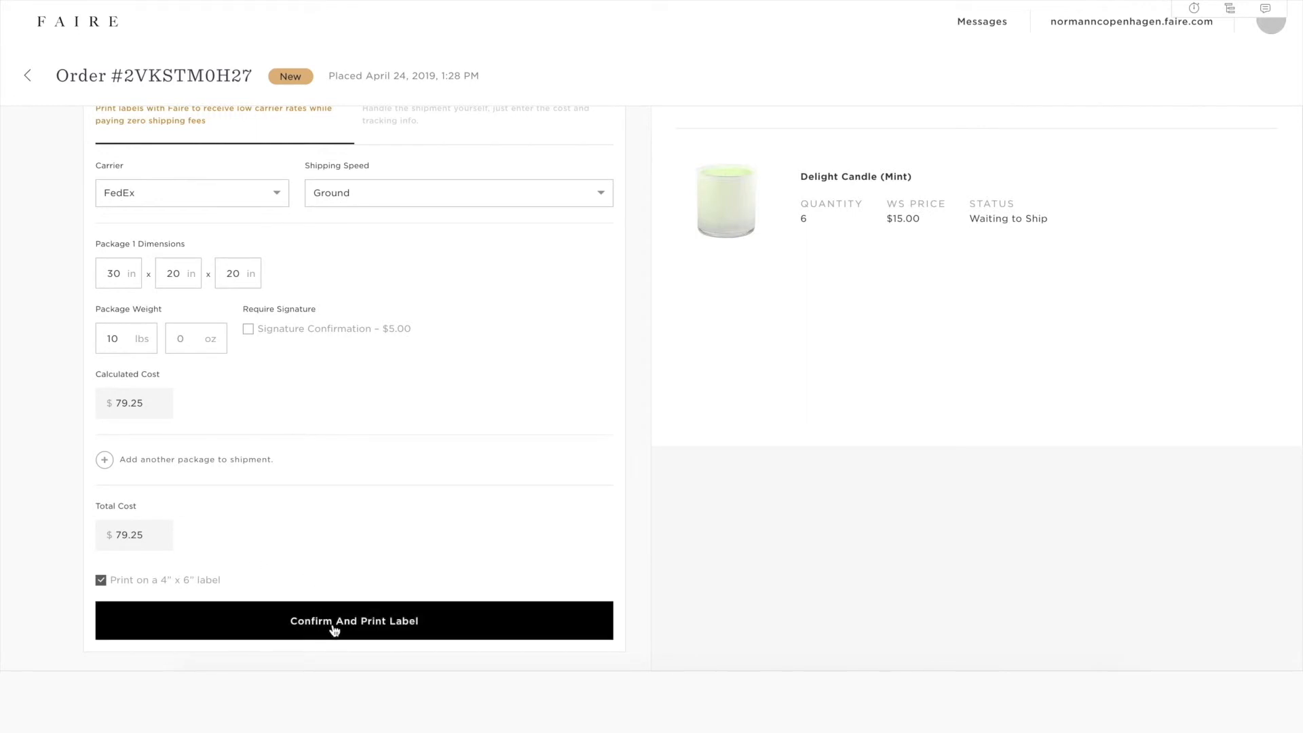
Confirm and purchase the FedEx label, then send the label to print.
left_click(353, 620)
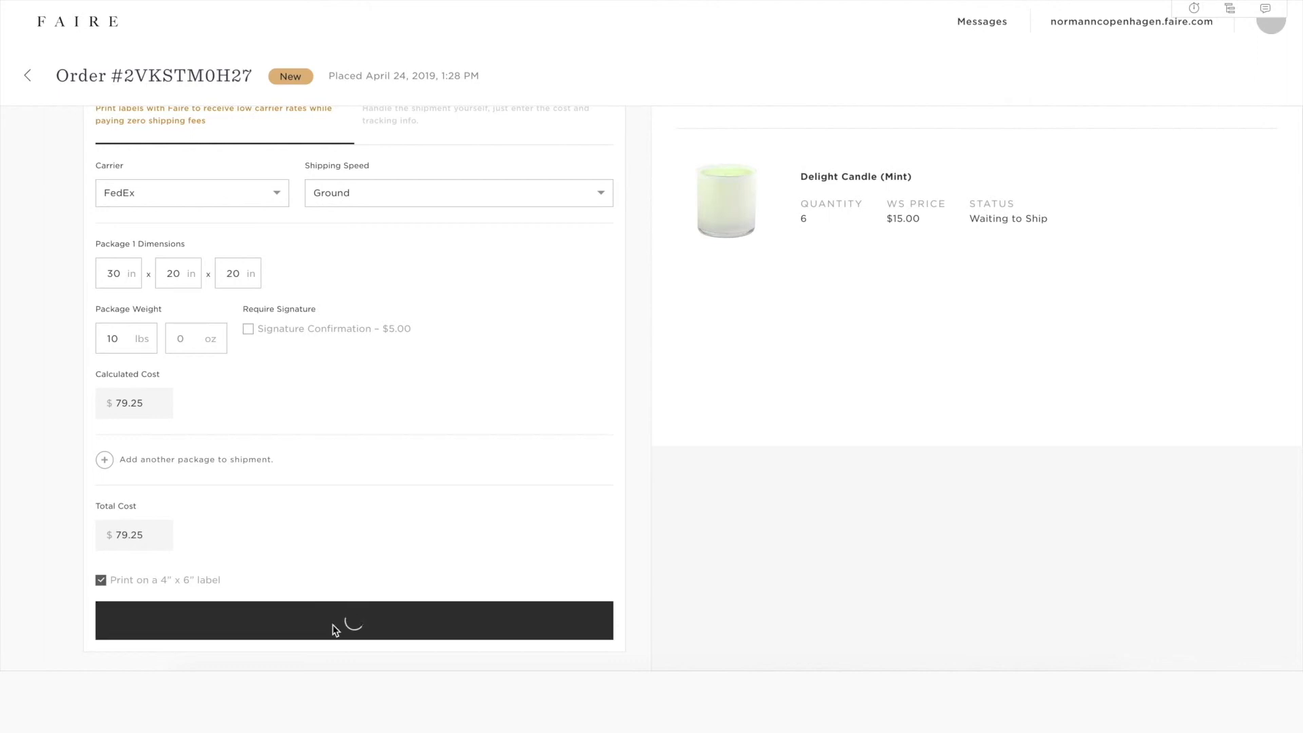
left_click(352, 620)
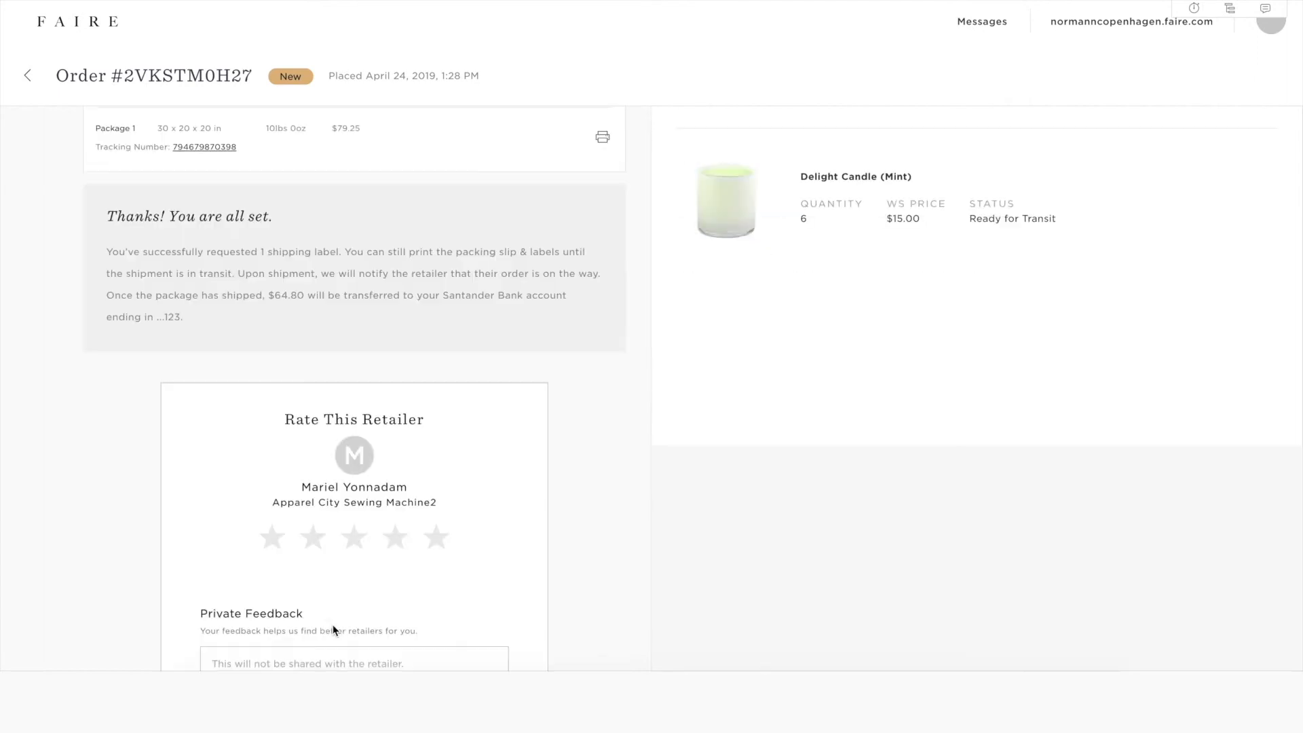
left_click(601, 137)
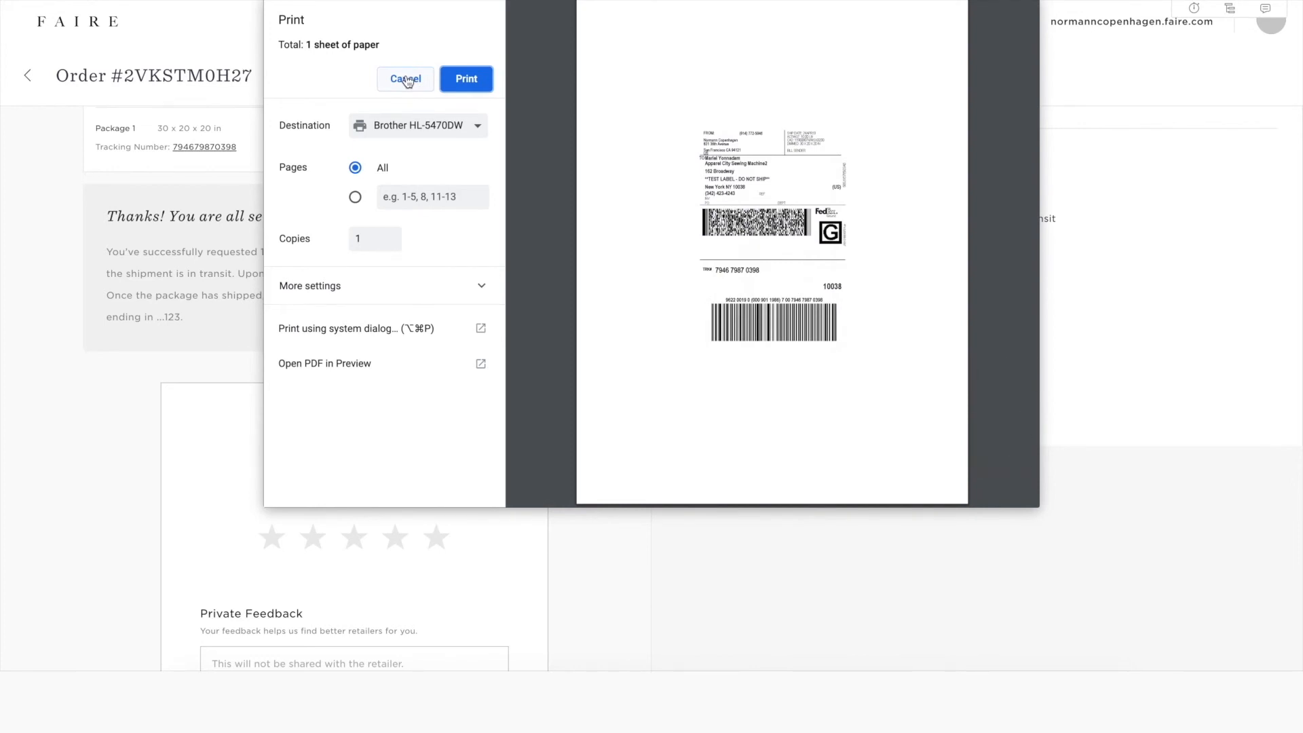
left_click(404, 79)
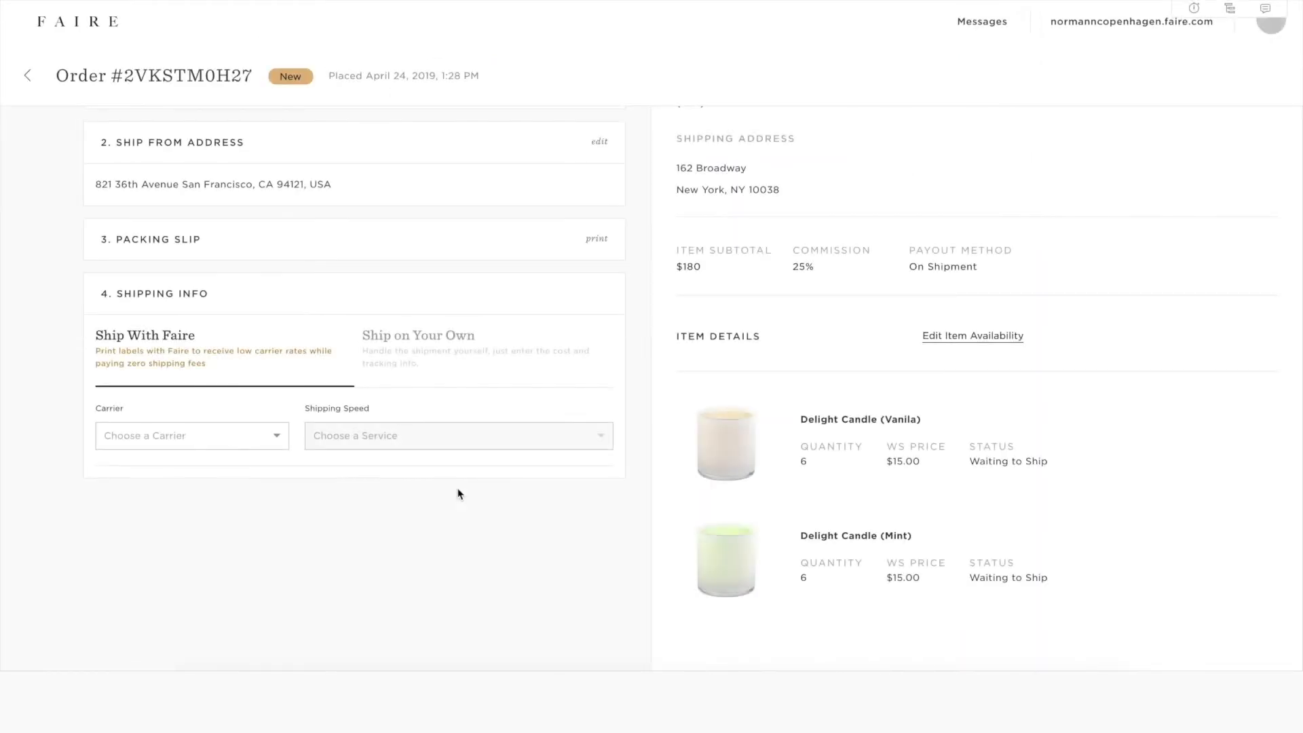
left_click(417, 335)
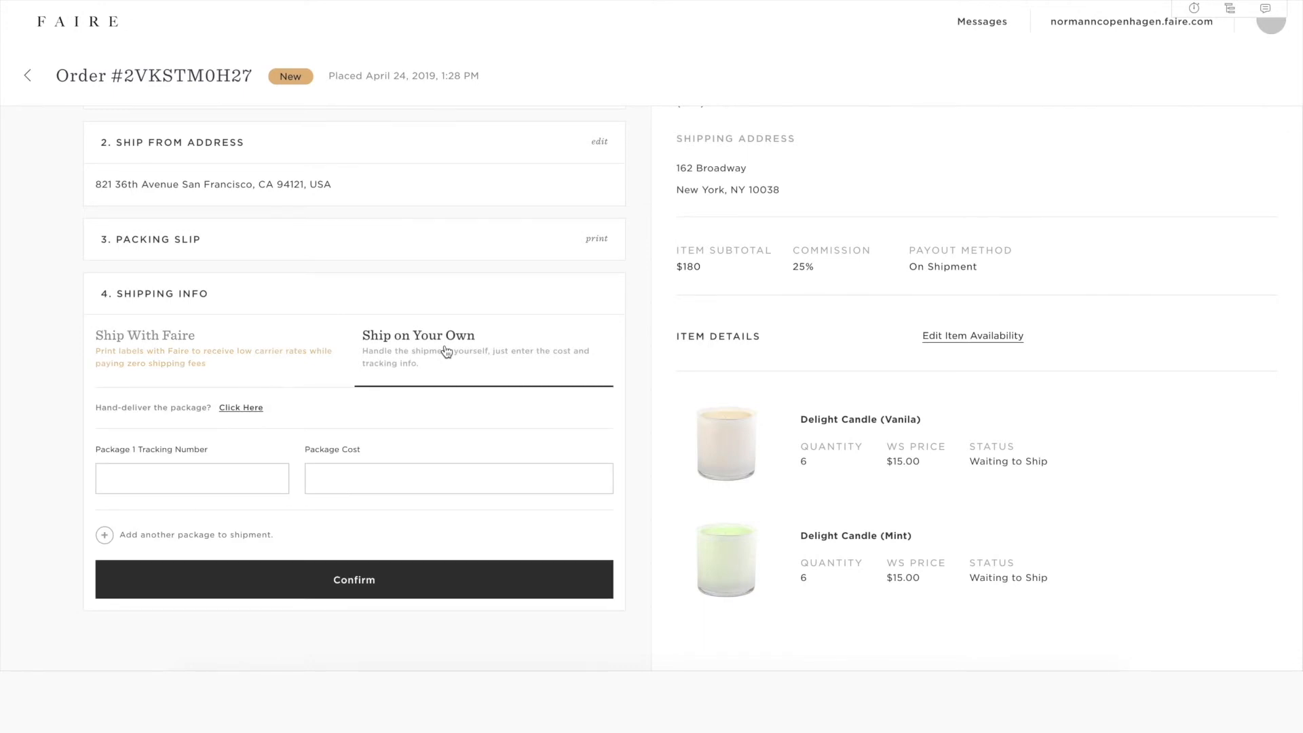
mouse_move(257, 467)
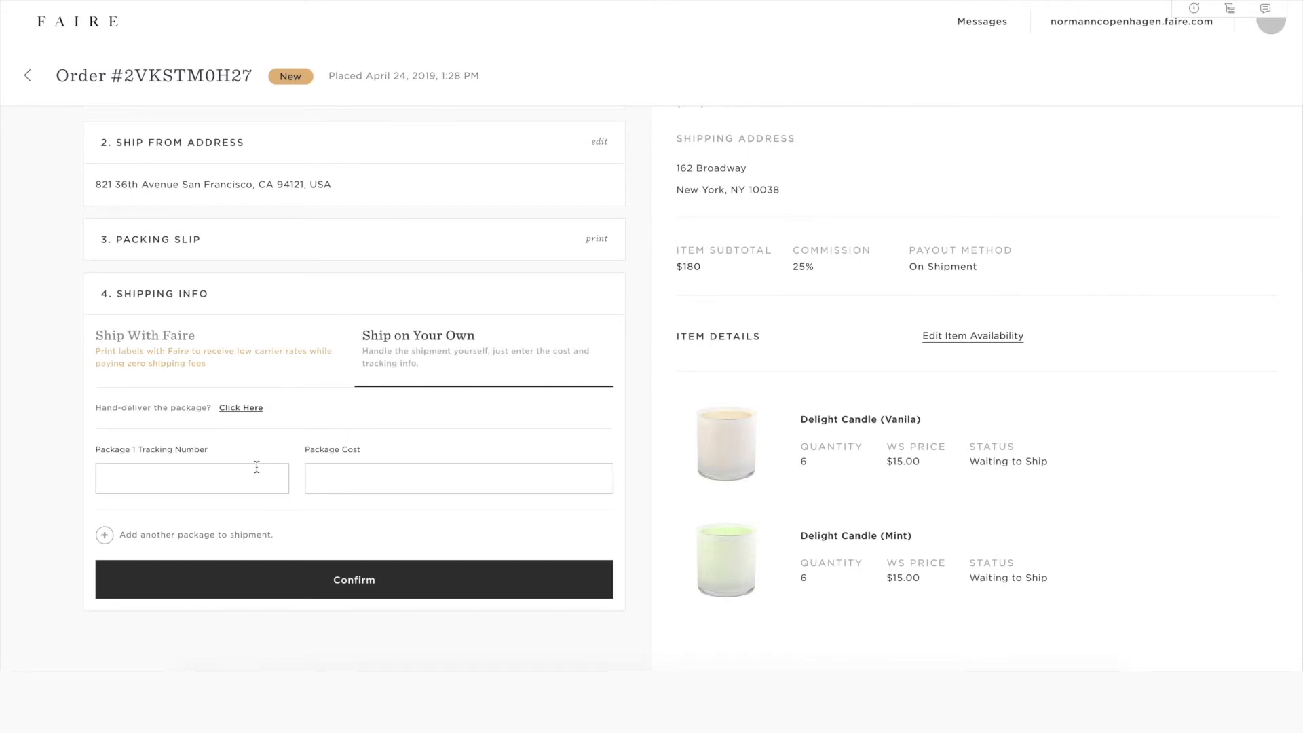
type("1")
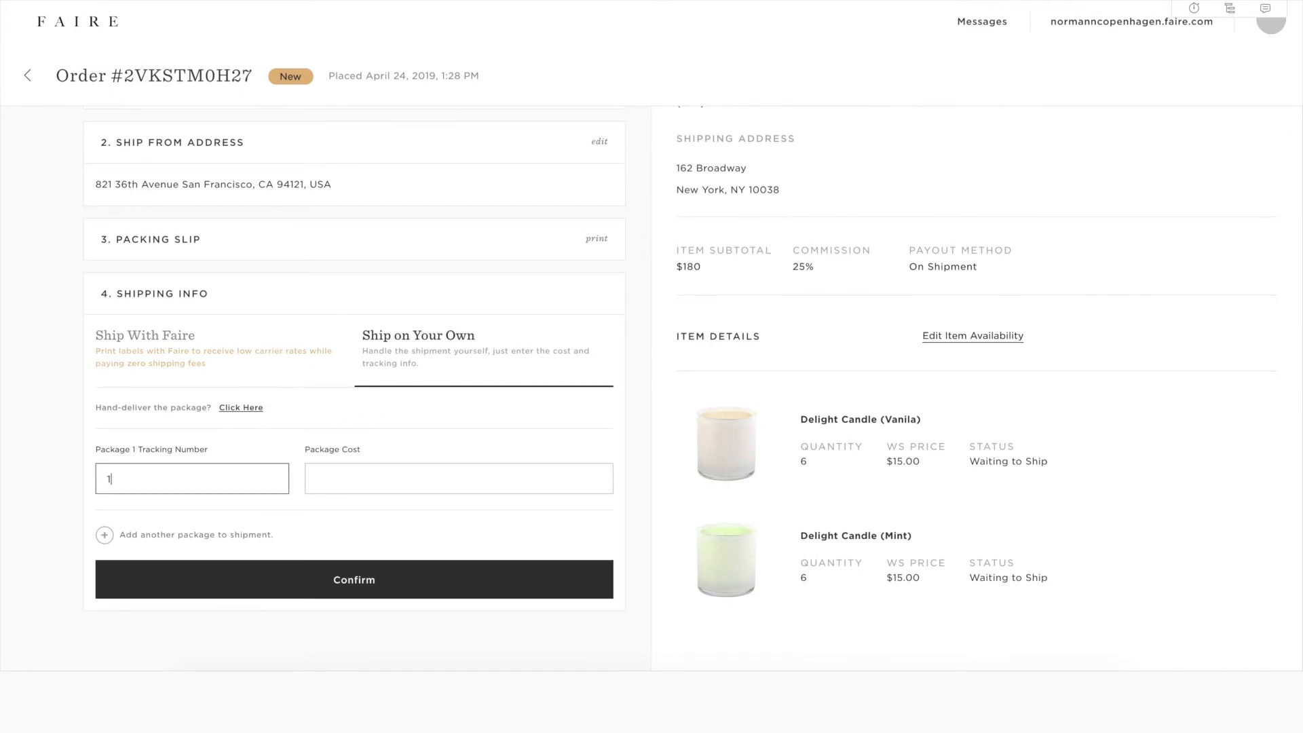
type("2345678910")
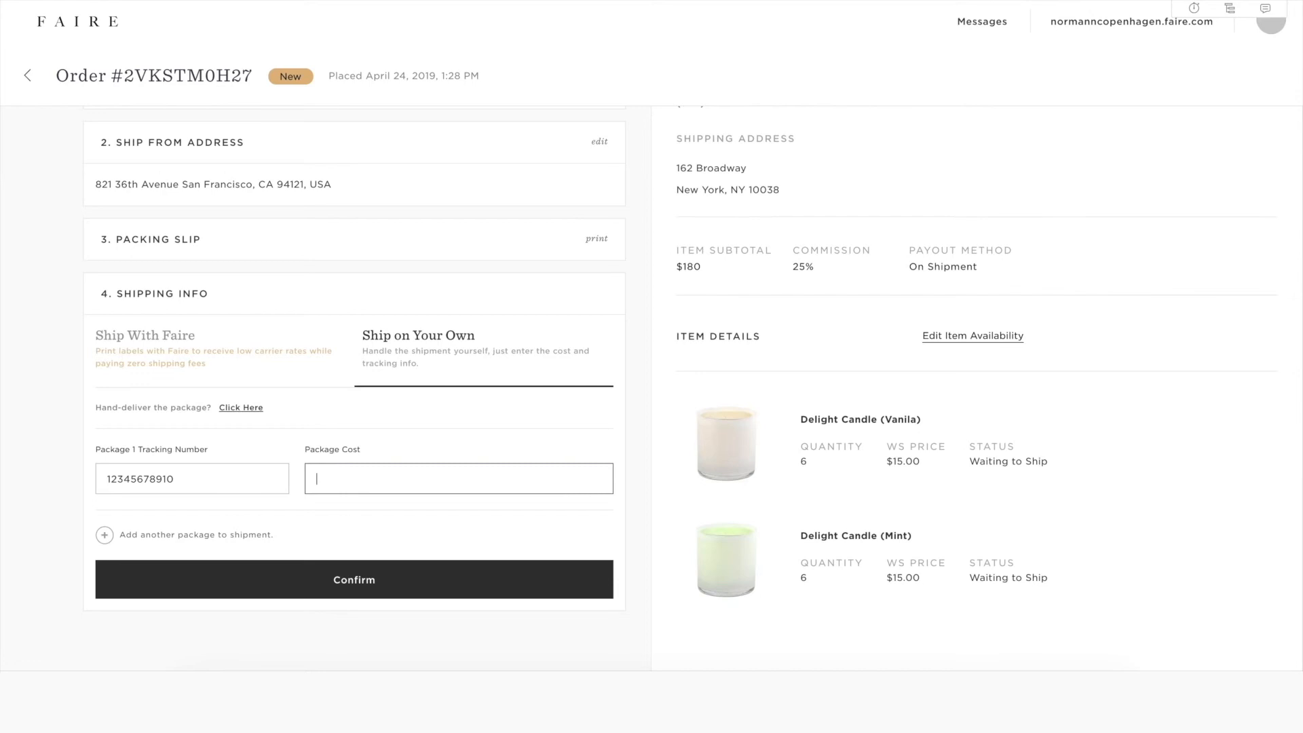
type("$50")
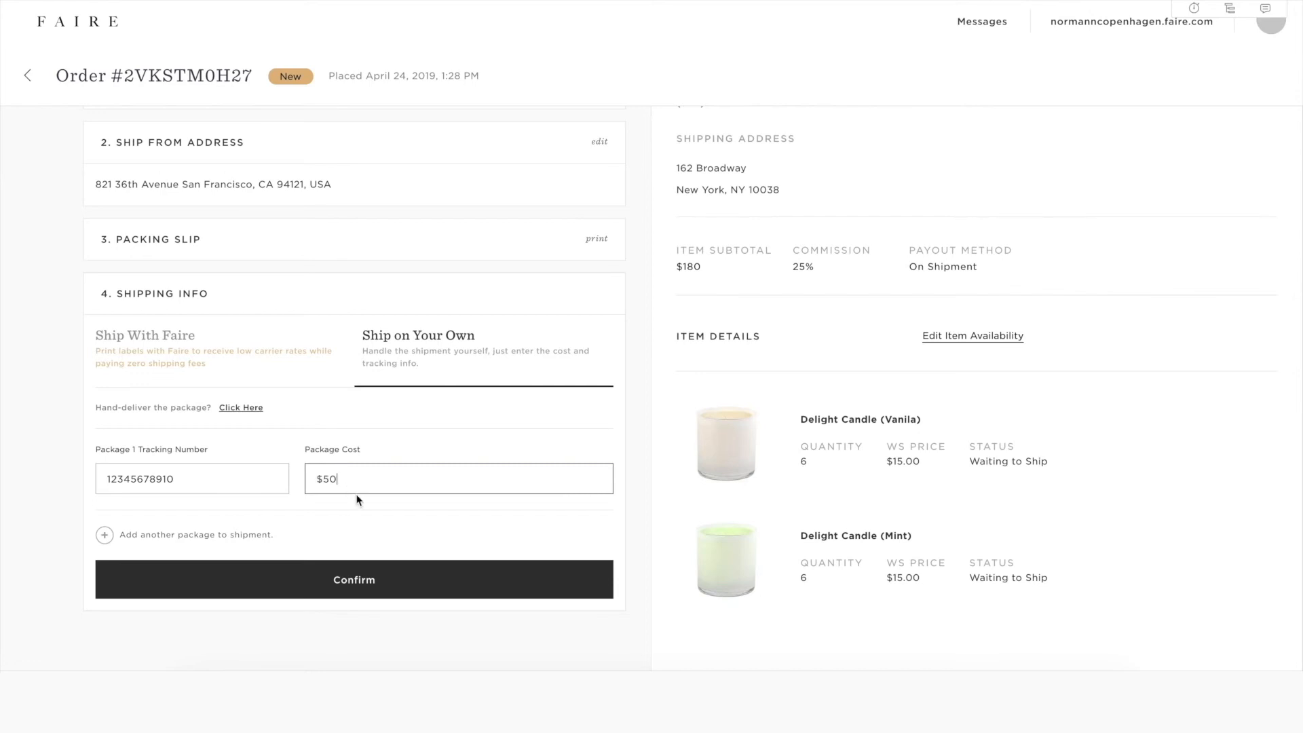
mouse_move(278, 428)
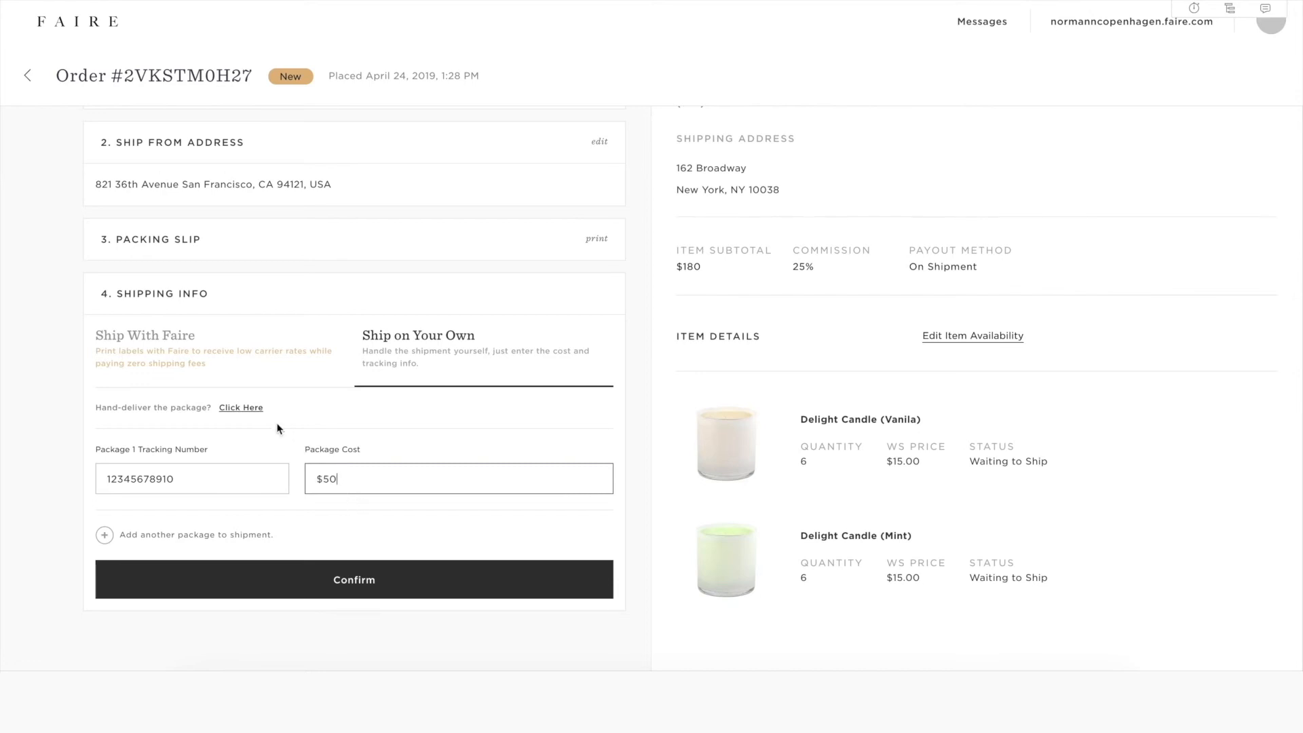
mouse_move(241, 407)
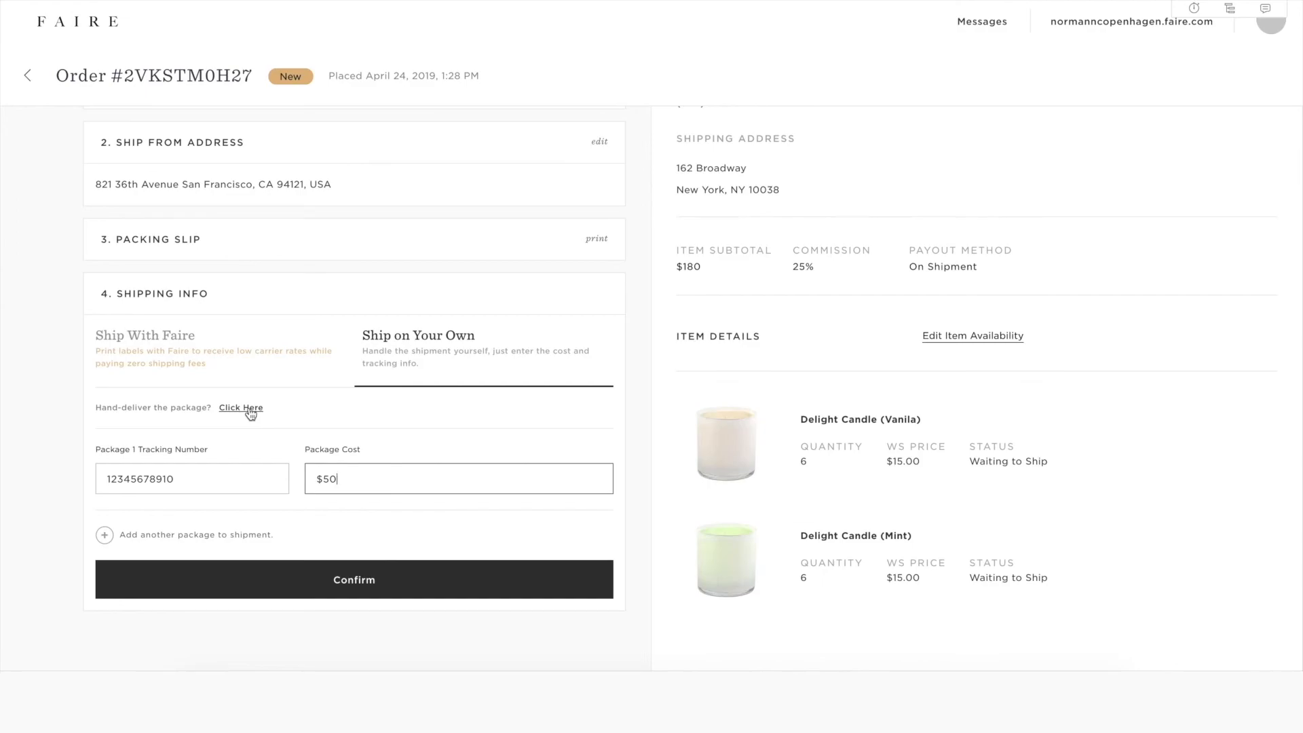
Confirm the shipment as hand-delivered and return to the orders list showing it Fulfilled at $90.00.
left_click(240, 407)
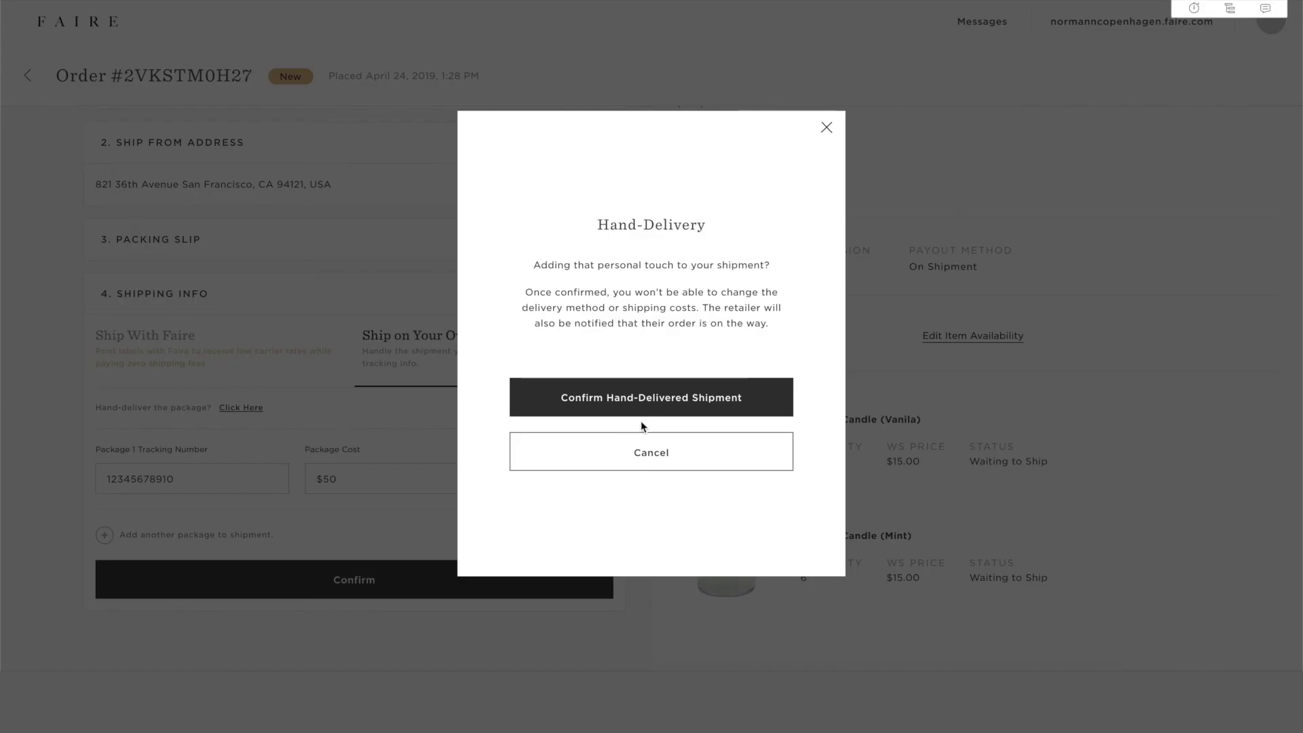
mouse_move(661, 409)
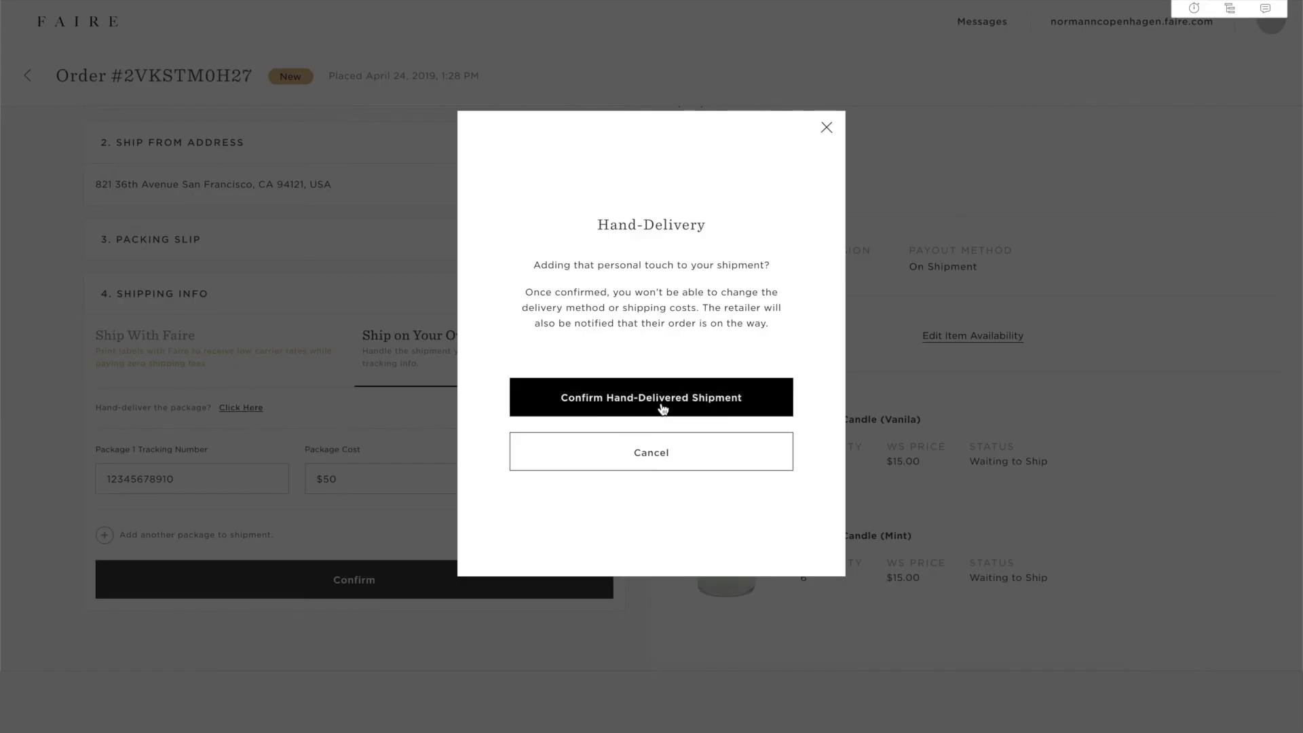
left_click(649, 398)
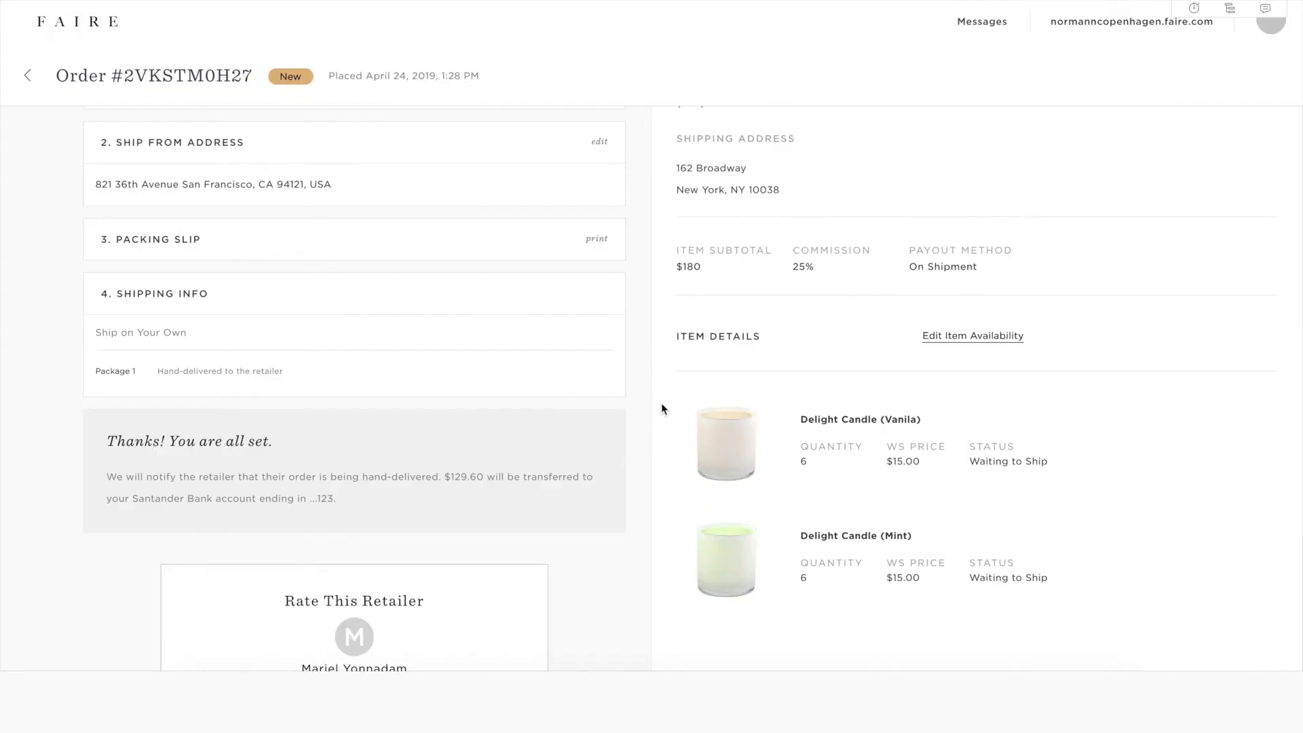
mouse_move(602, 473)
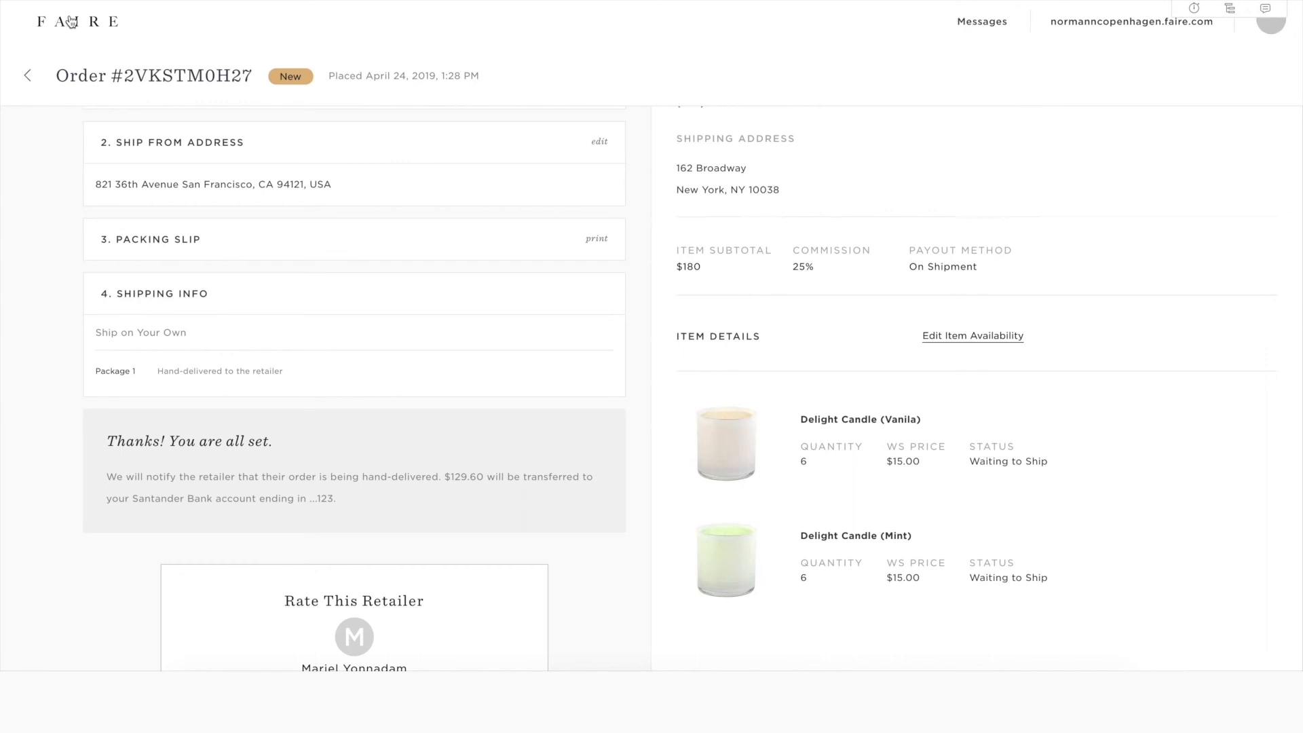
left_click(27, 74)
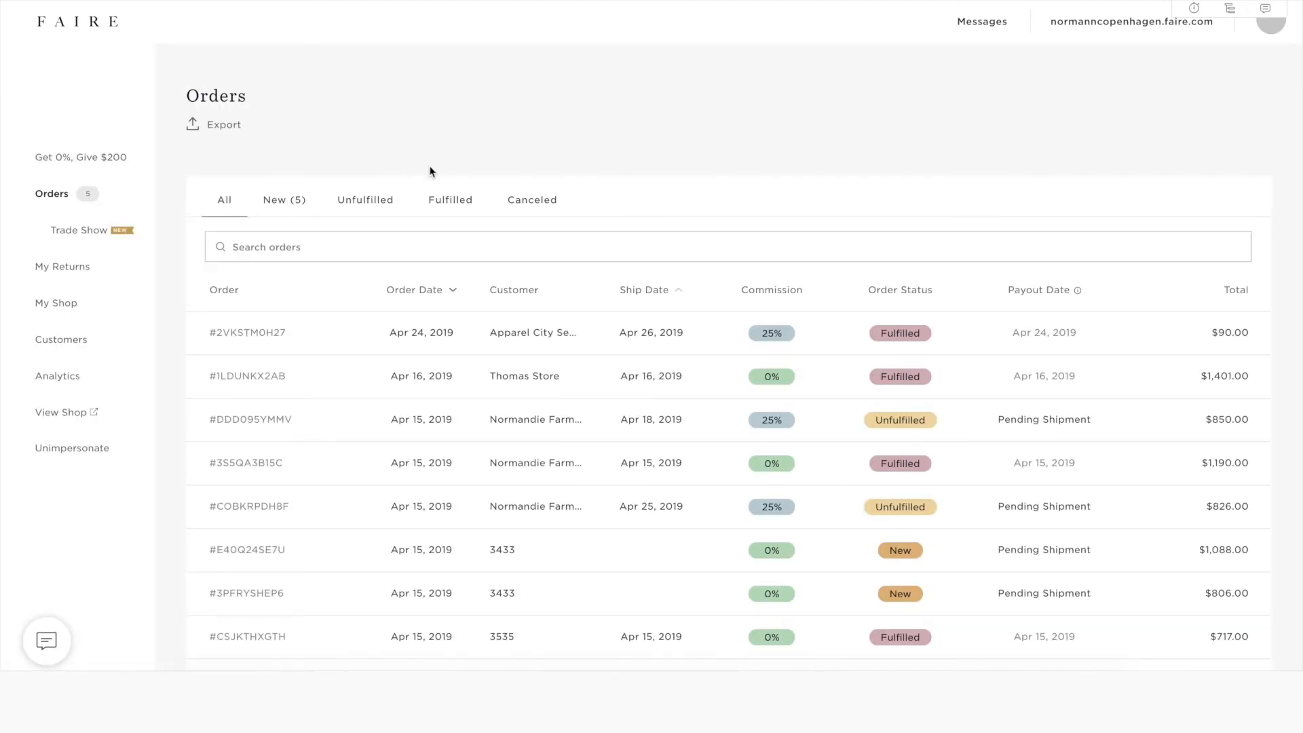
scroll("down", 3)
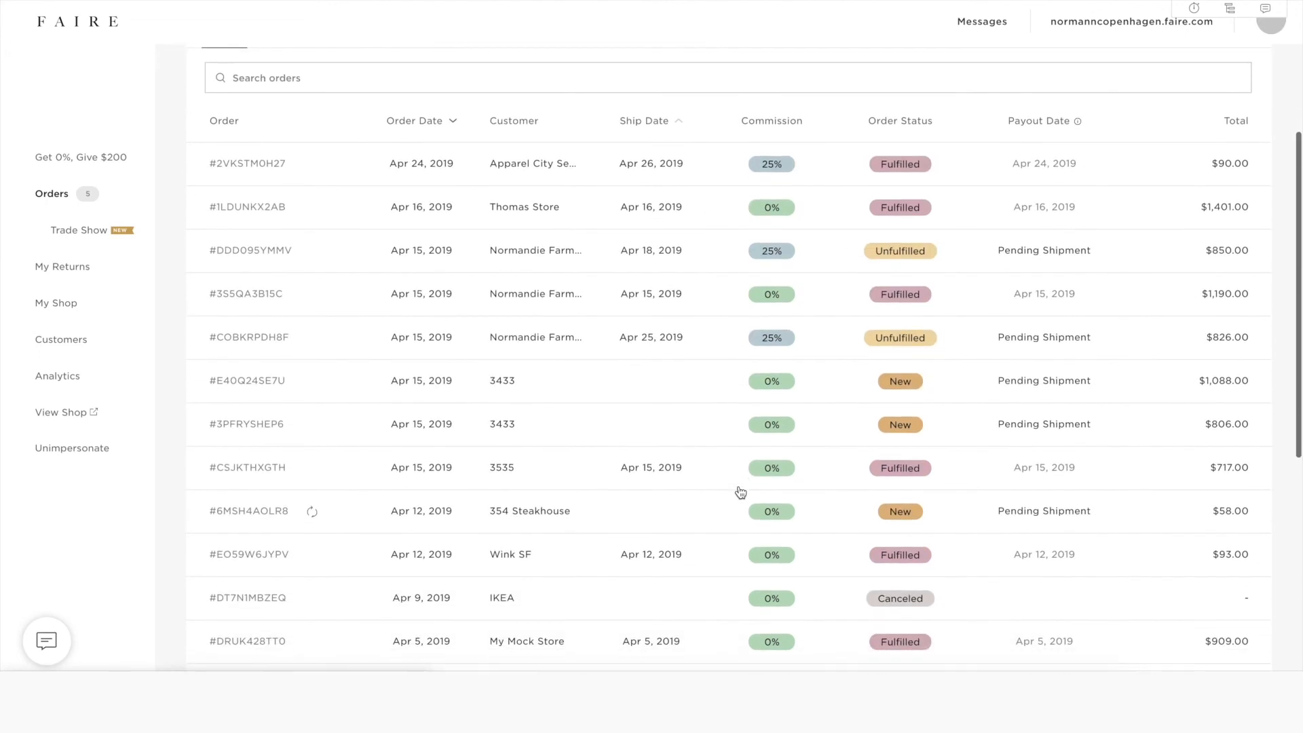
mouse_move(937, 376)
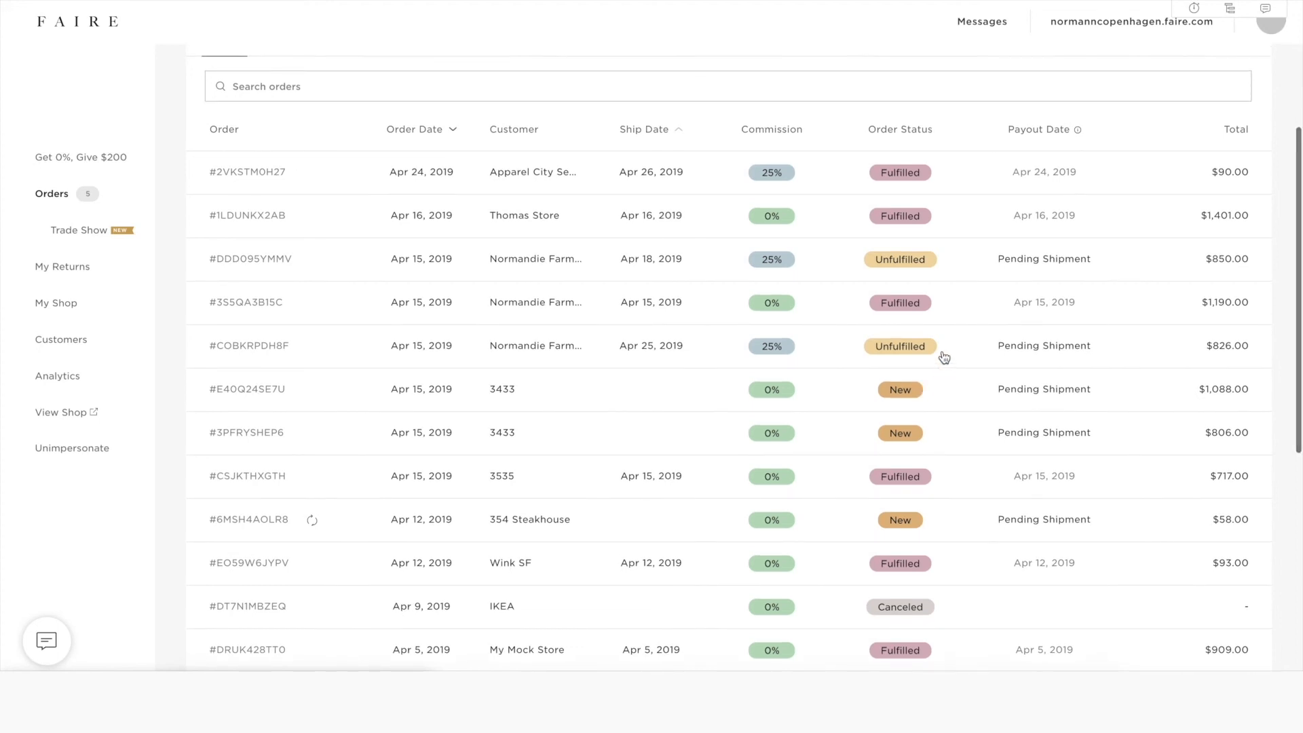
mouse_move(923, 339)
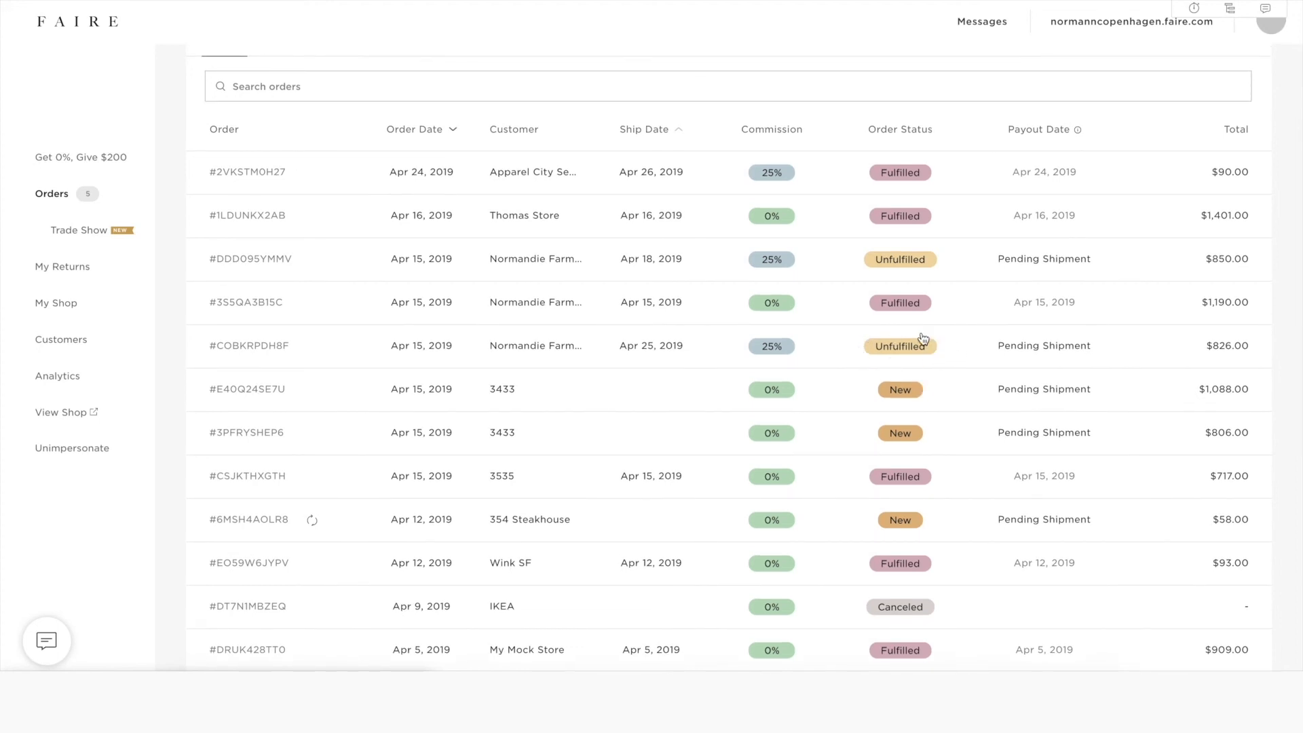
mouse_move(944, 338)
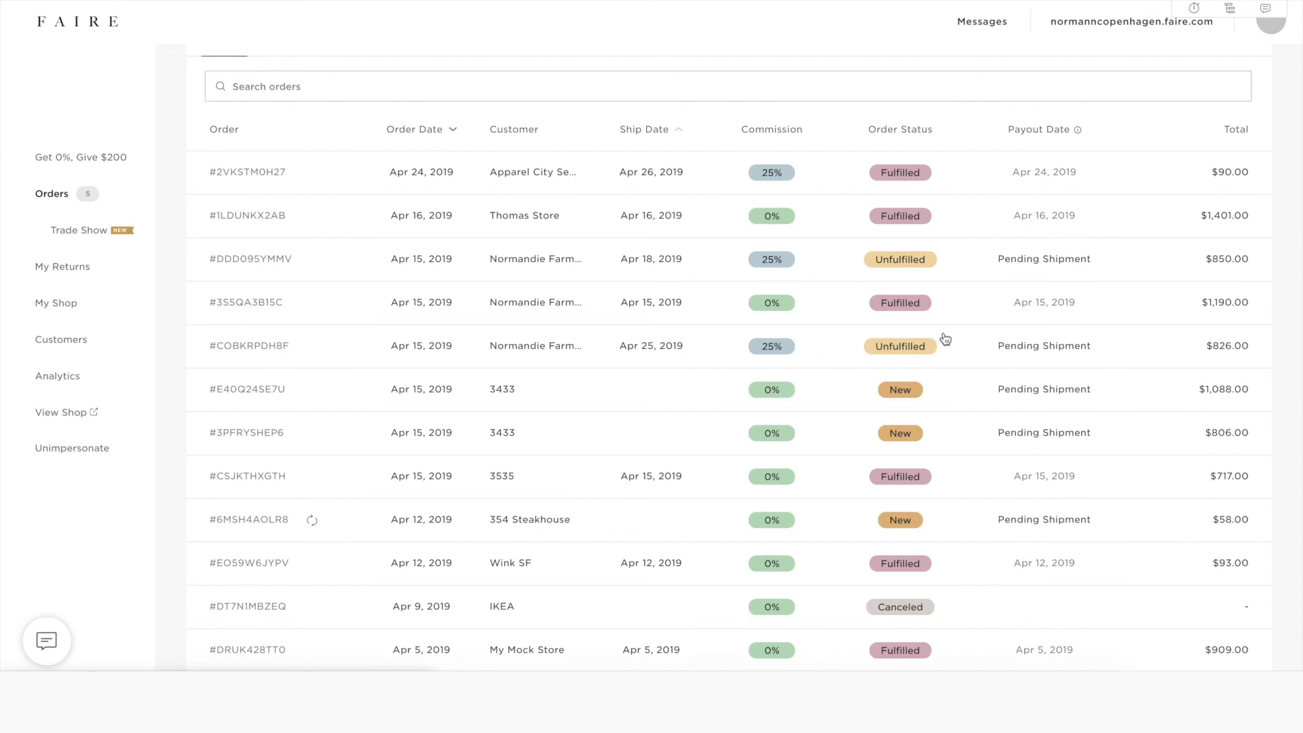
mouse_move(939, 308)
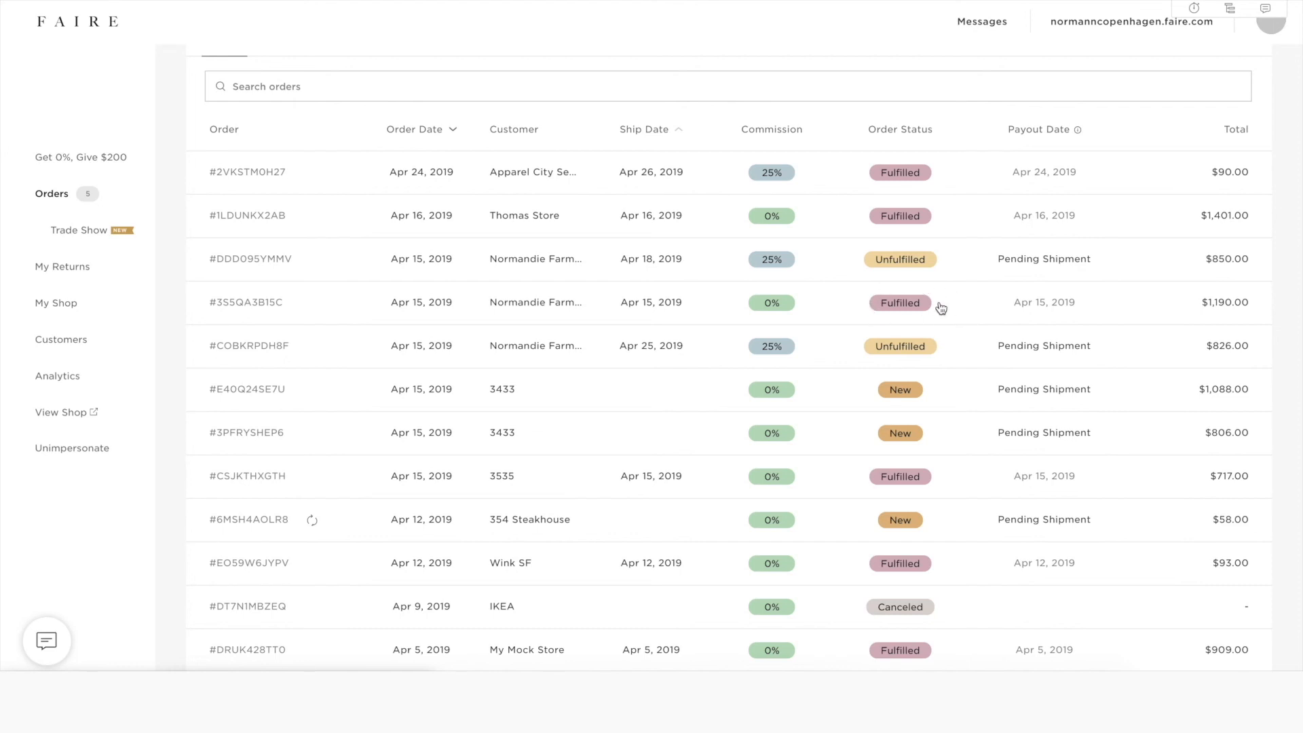
scroll("down", 3)
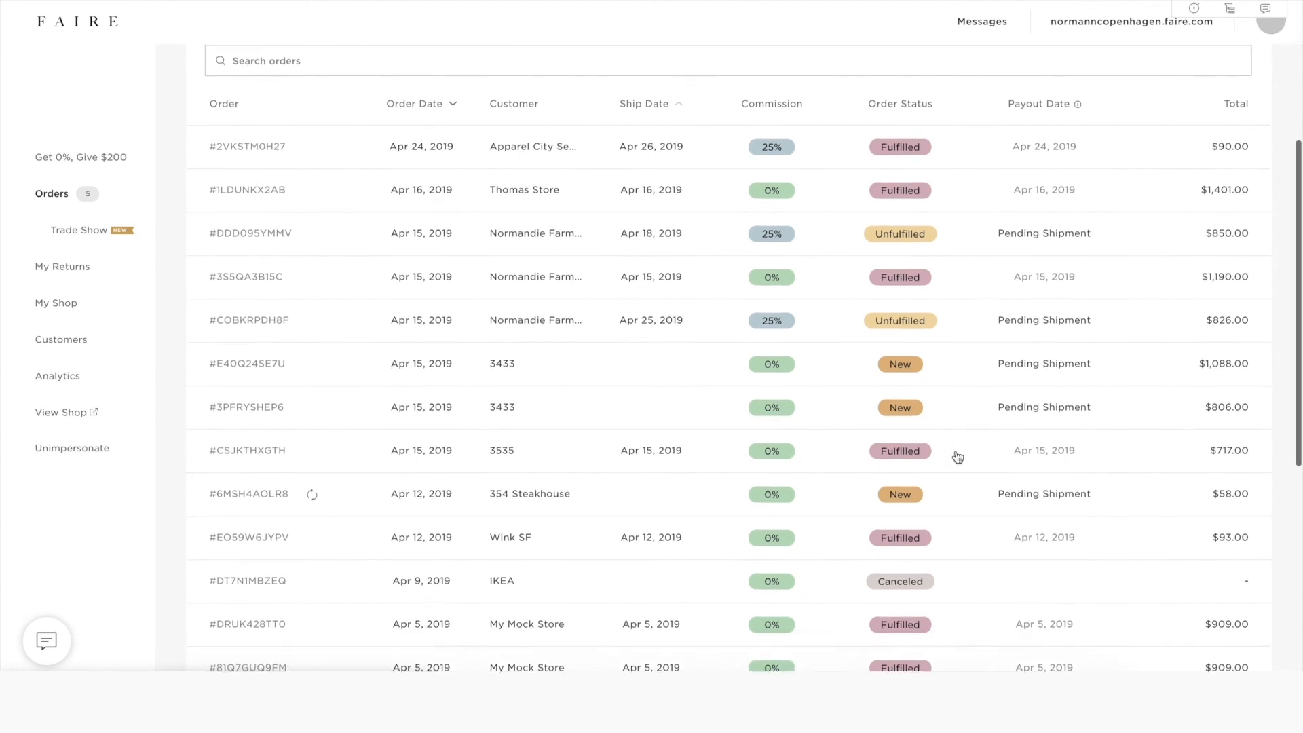
scroll("down", 3)
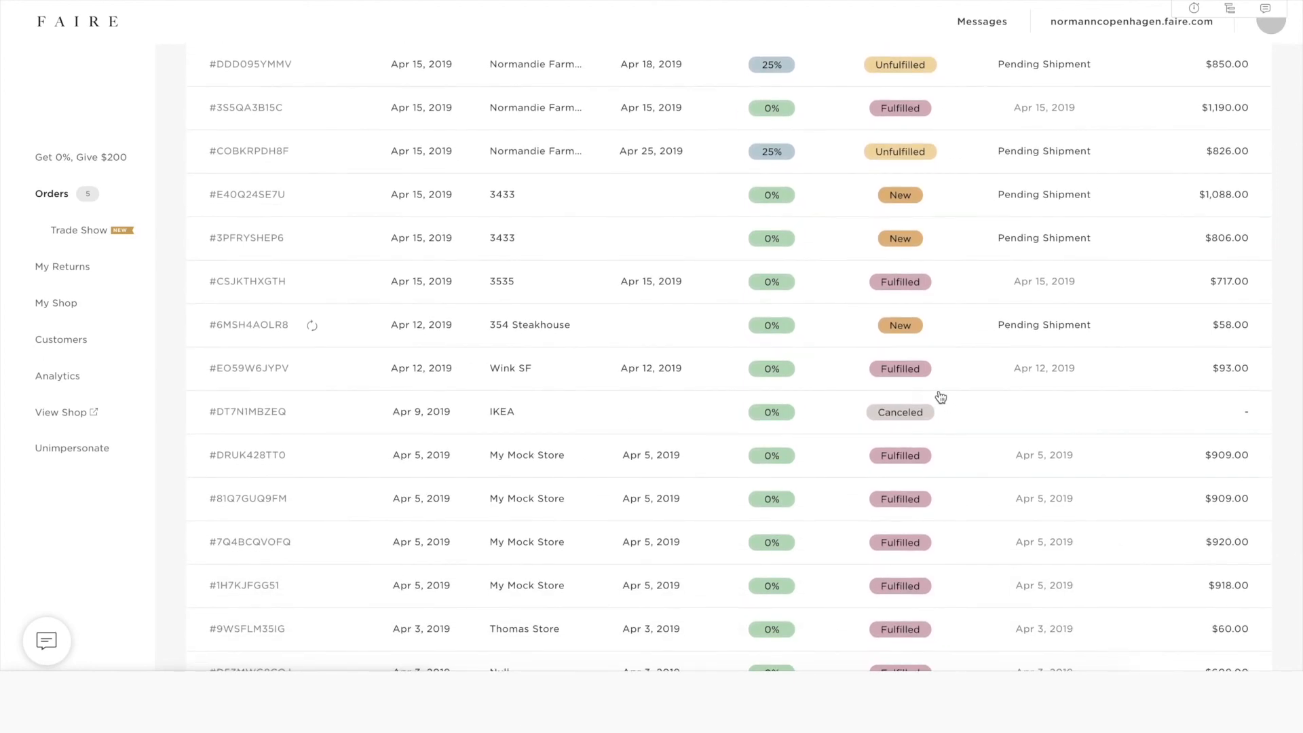
mouse_move(896, 395)
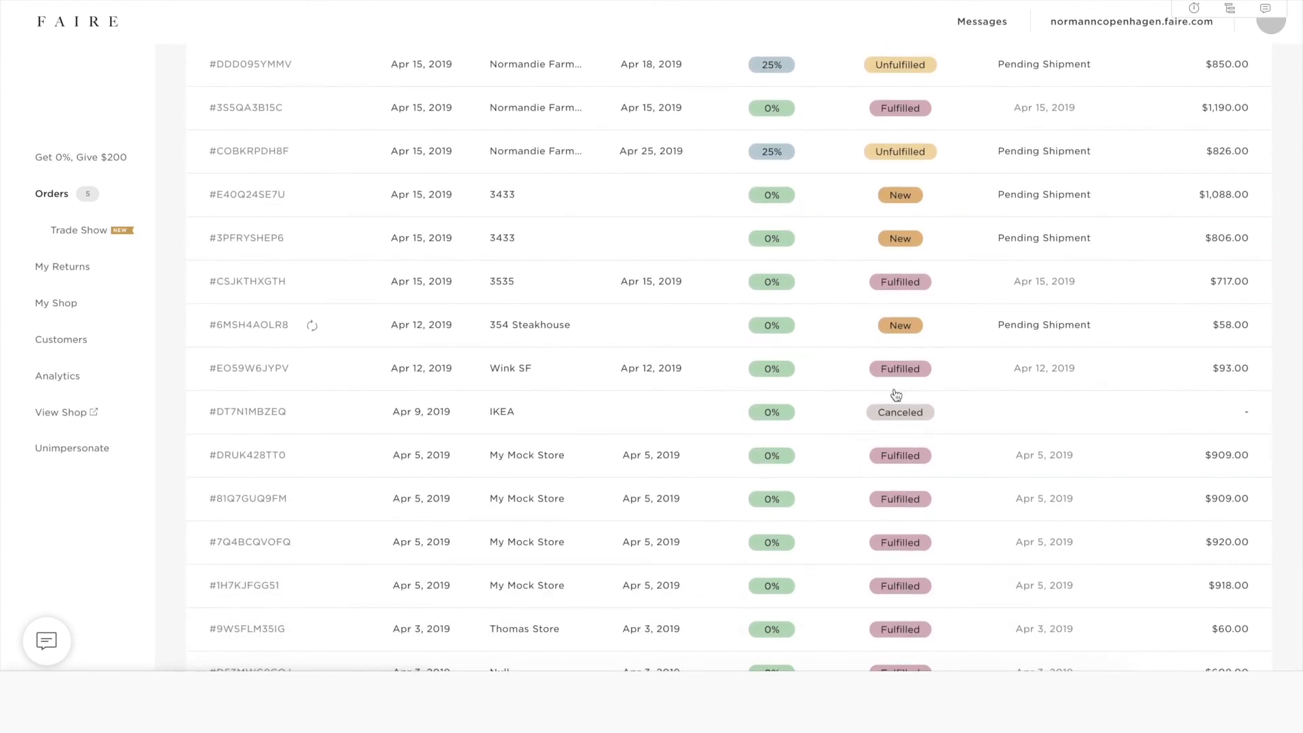
scroll("up", 3)
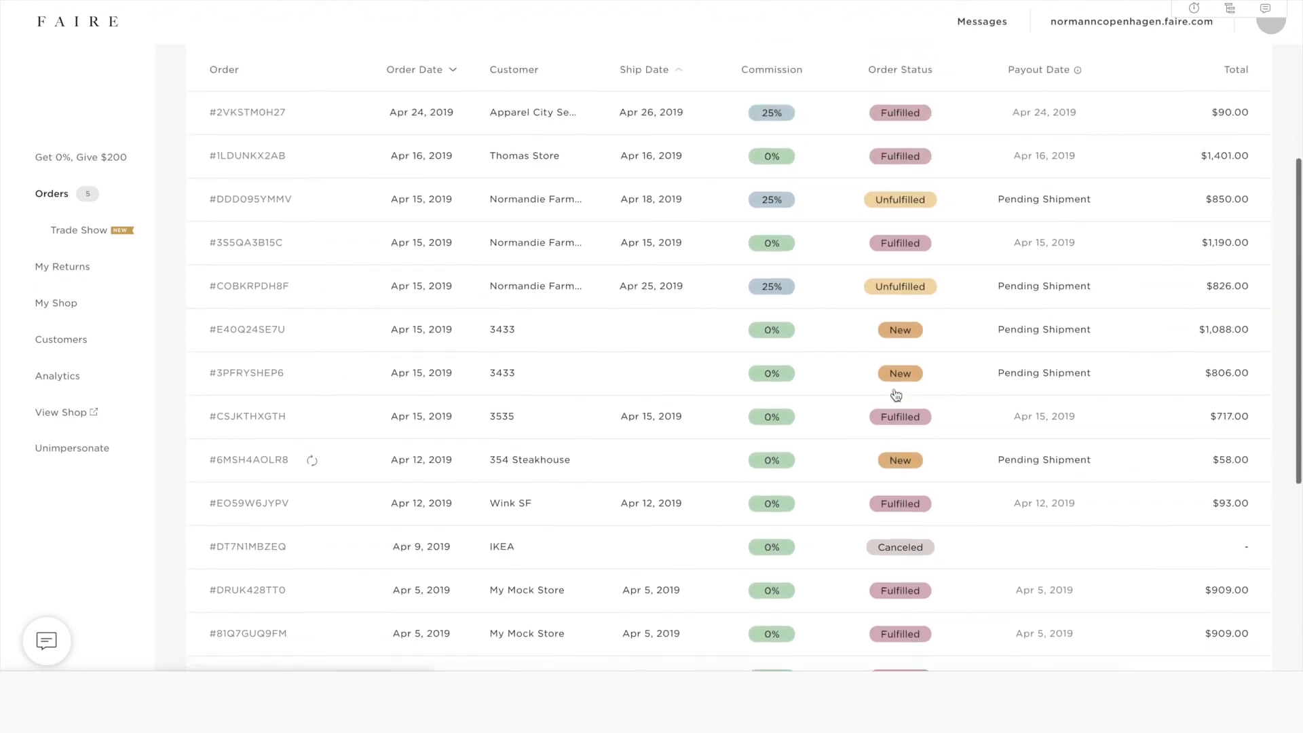
scroll("up", 3)
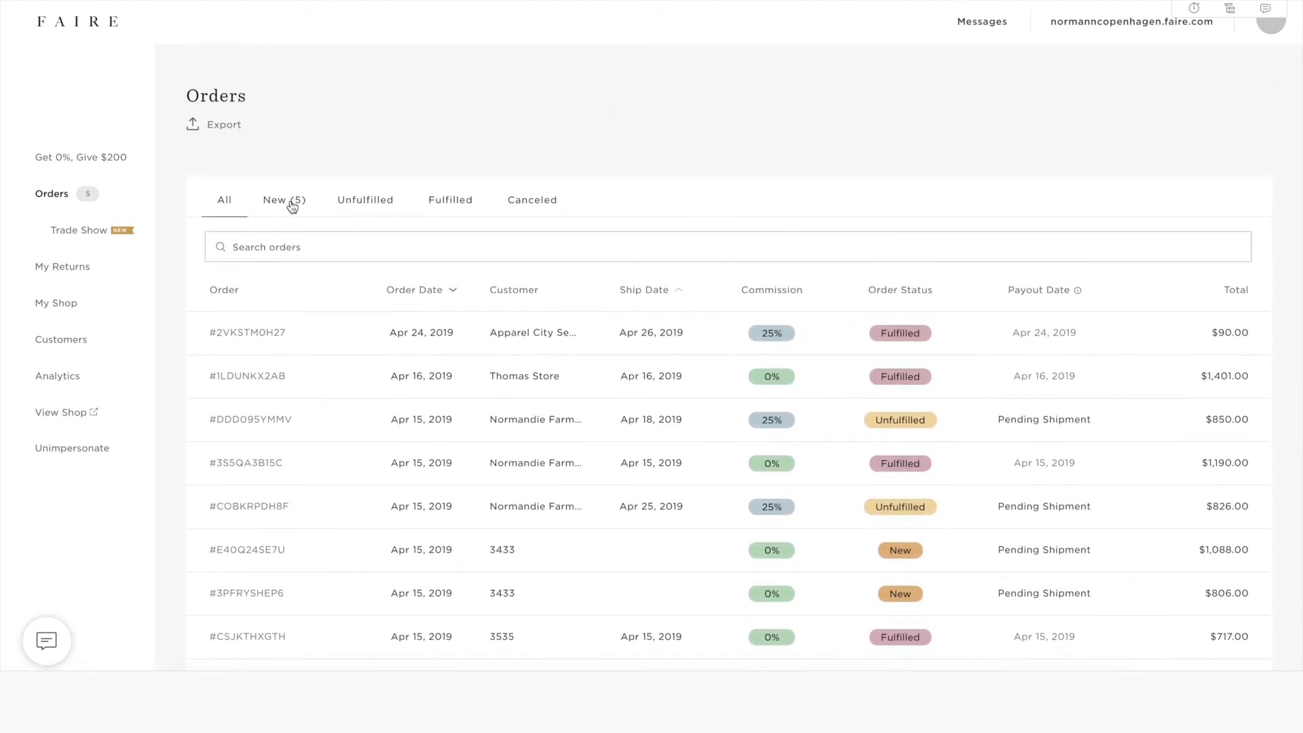
Show the New (5) orders, then narrow the list to Unfulfilled orders only.
left_click(284, 200)
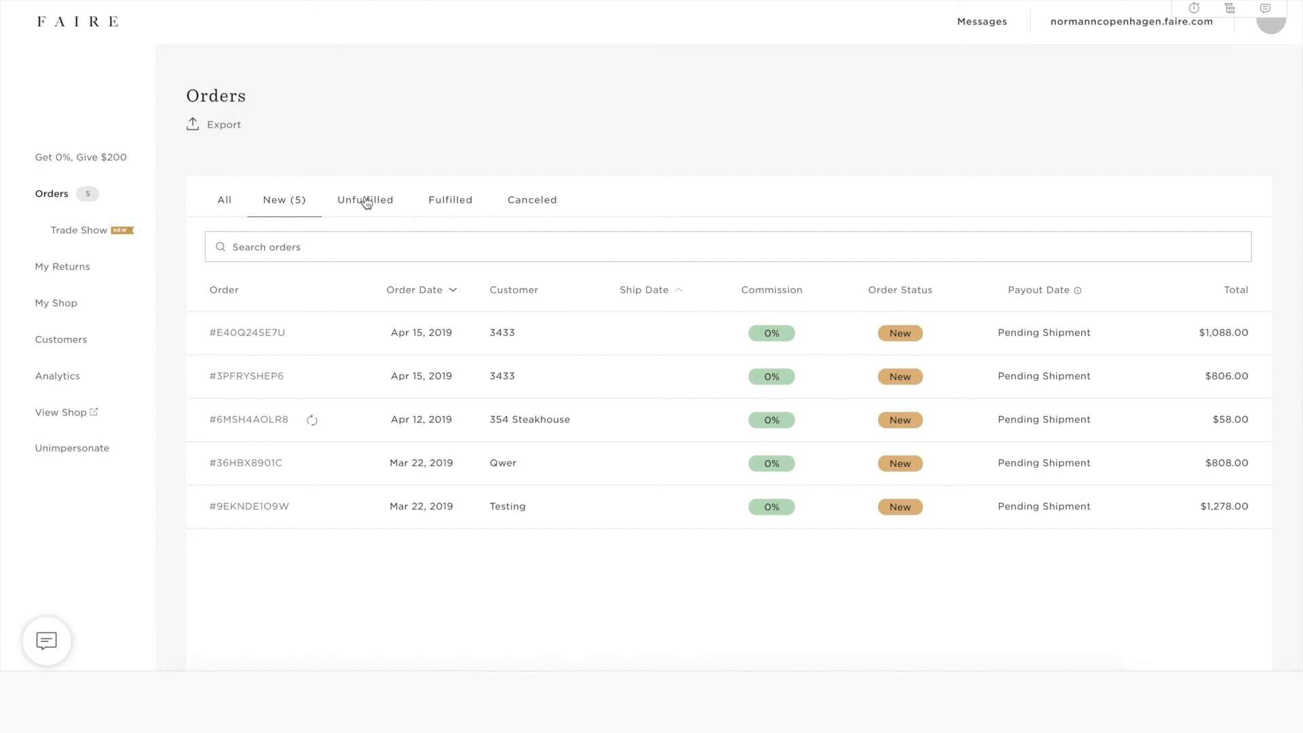
left_click(364, 200)
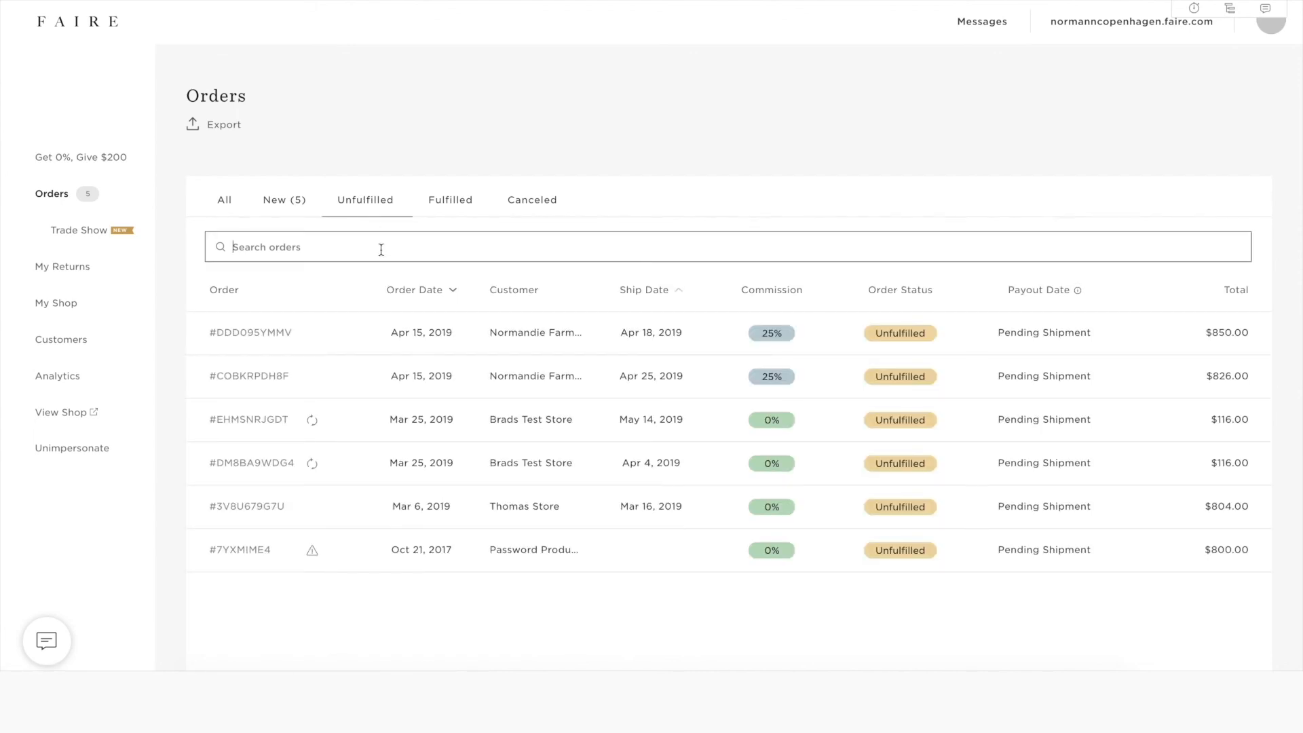